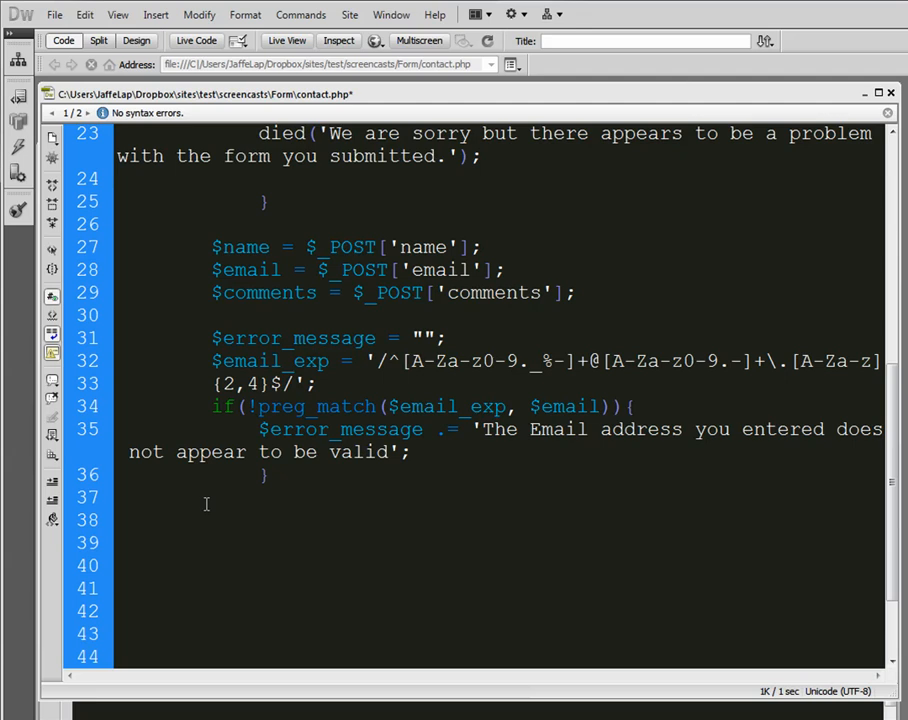
Write $string_exp = "/^[A-Za-z .'-]+$/"; on line 37 of contact.php
type("$string_e")
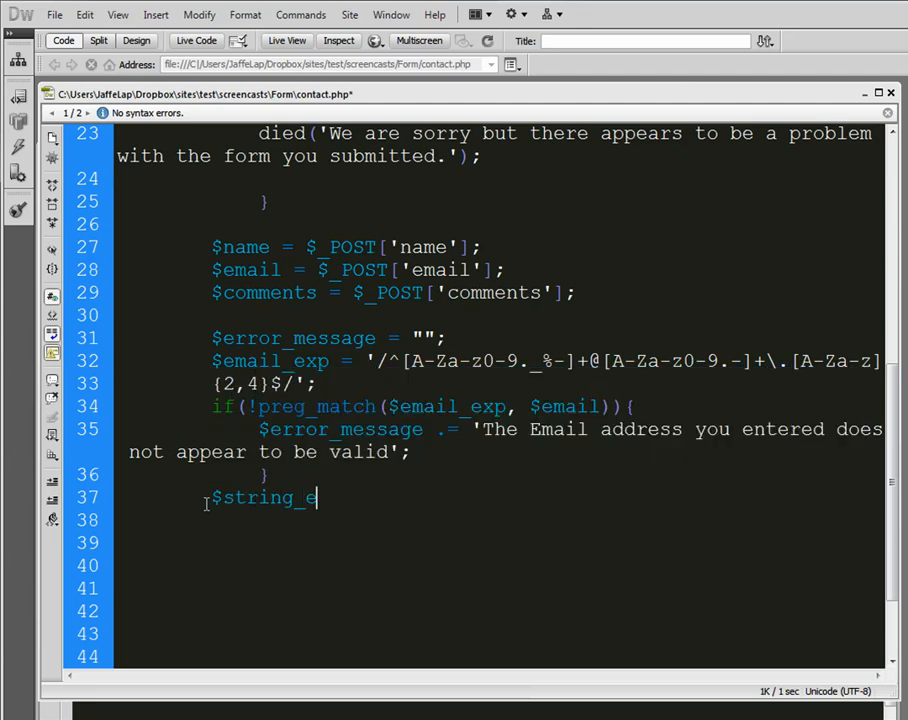
type("xp =")
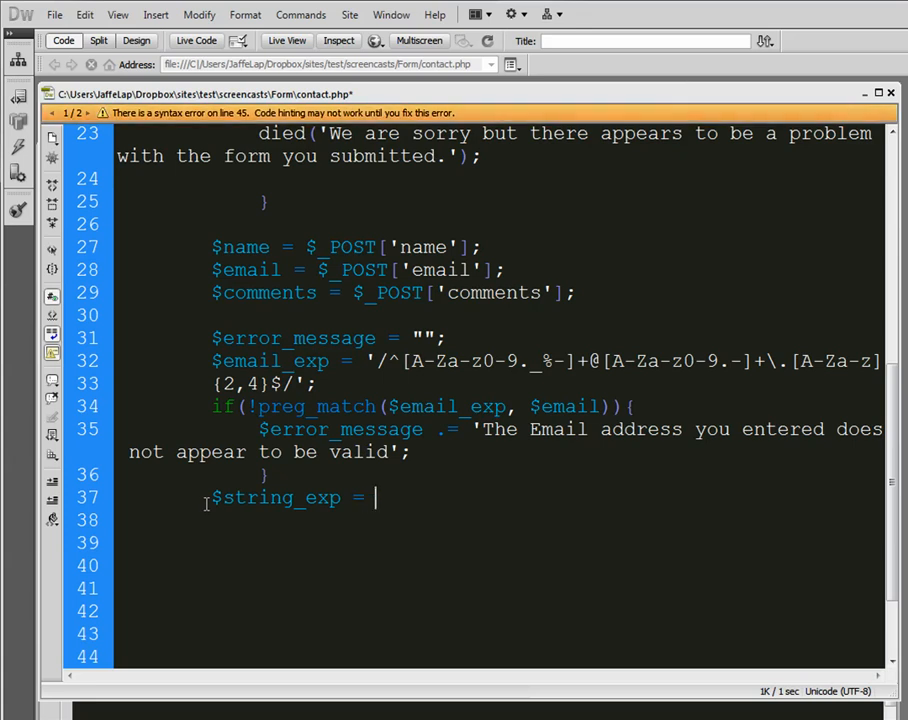
type("\"//")
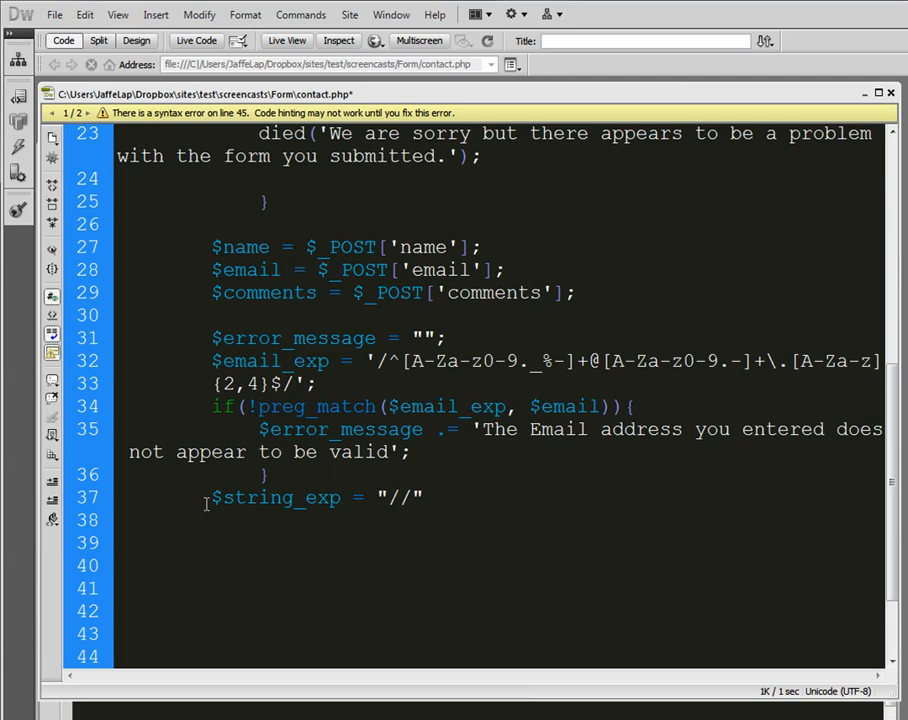
type("^")
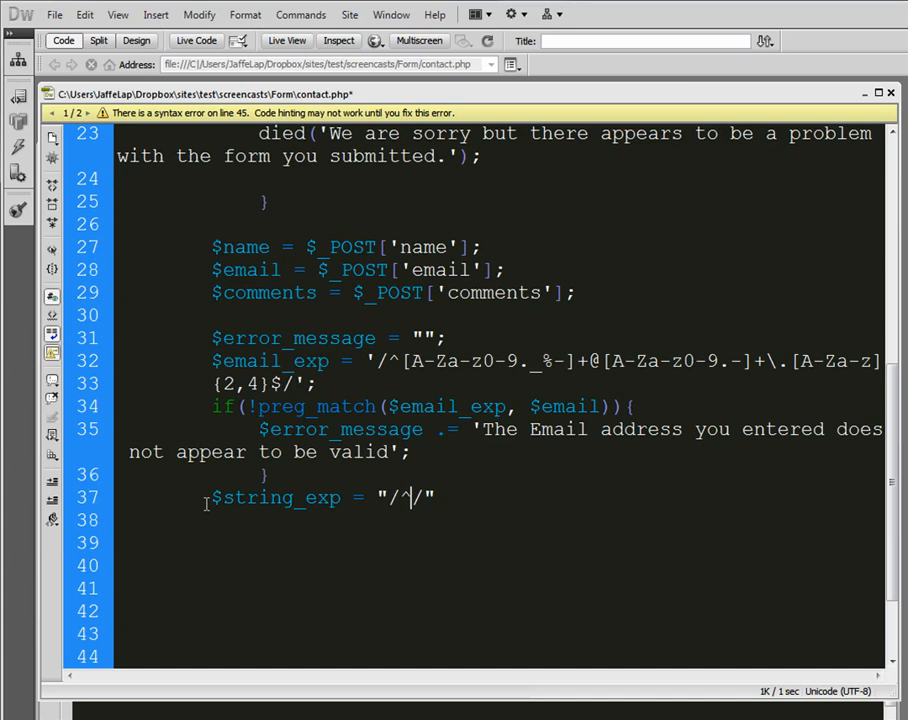
type("[A")
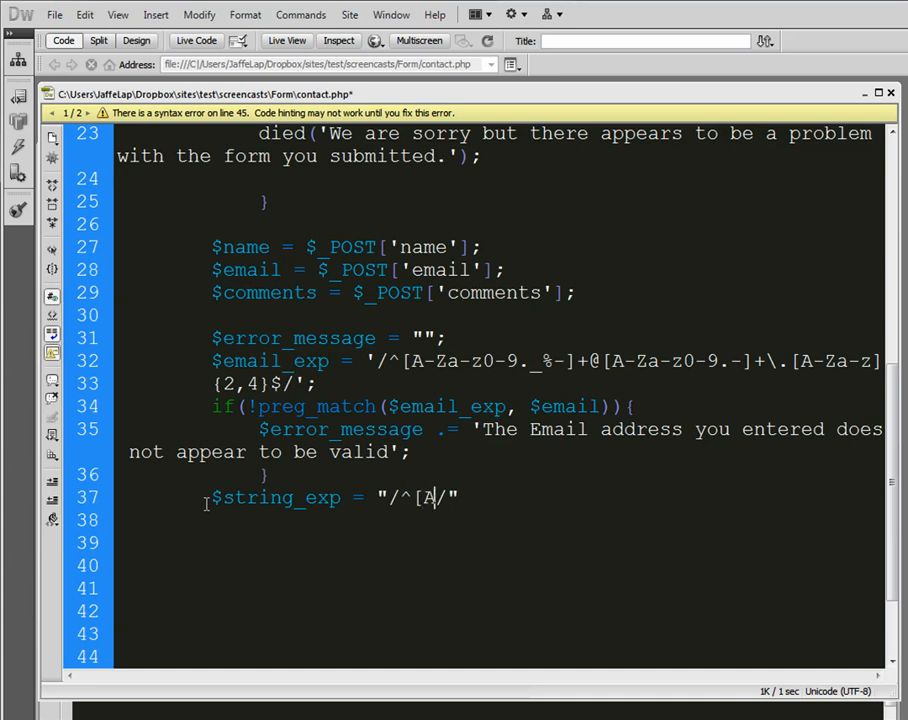
type("-Za-z.")
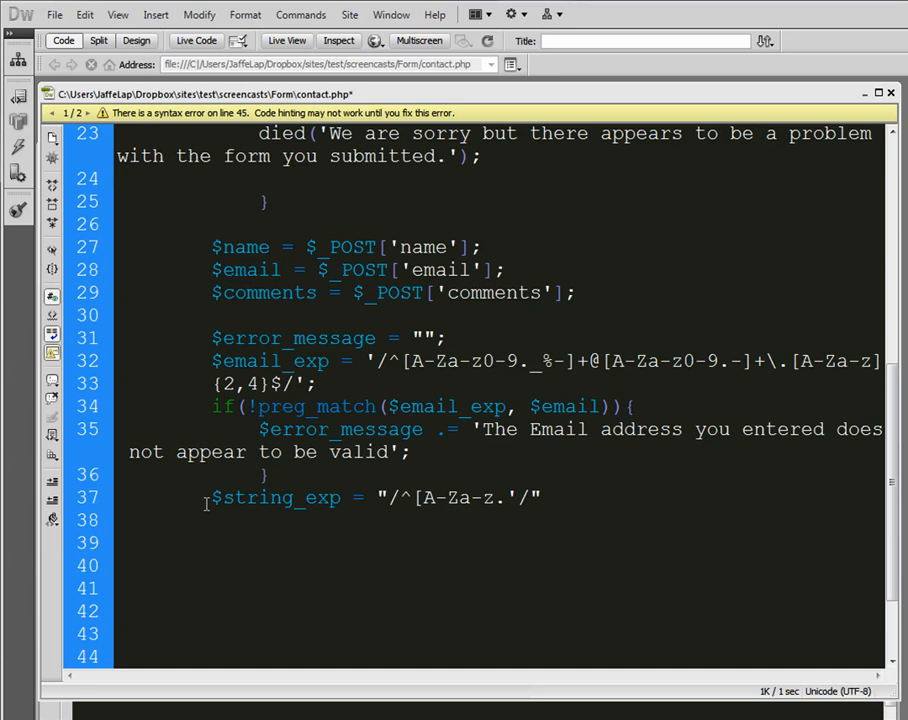
type("'-]+$")
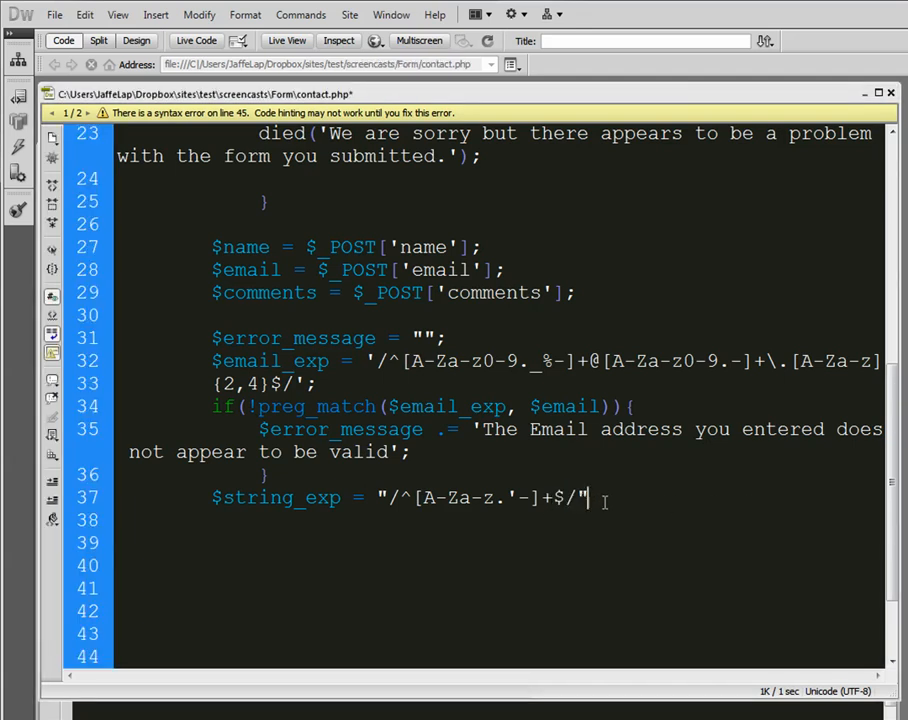
type(";")
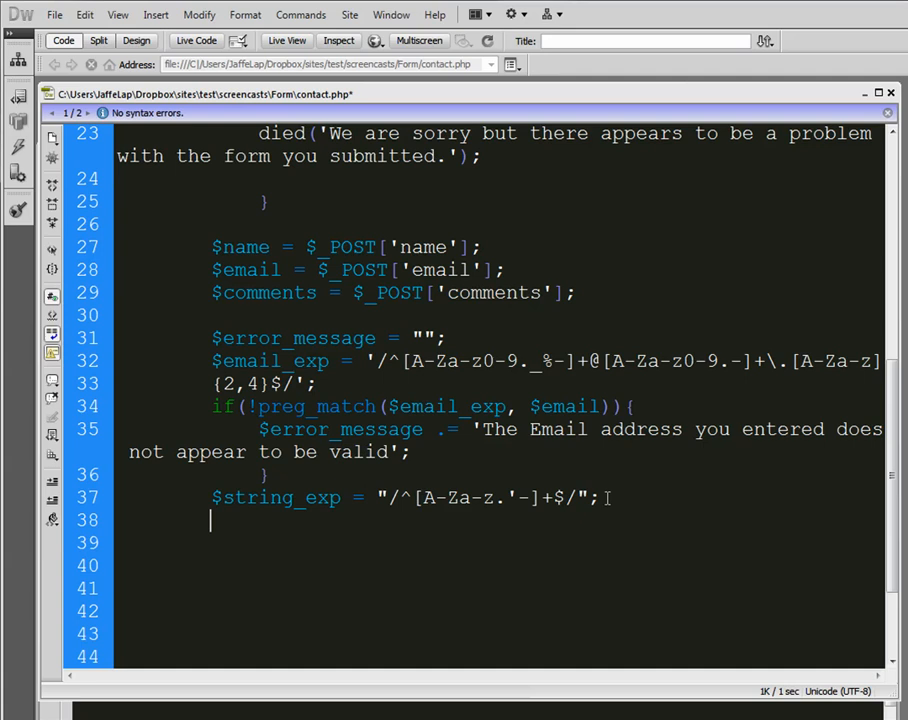
Add if (!preg_match($string_exp, $name)) appending 'The Name you entered does not appear to be valid'
type("if (")
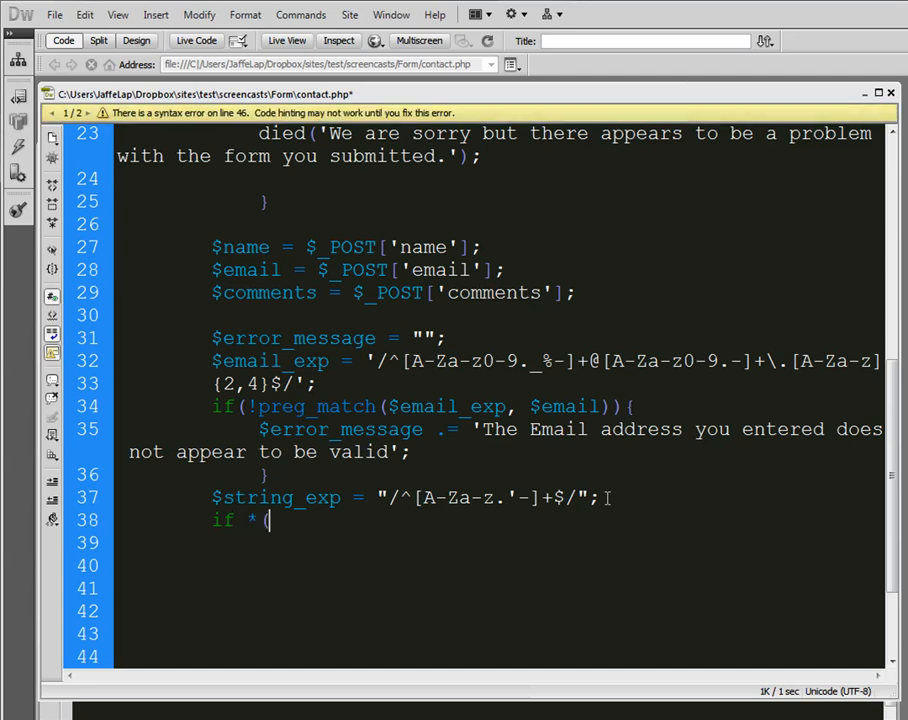
type("!preg_match(")
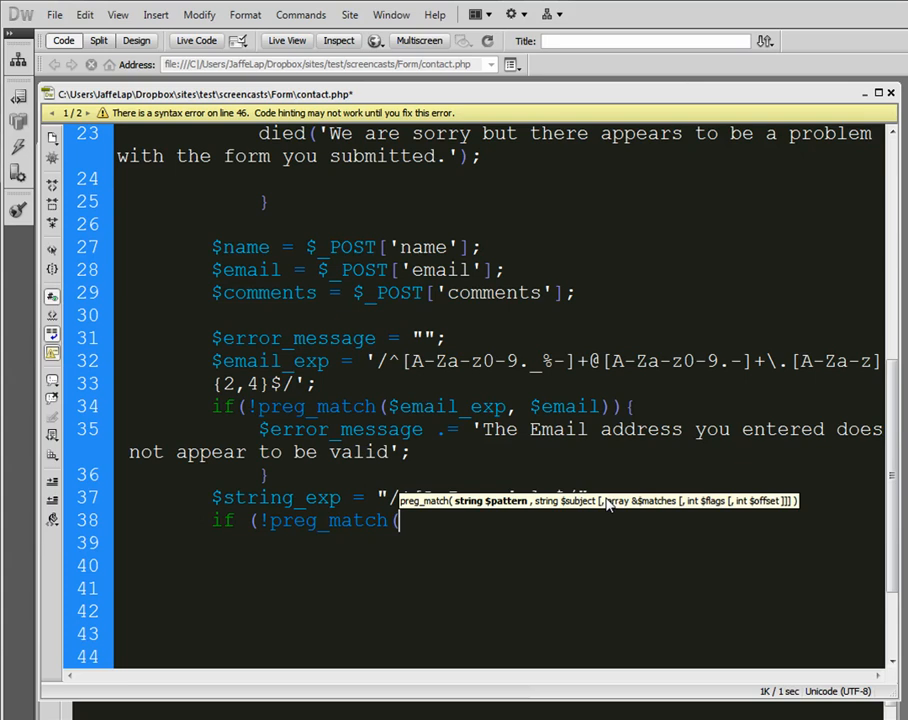
type("$string_exp,")
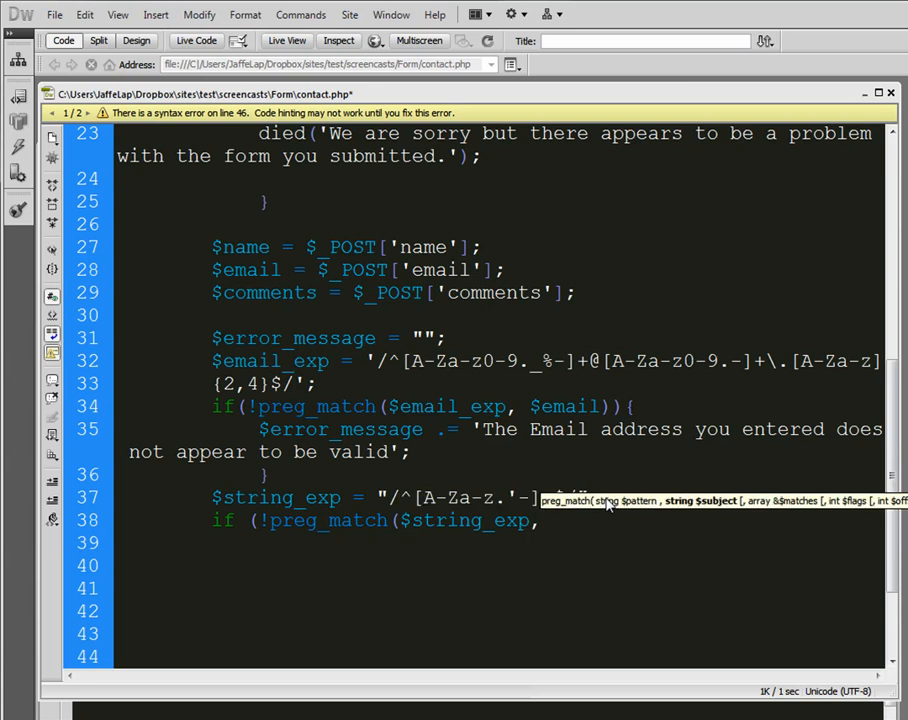
type("$name)){")
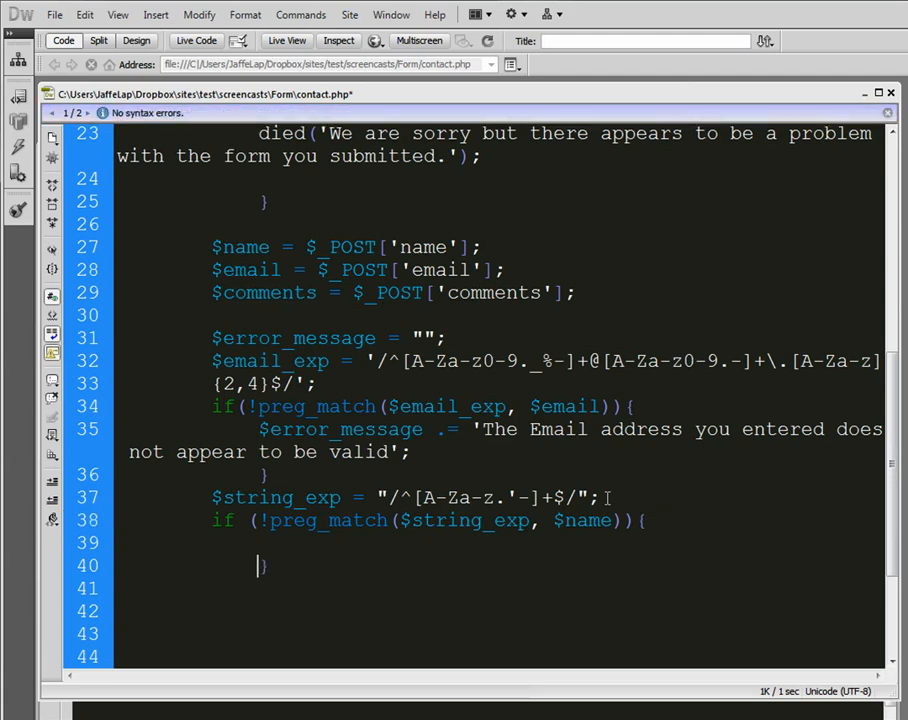
type("error_message .")
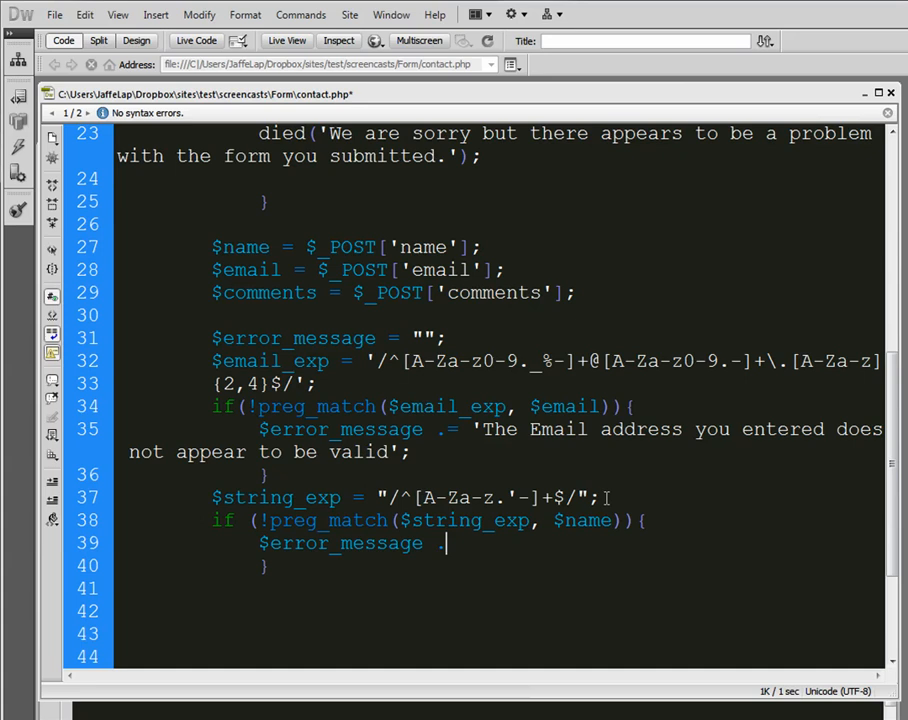
type("= \"\"")
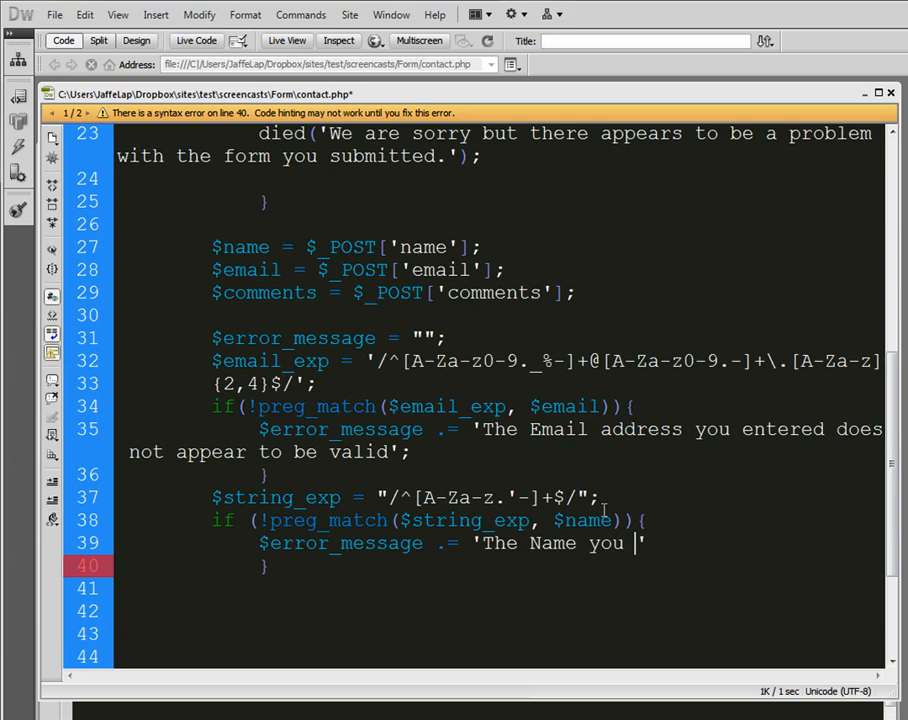
type("entered d")
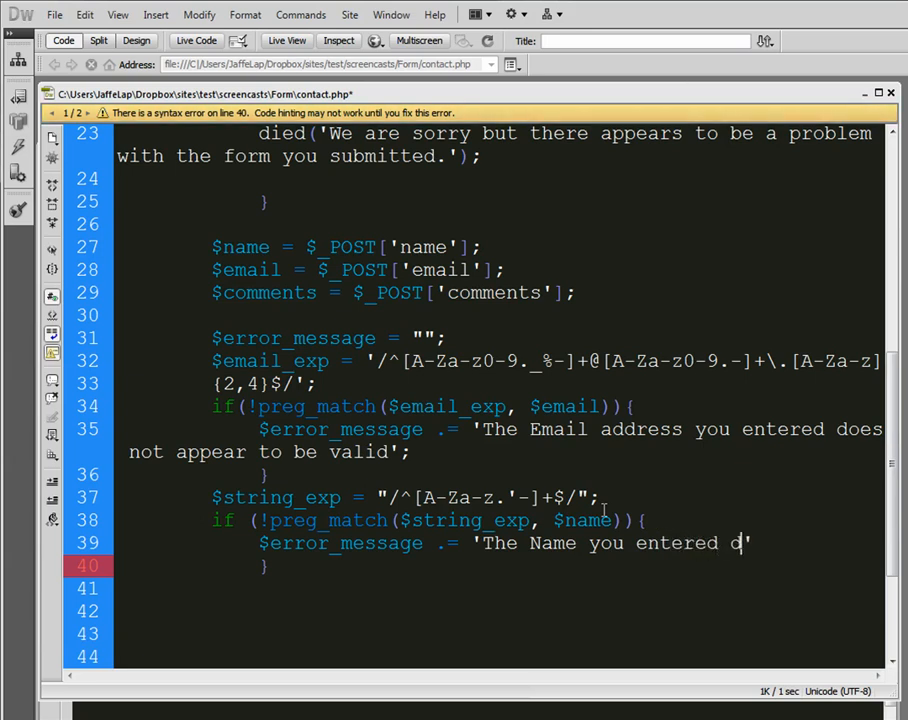
type("oes not appear")
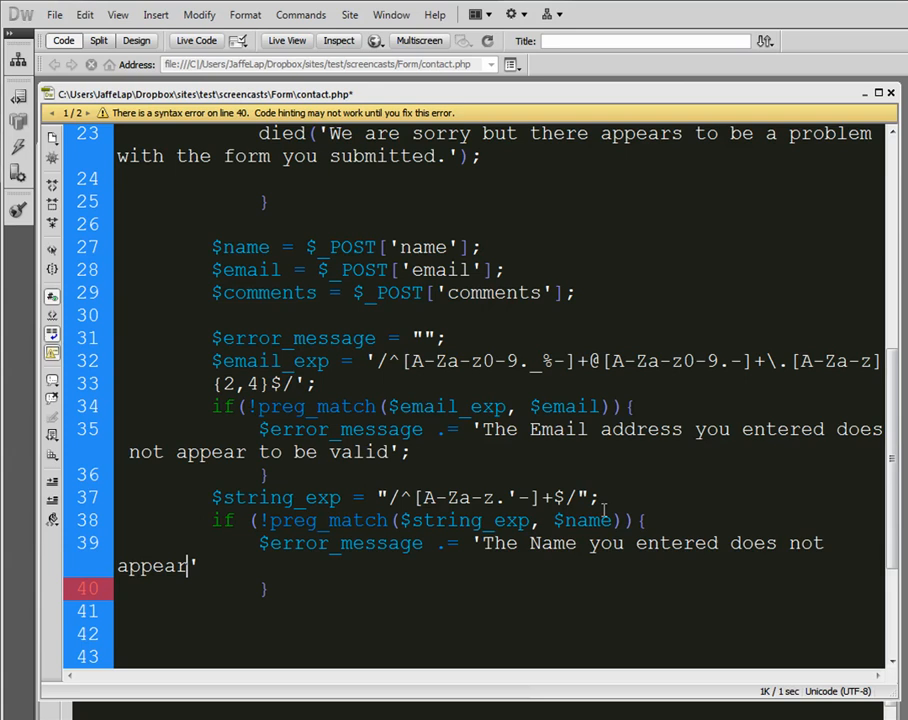
type("to be valid")
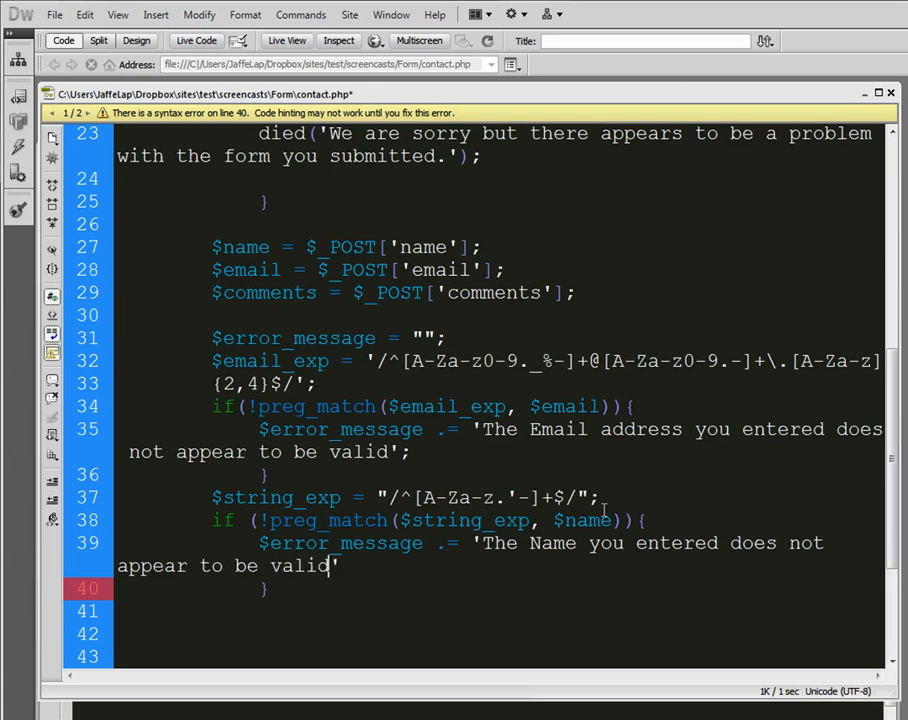
type(";")
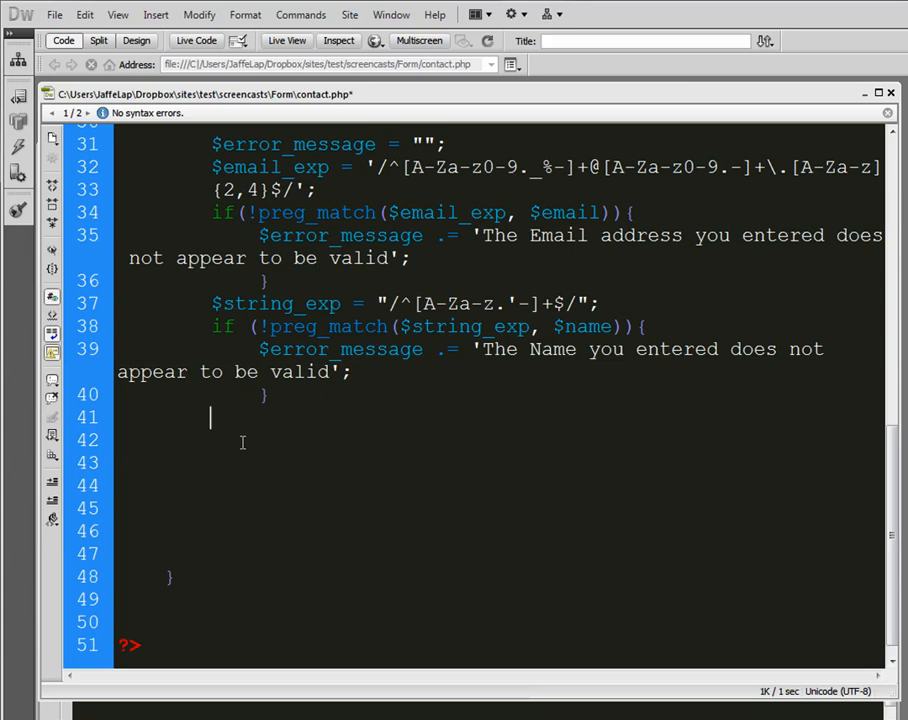
Add if(strlen($comments) < 2) appending 'The Comments you entered do not appear to be valid'
type("if")
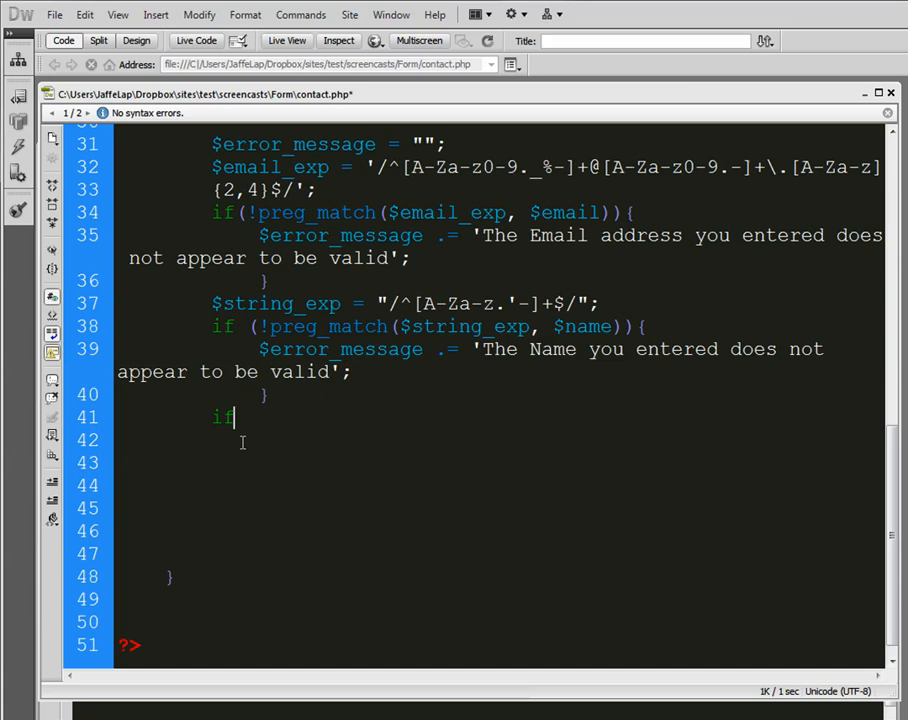
type("(")
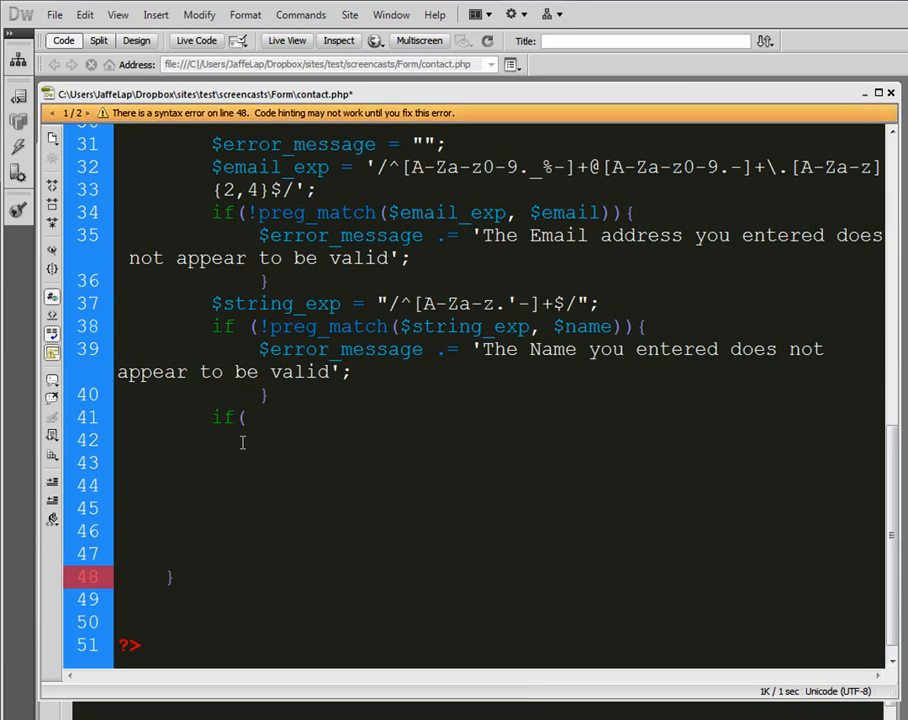
type("strlen")
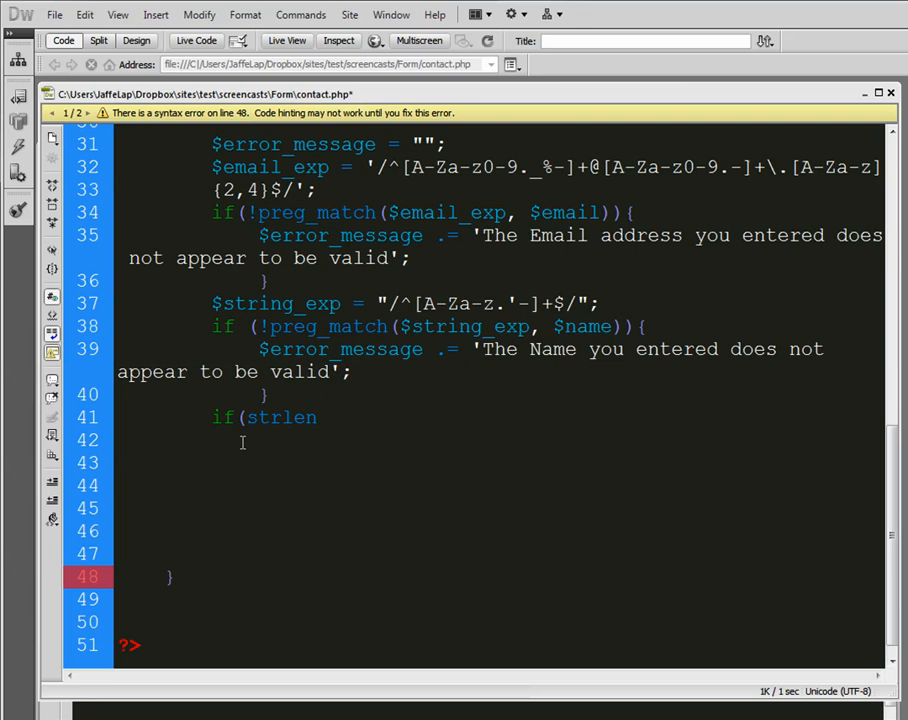
type("$c")
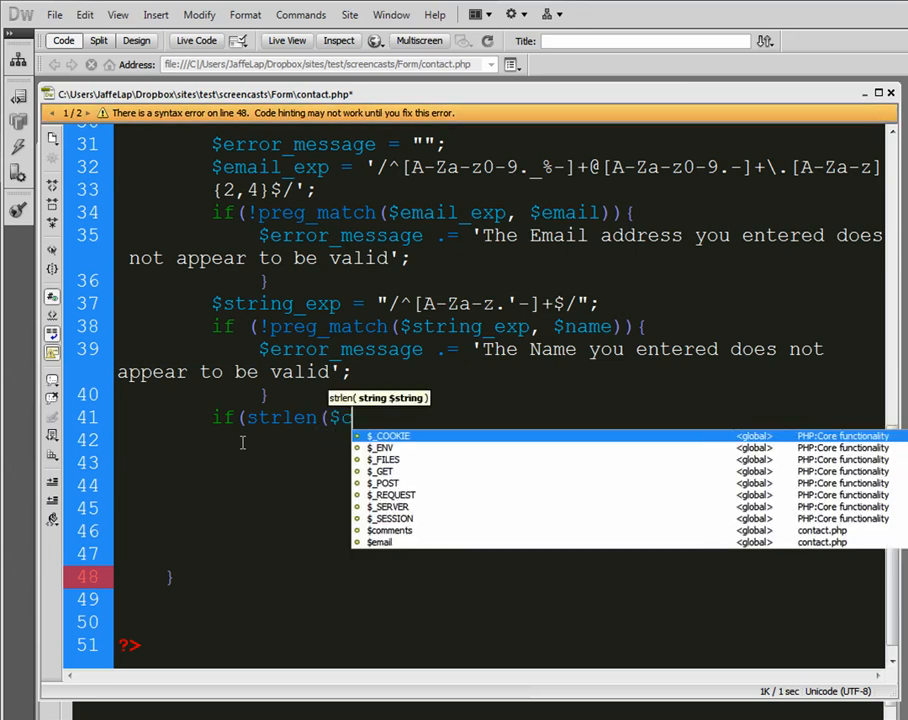
type("comments) < 2")
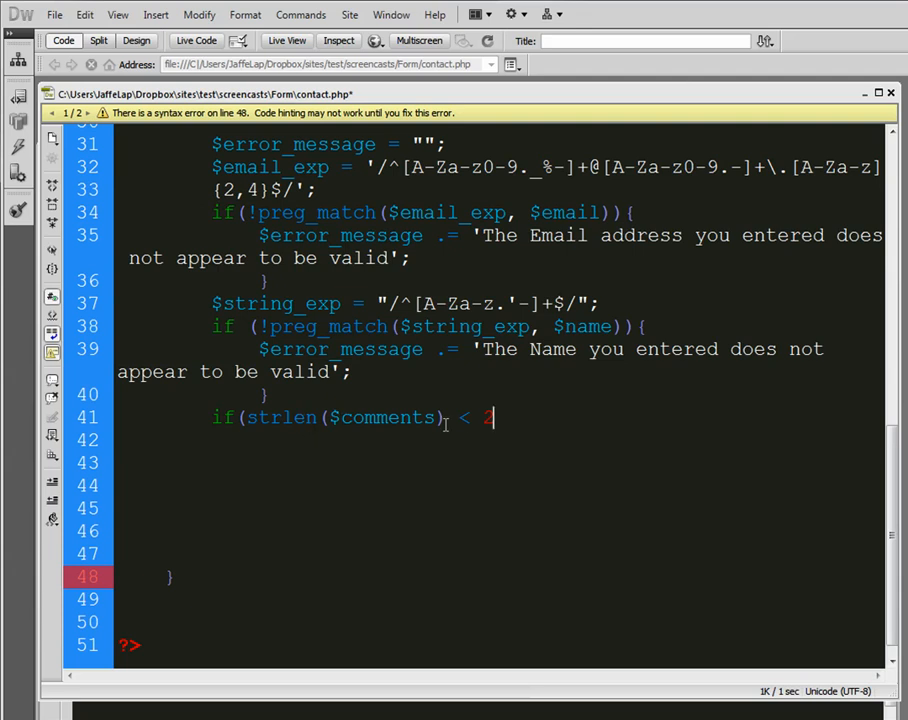
type("){")
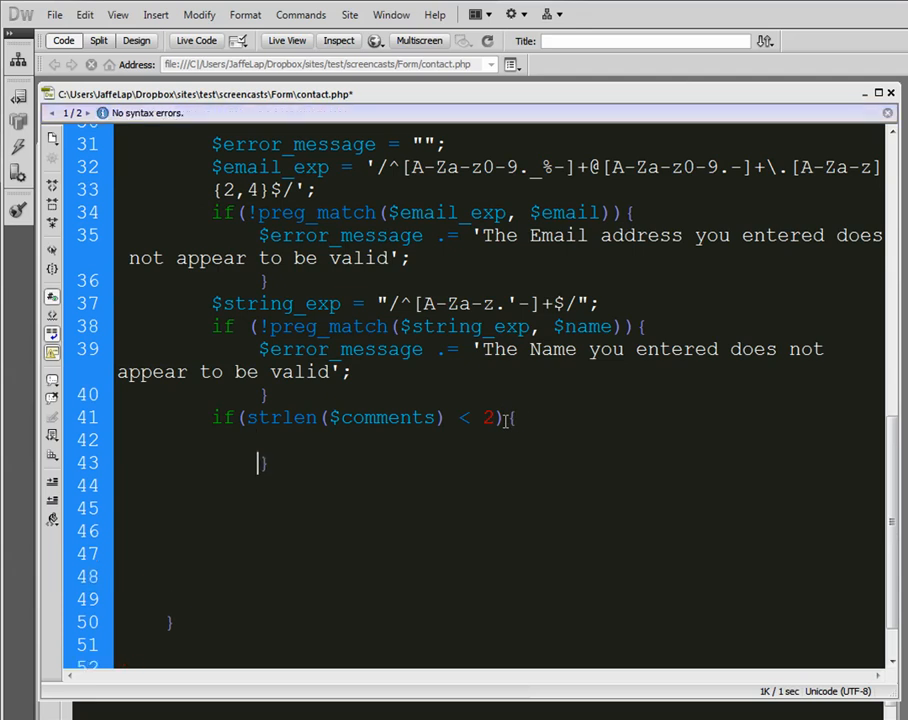
type("$e")
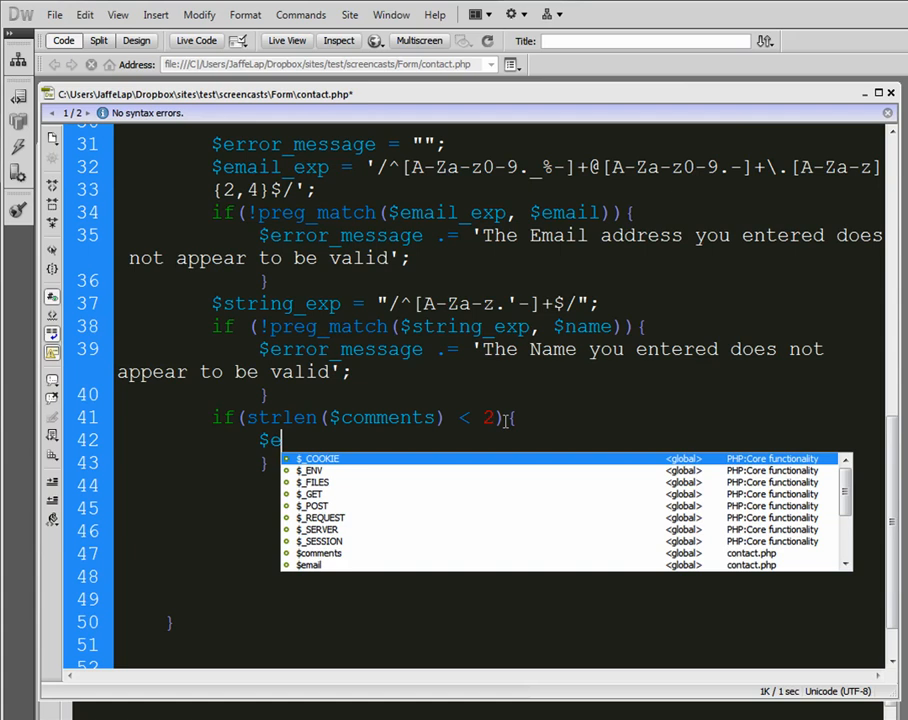
type("error_message .")
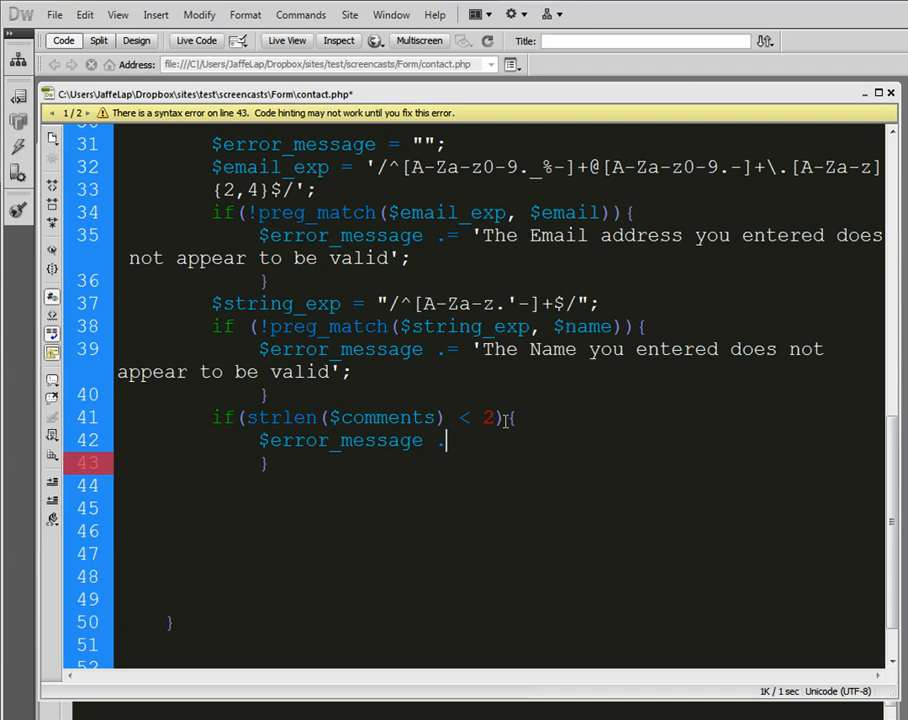
type("= 'The Comments you entered do not appear to be valid';")
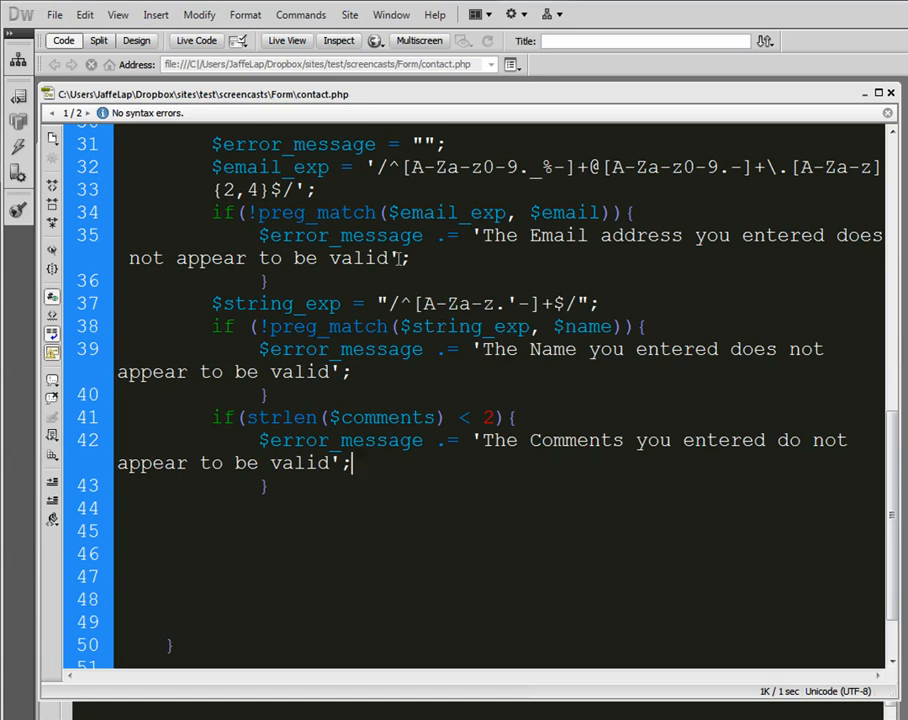
Append <br/> to the Comments error string on line 42
type("<br/>")
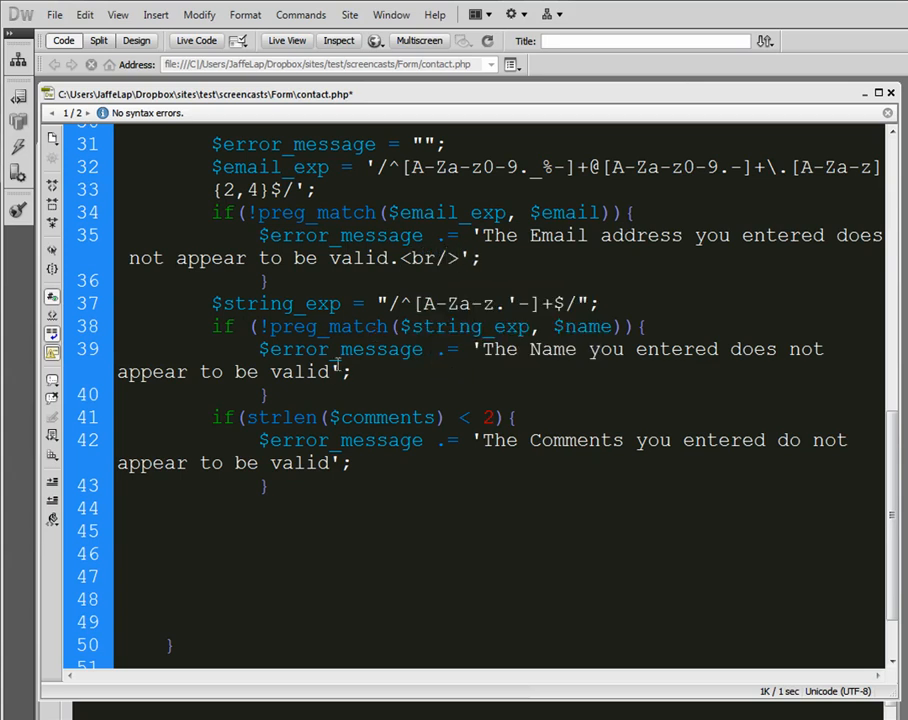
type("<br/>")
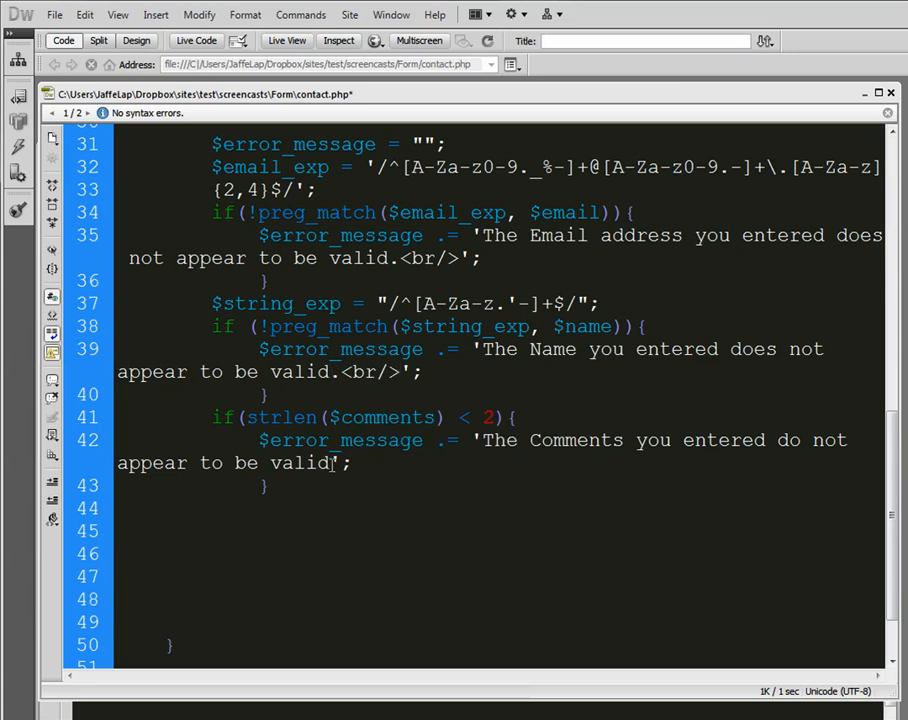
type("<br/>")
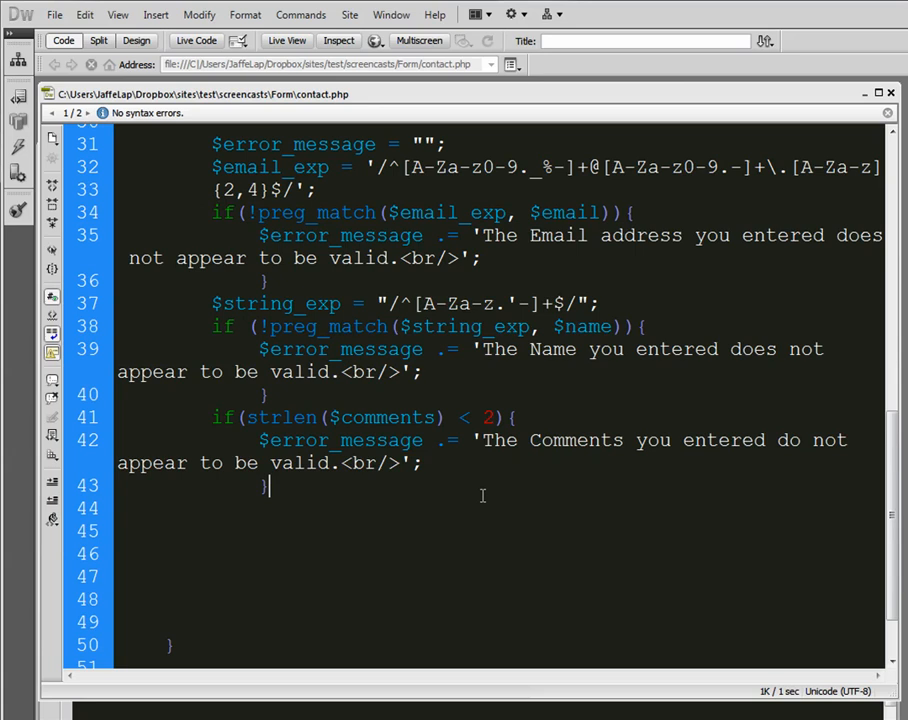
scroll("down", 3)
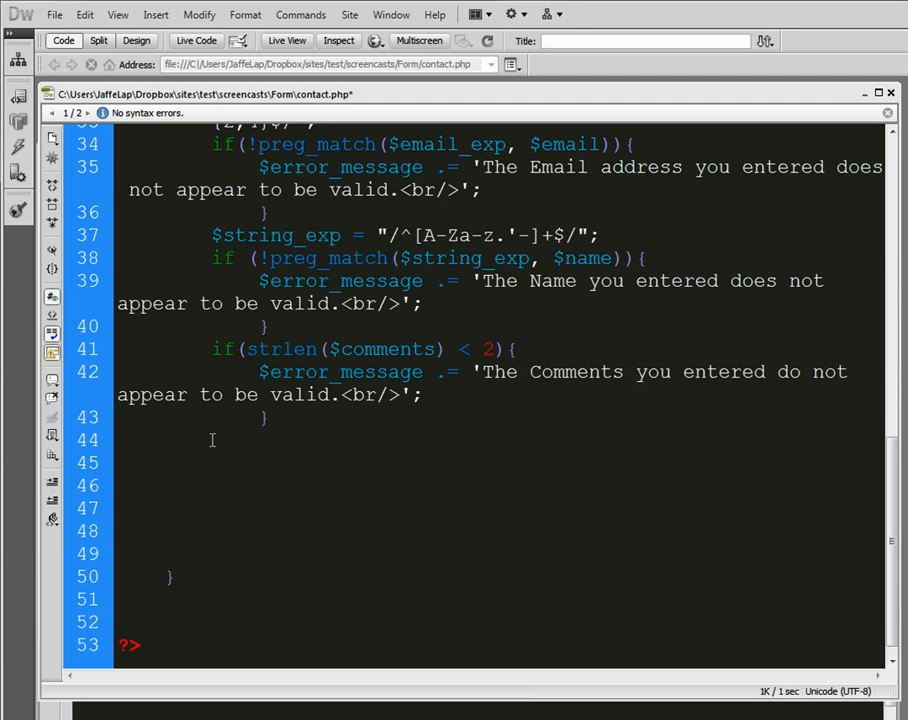
Add if(strlen($error_message) > 0){ died($error_message); } and begin a new line below
type("if")
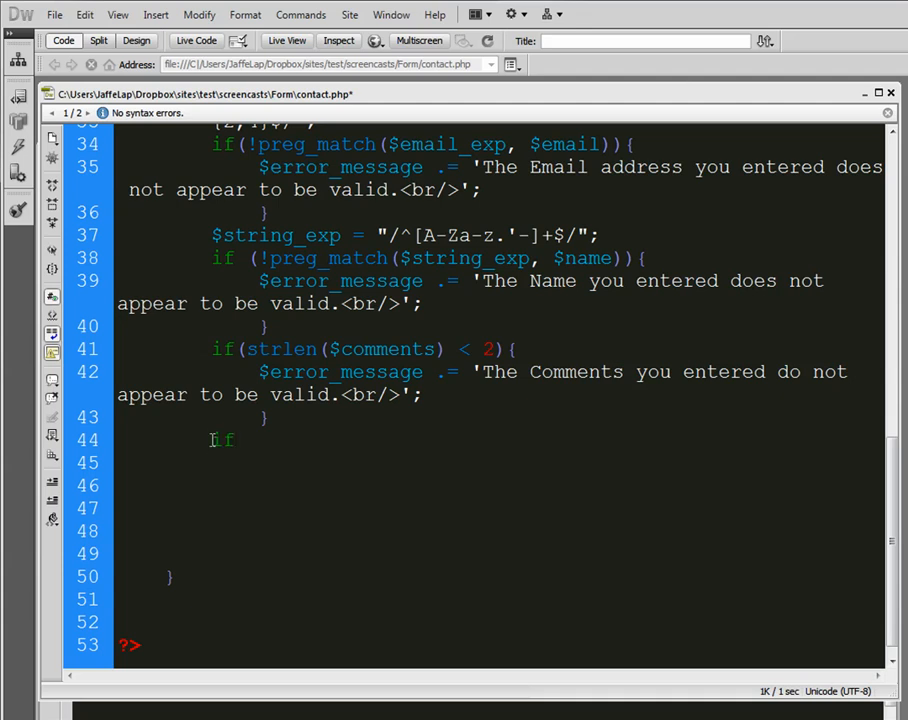
type("(strn")
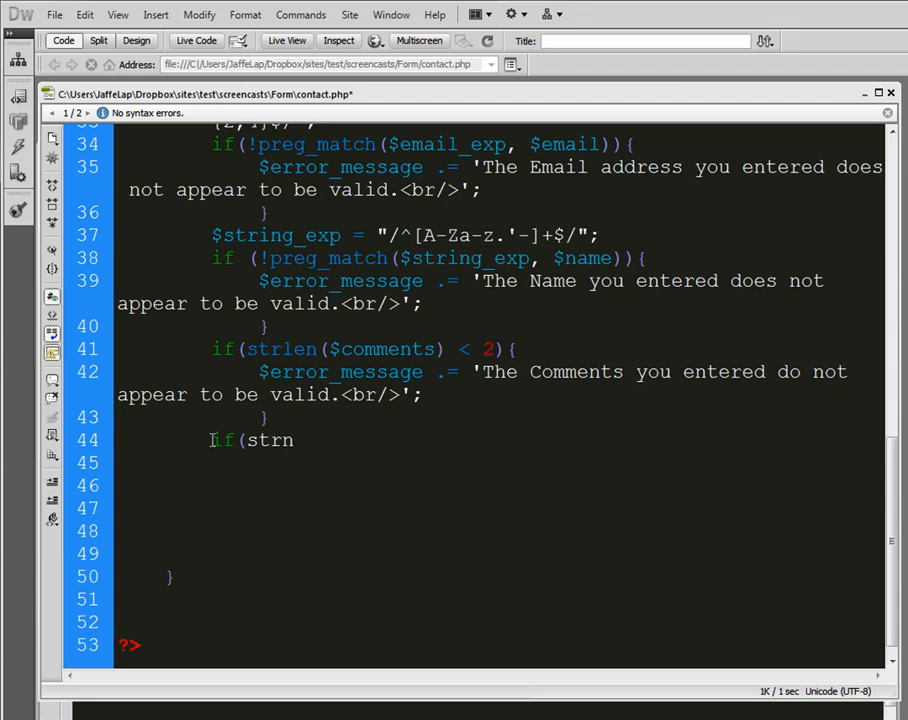
type("en")
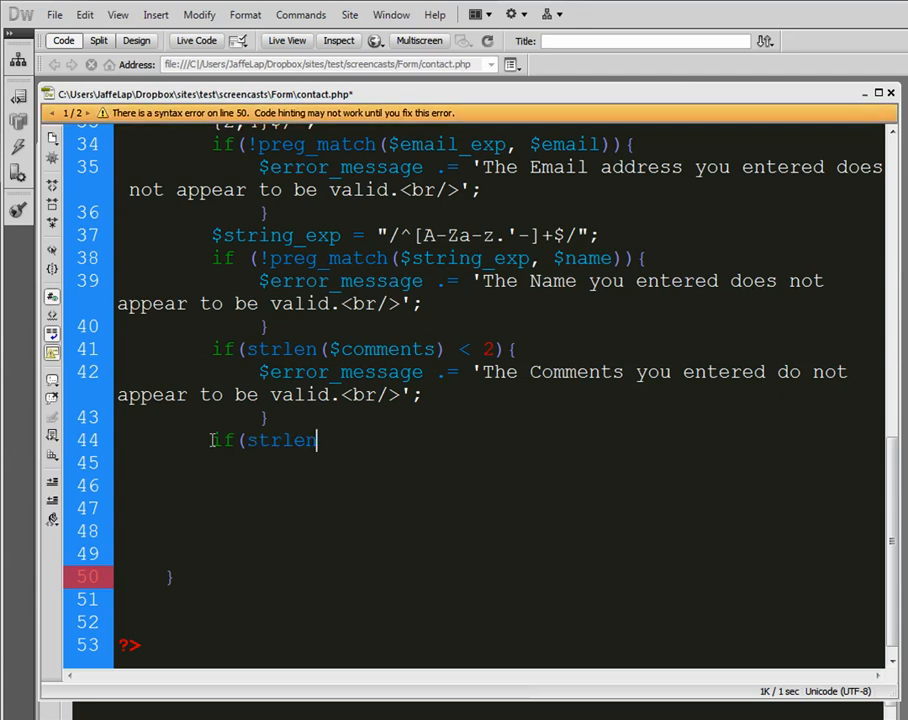
type("($error_me")
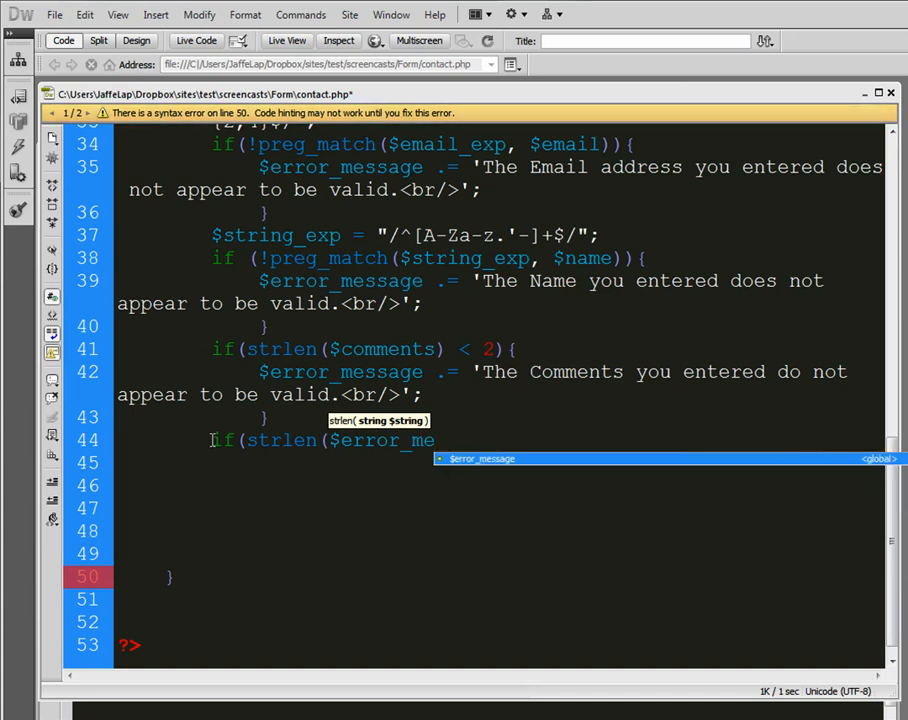
type("ssage) >")
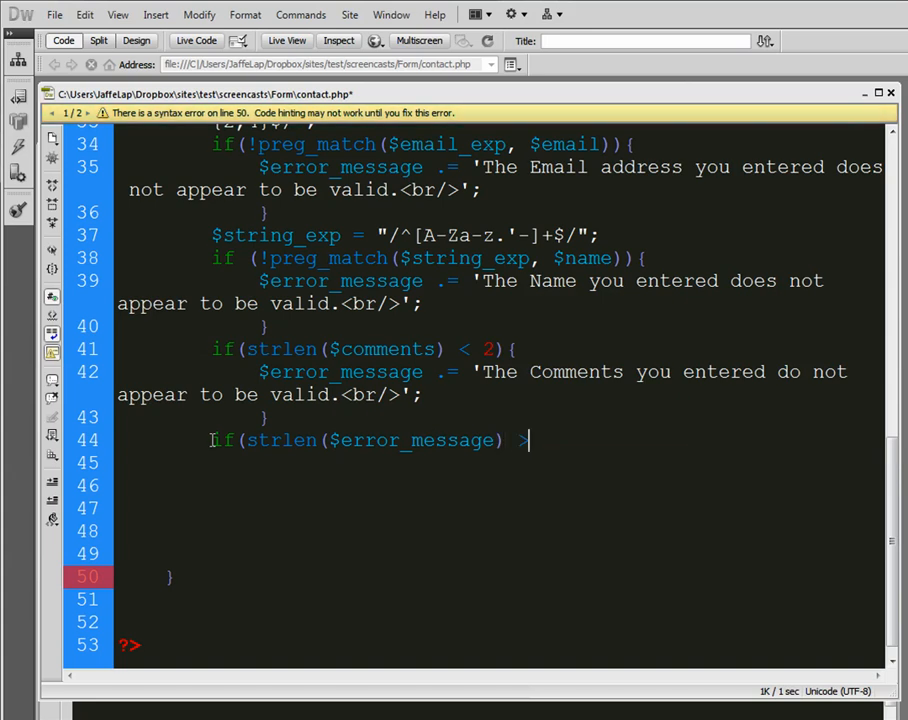
type("0")
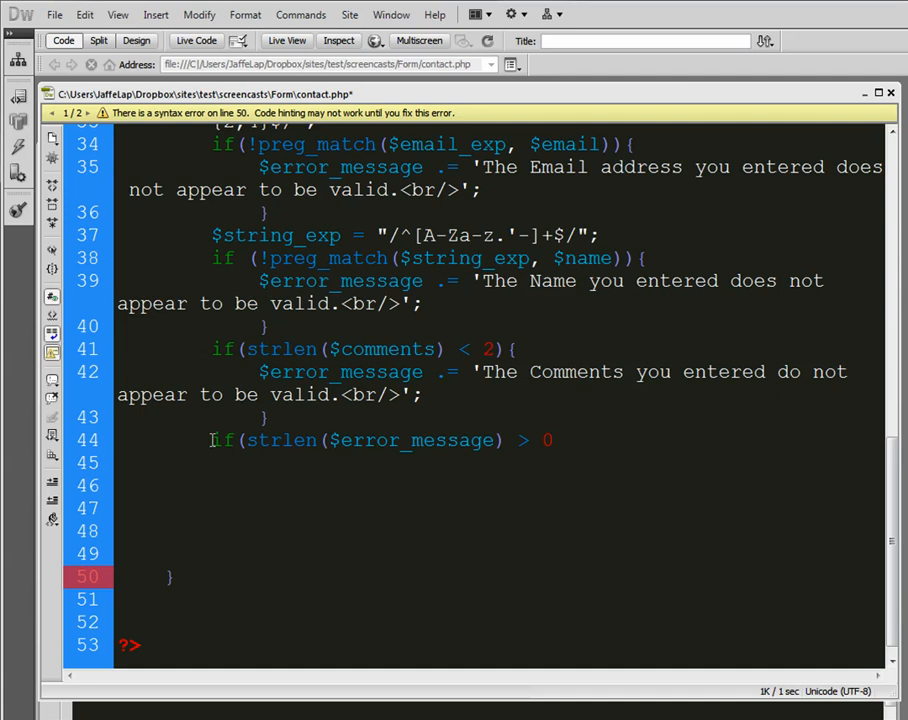
type("){}")
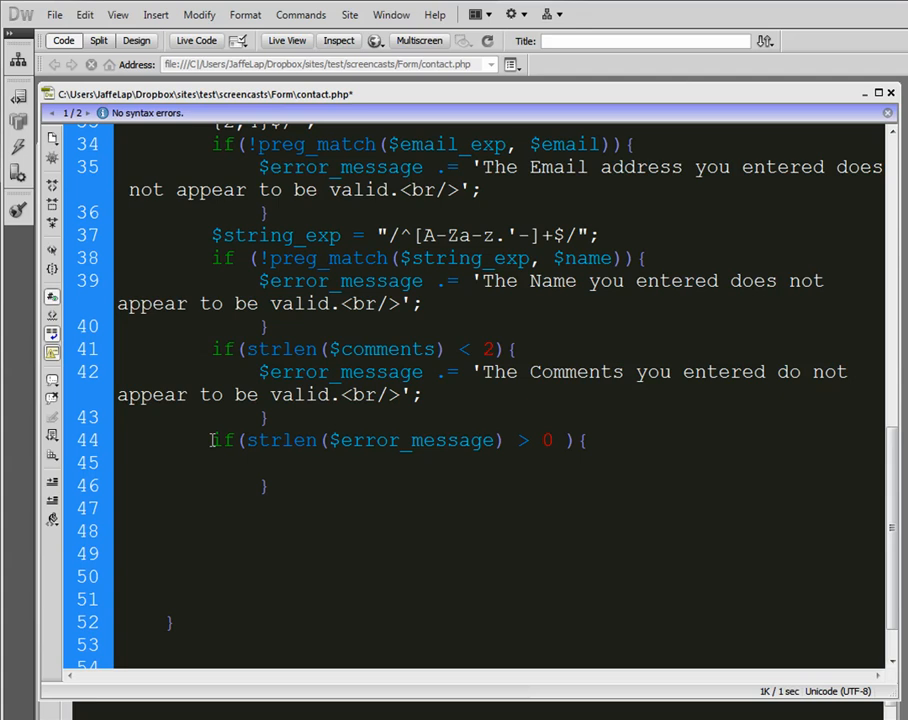
type("died($error_e")
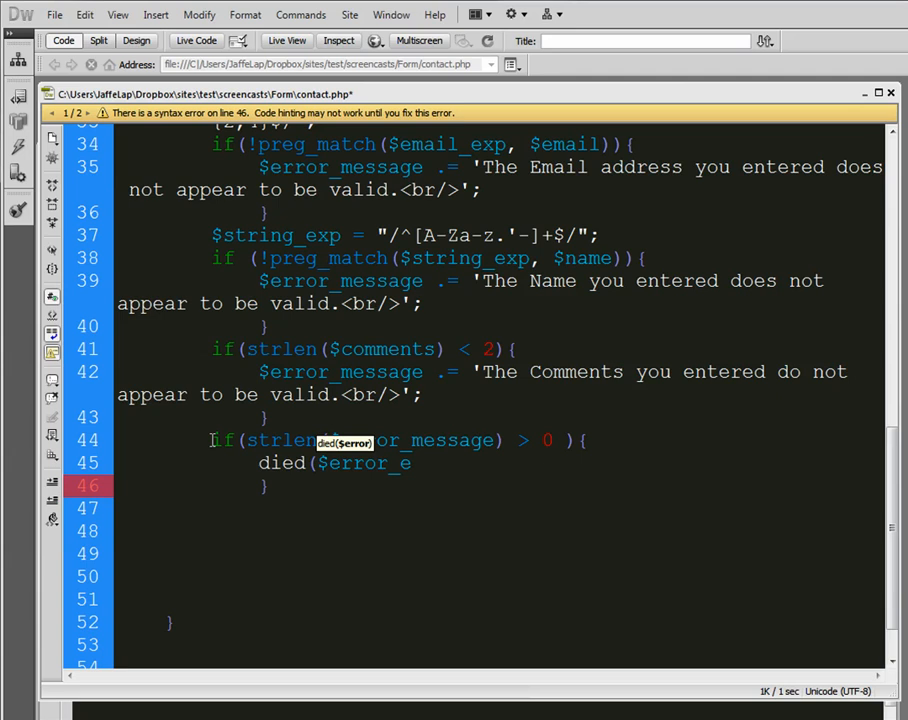
type("message")
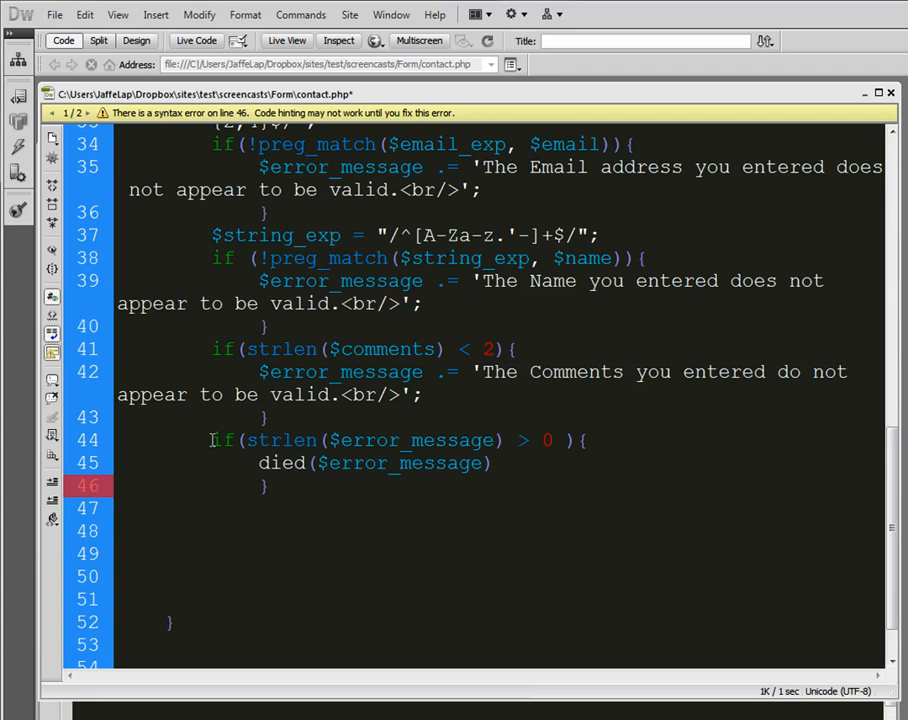
type(";")
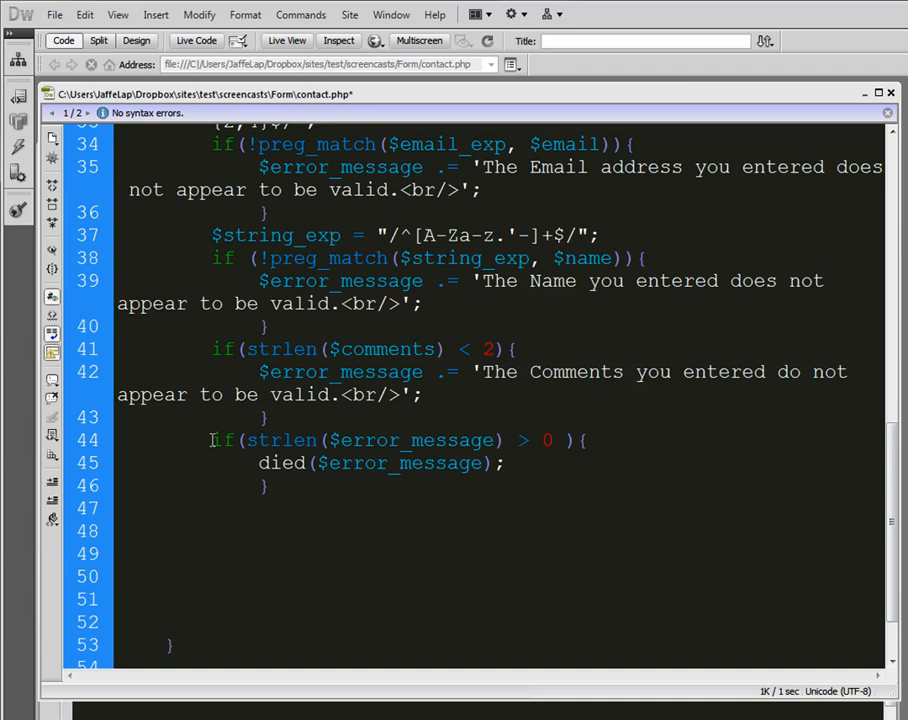
left_click(268, 508)
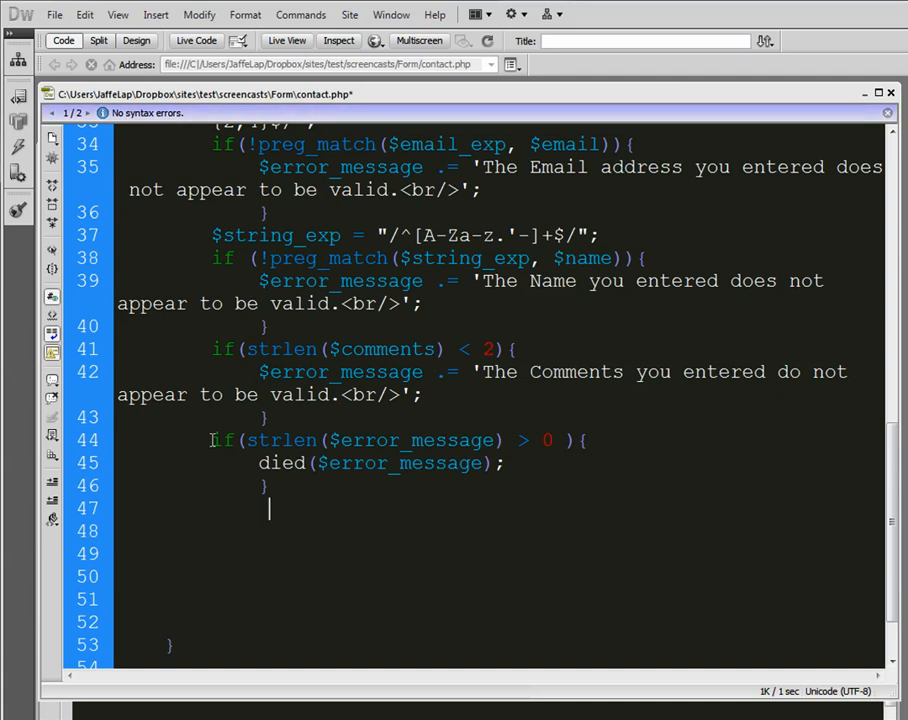
type("$")
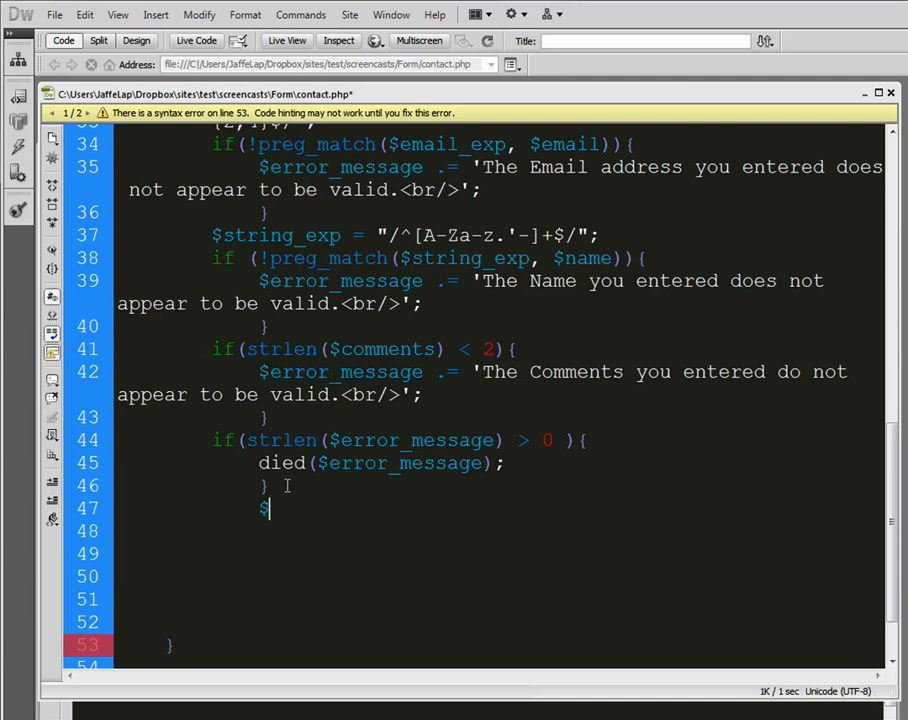
Set $email_message = "Form Details below.\n\n"; on line 47
type("email")
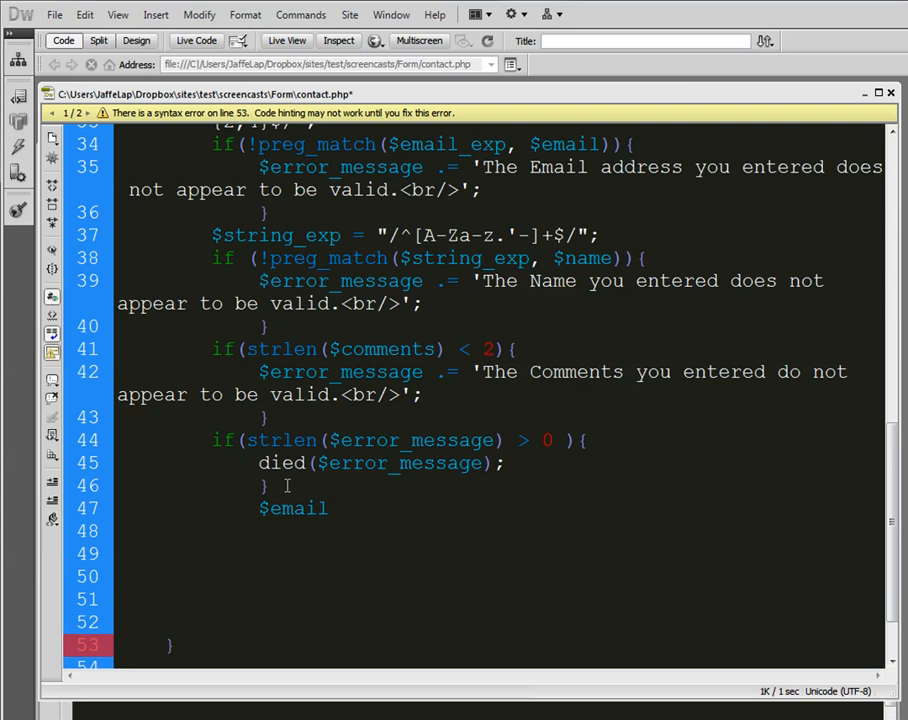
type("_message")
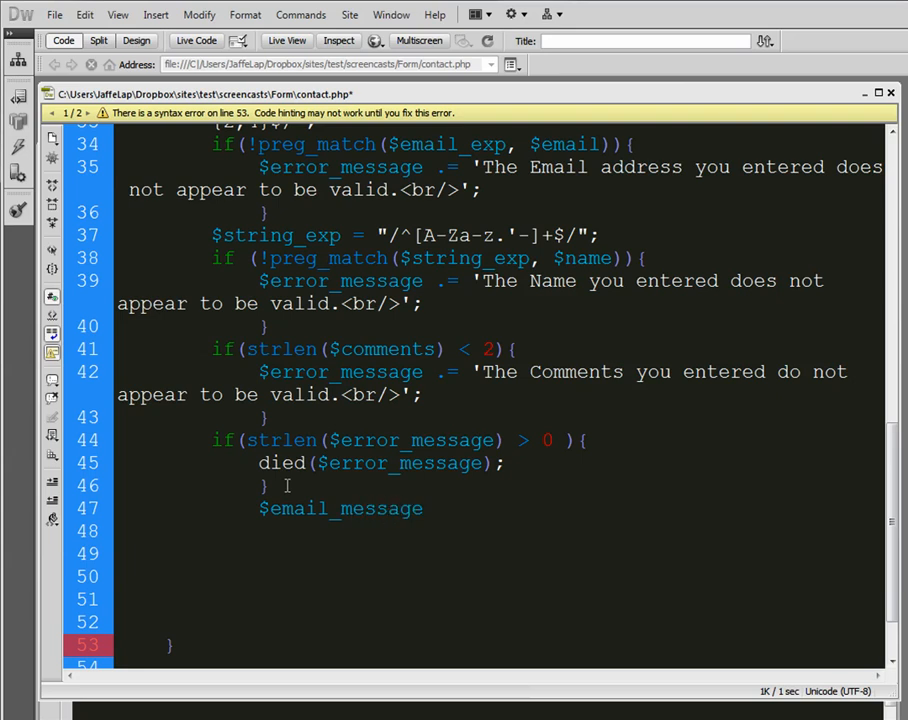
type("= \"E")
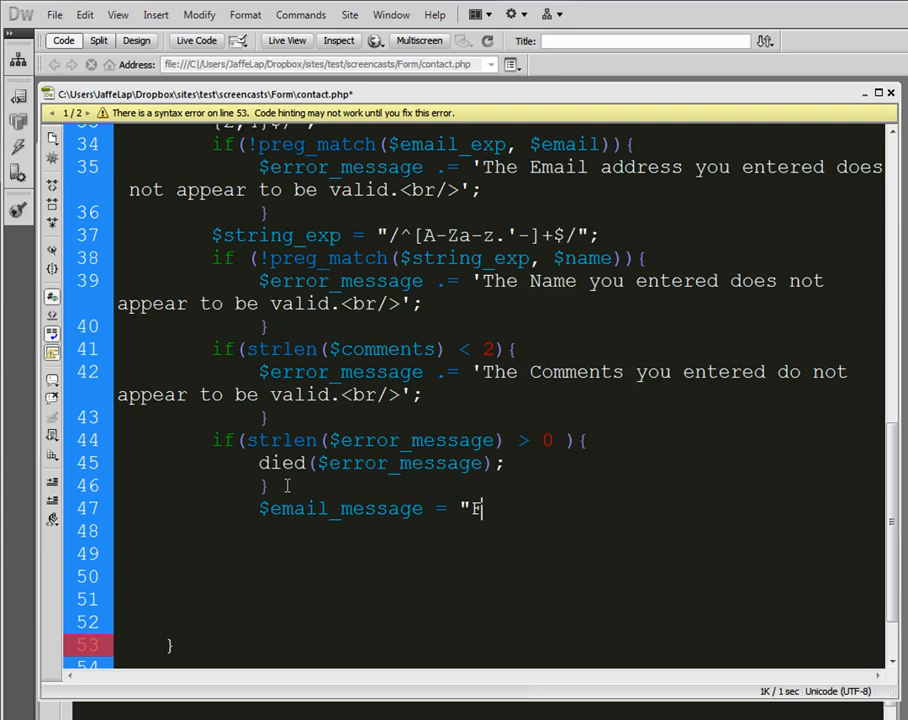
type("orm Det")
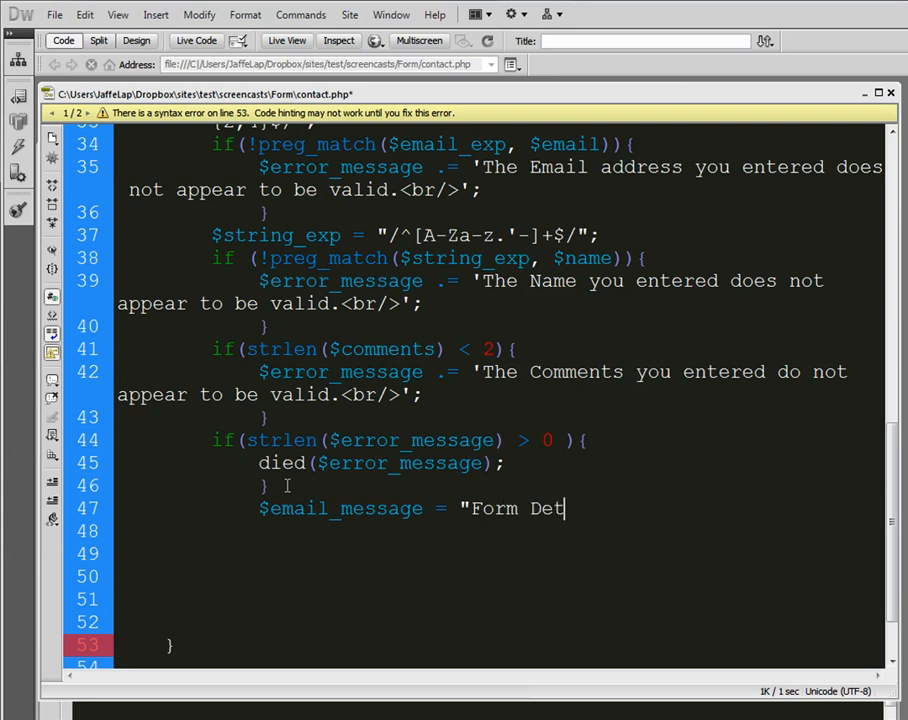
type("ails below")
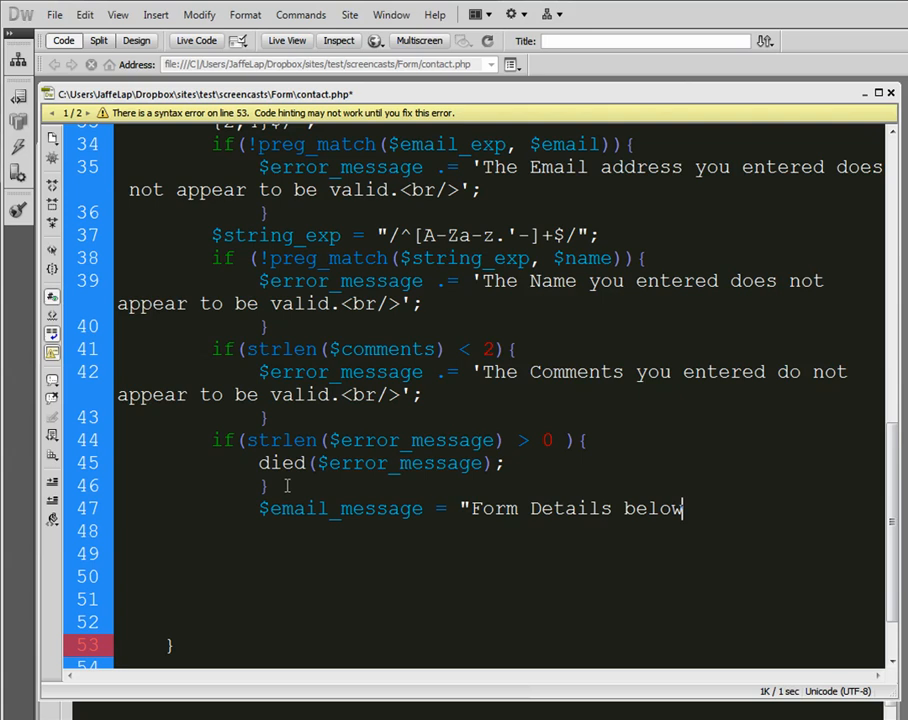
type(".")
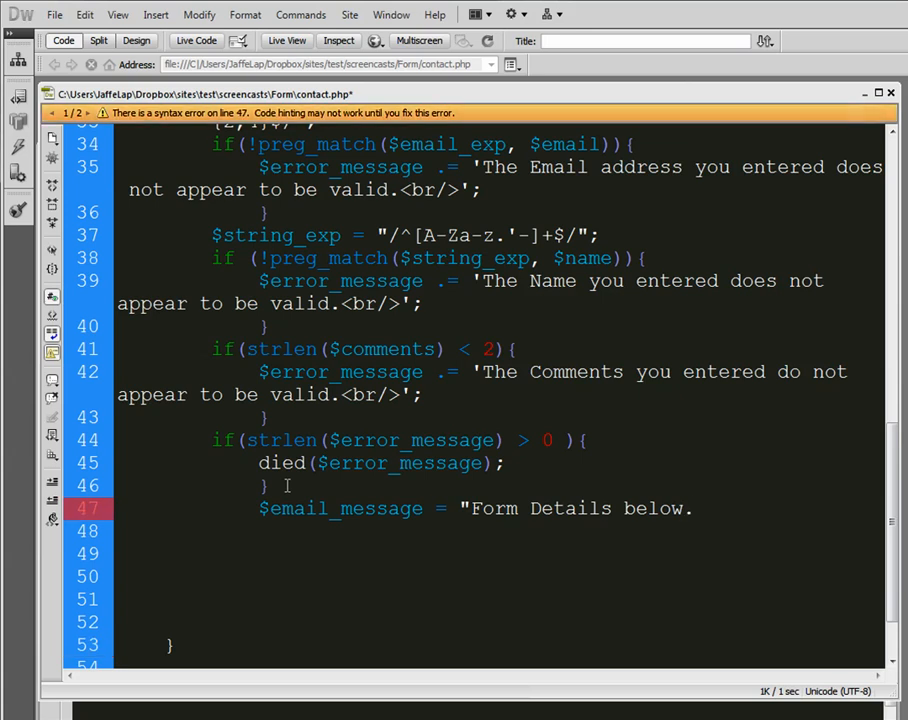
type("\\n\\n")
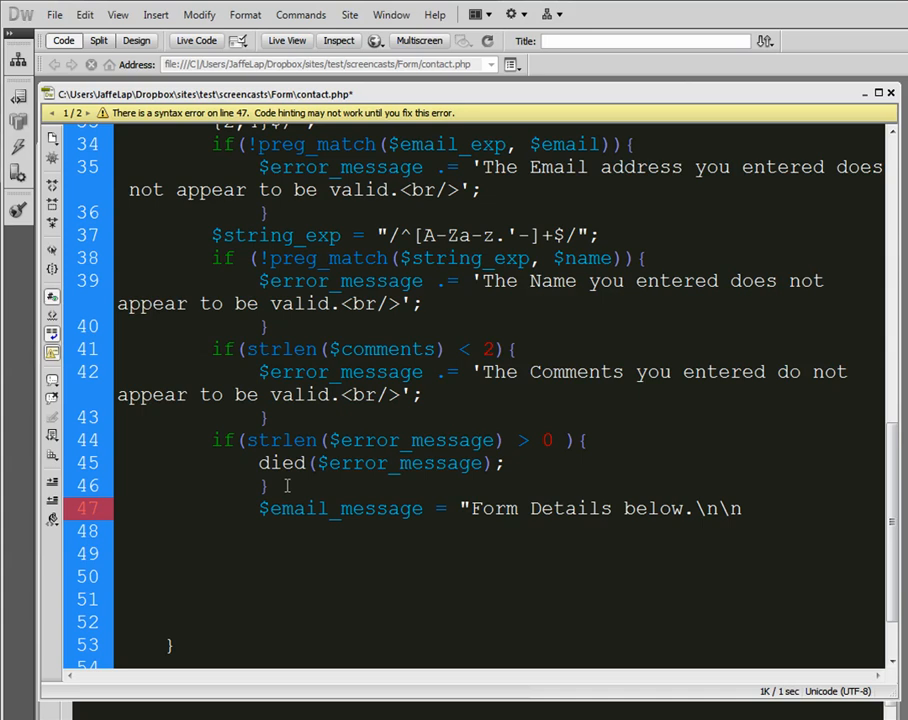
type("\";")
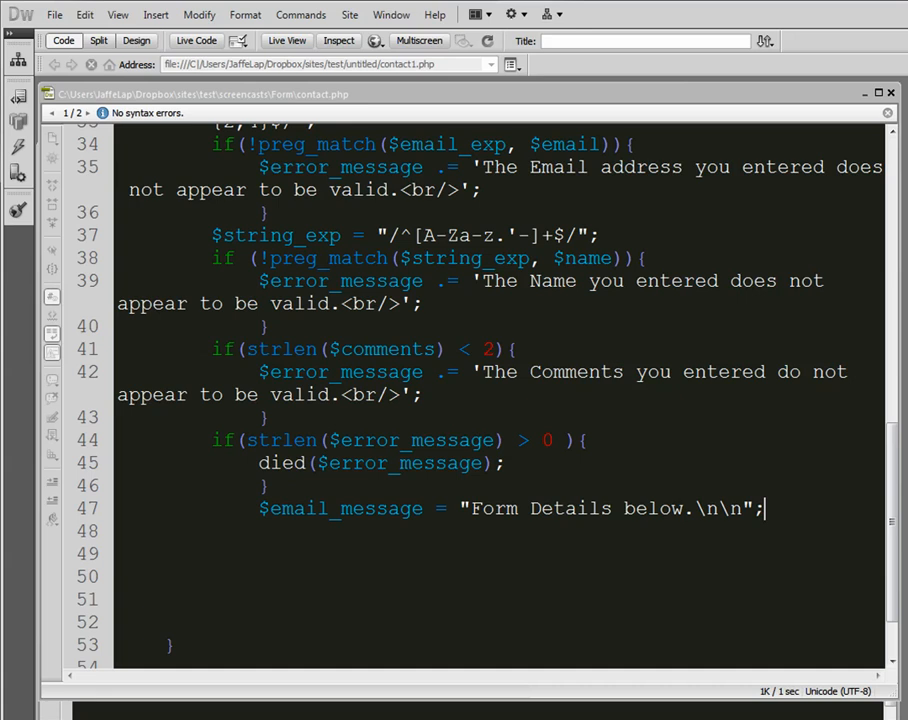
mouse_move(290, 558)
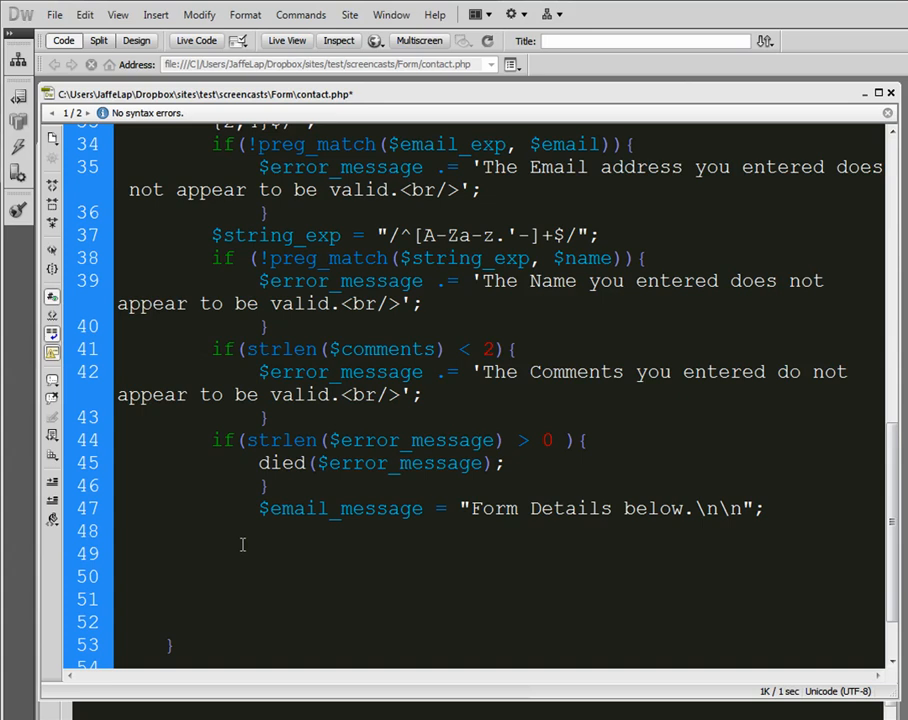
Click repeatedly on the line below the $email_message statement without adding code
left_click(210, 554)
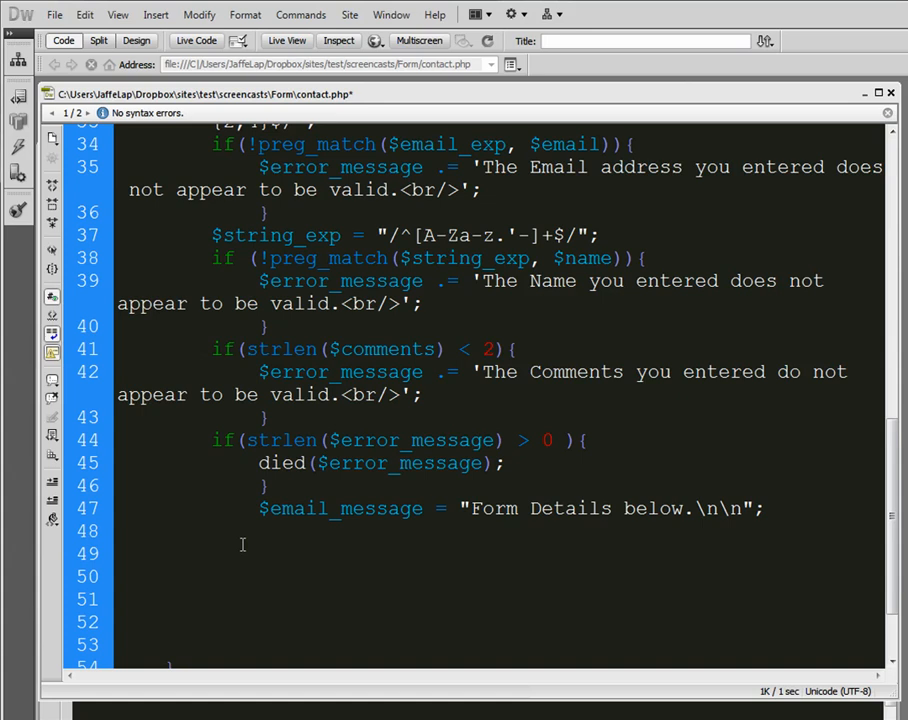
left_click(210, 553)
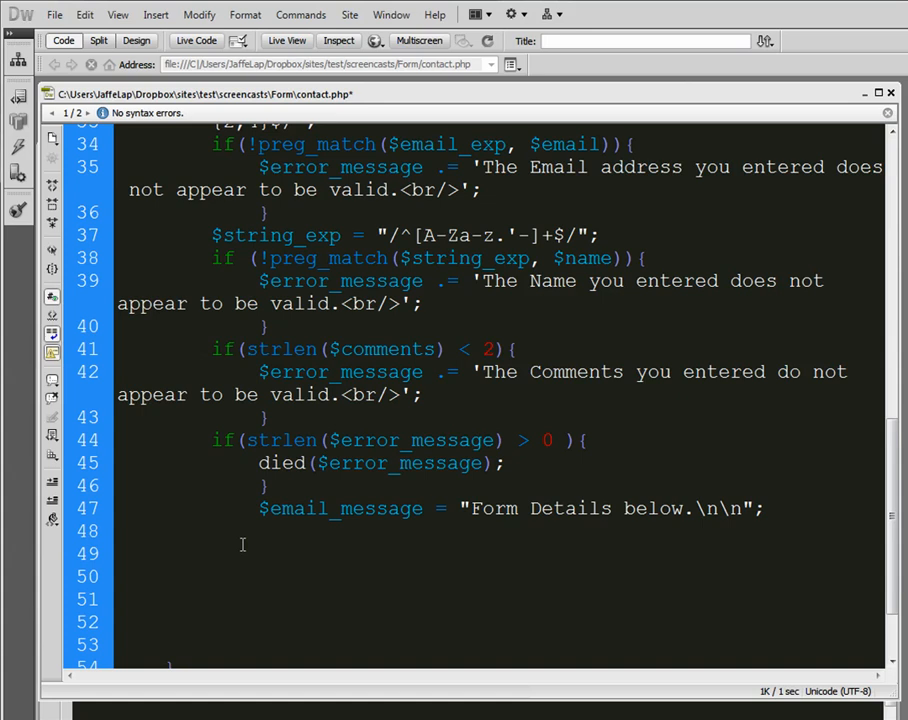
left_click(210, 553)
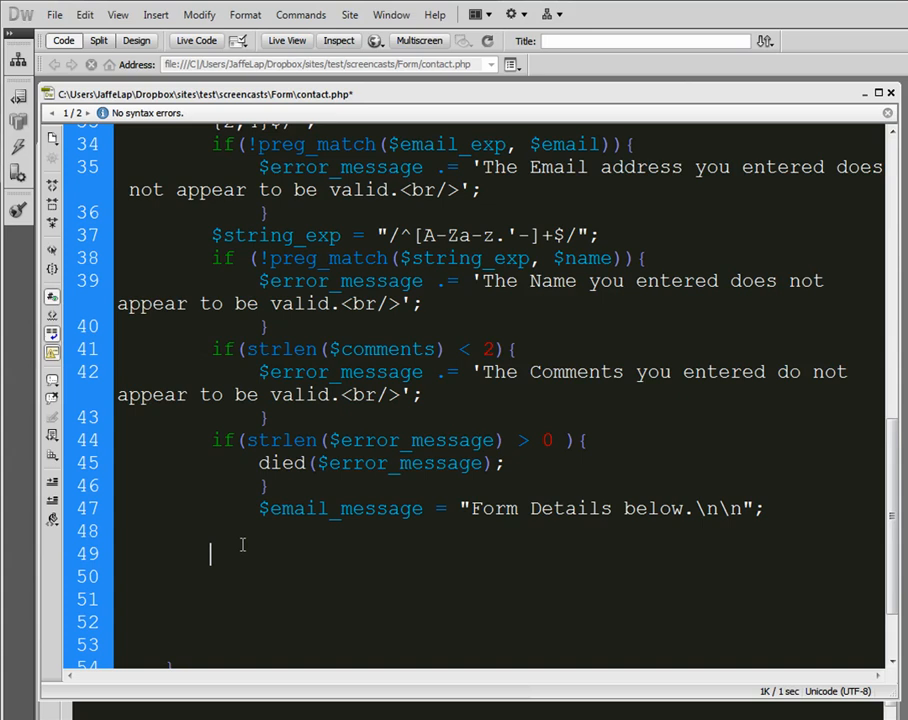
mouse_move(242, 544)
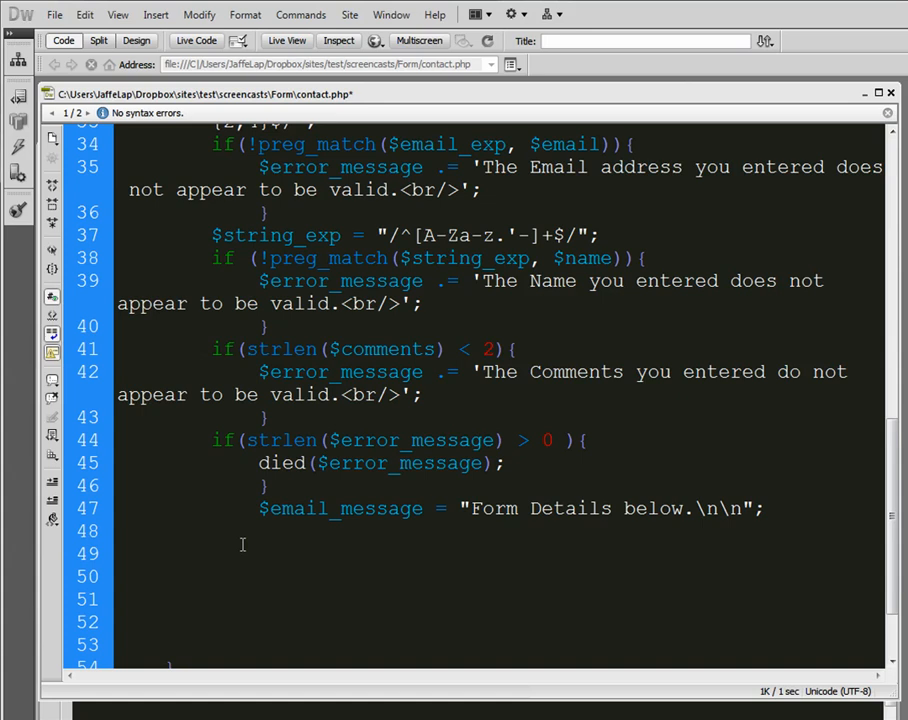
left_click(210, 553)
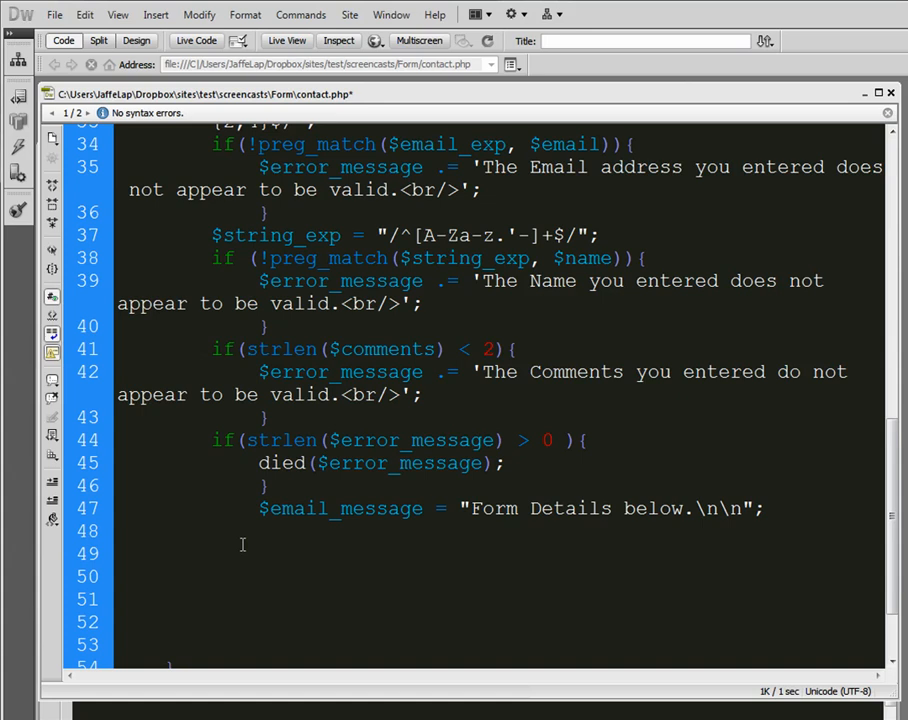
left_click(210, 553)
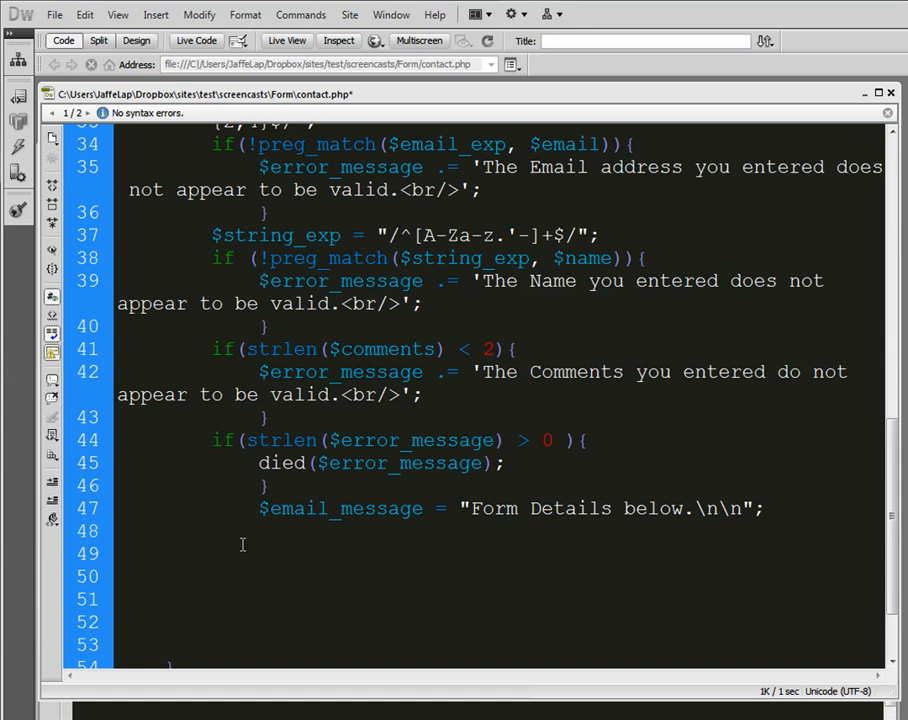
Define clean_string($string) with $bad = array("content-type", "bcc:", "to:", "cc:", "href")
type("functio")
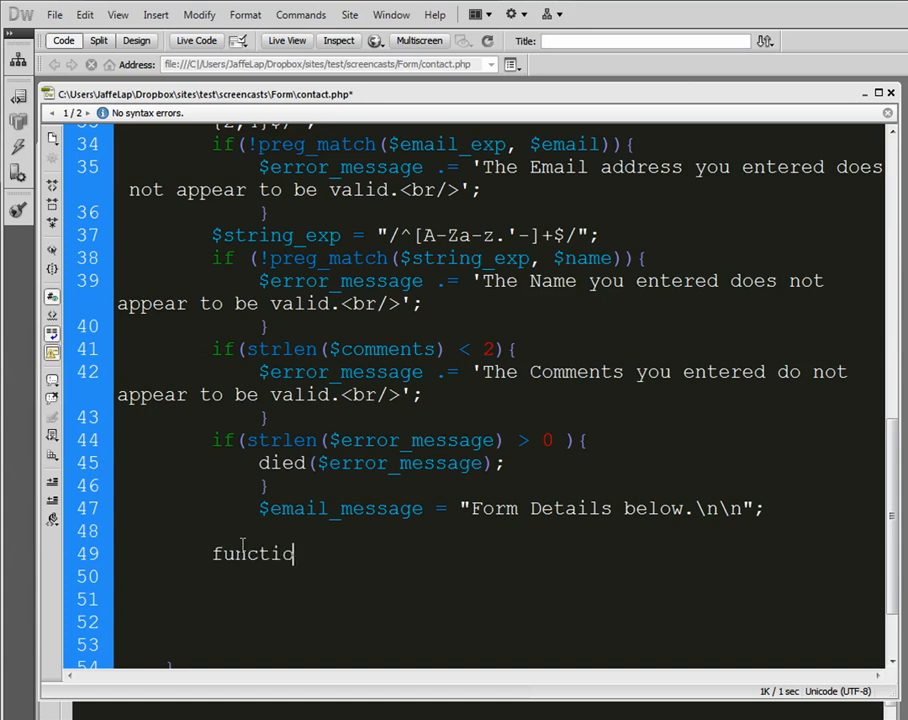
type("n clean")
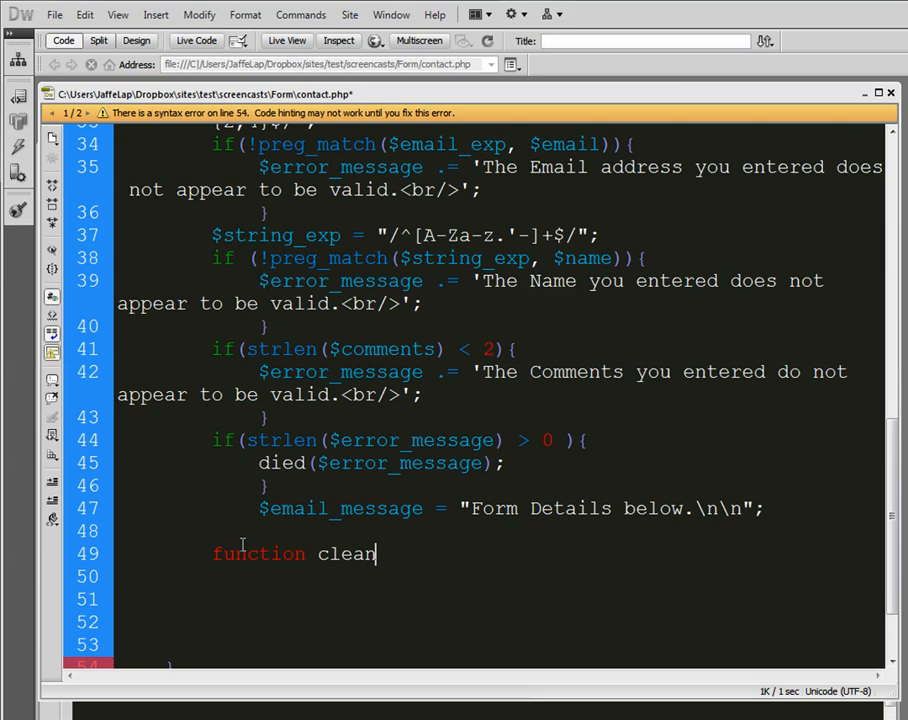
type("_string")
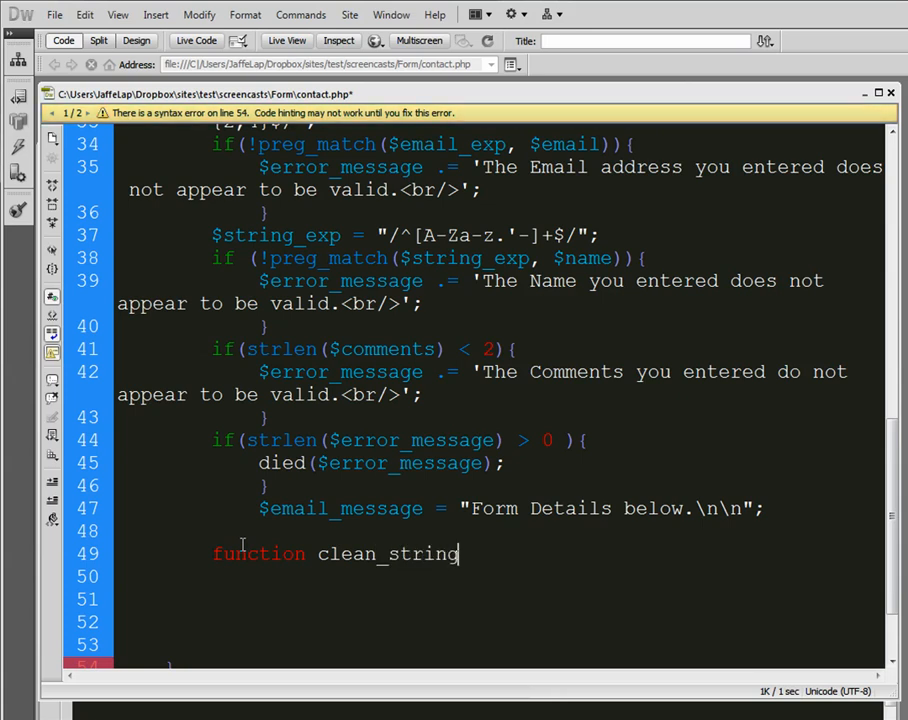
type("{")
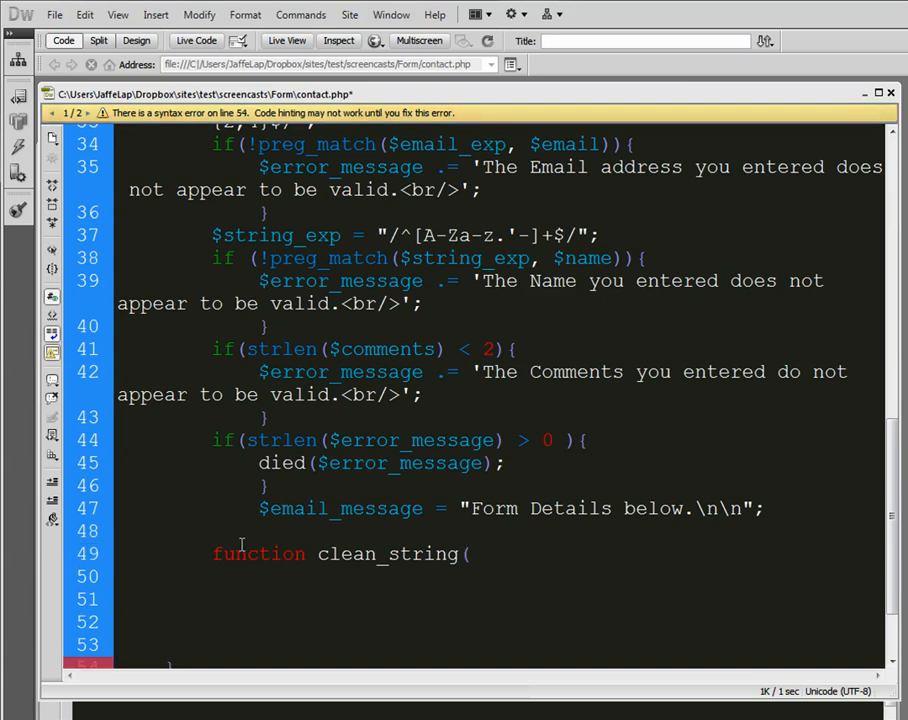
type("$string")
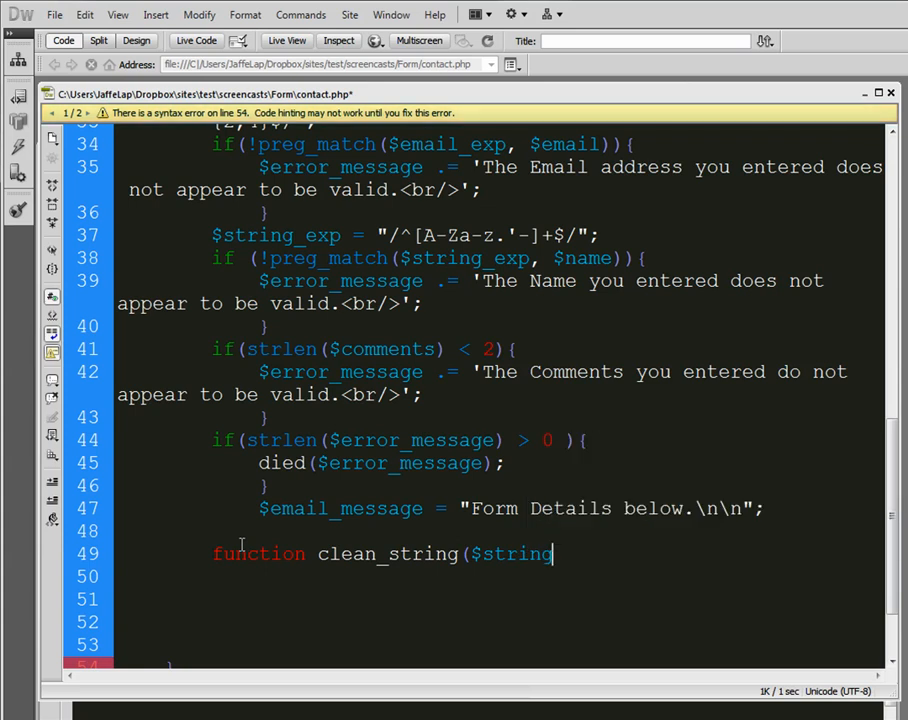
type("){")
left_click(500, 599)
type("}")
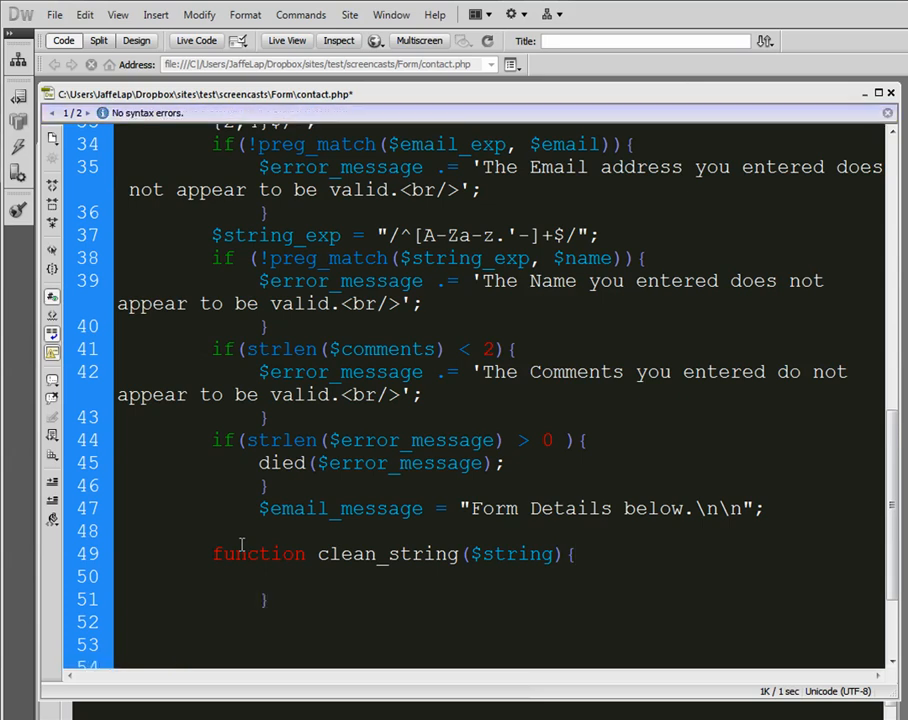
type("$bad = array")
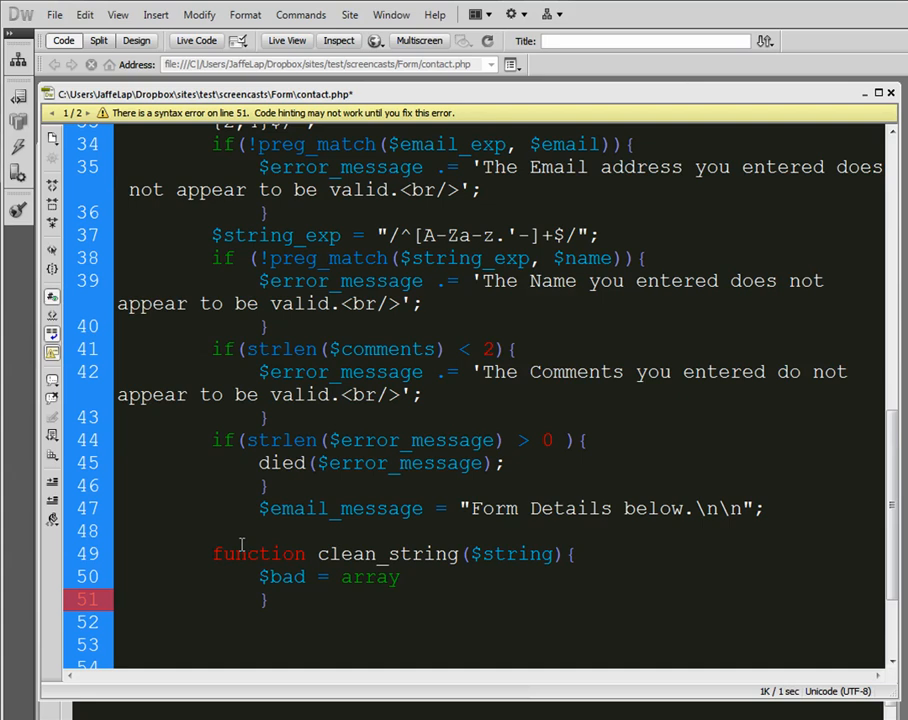
type("(")
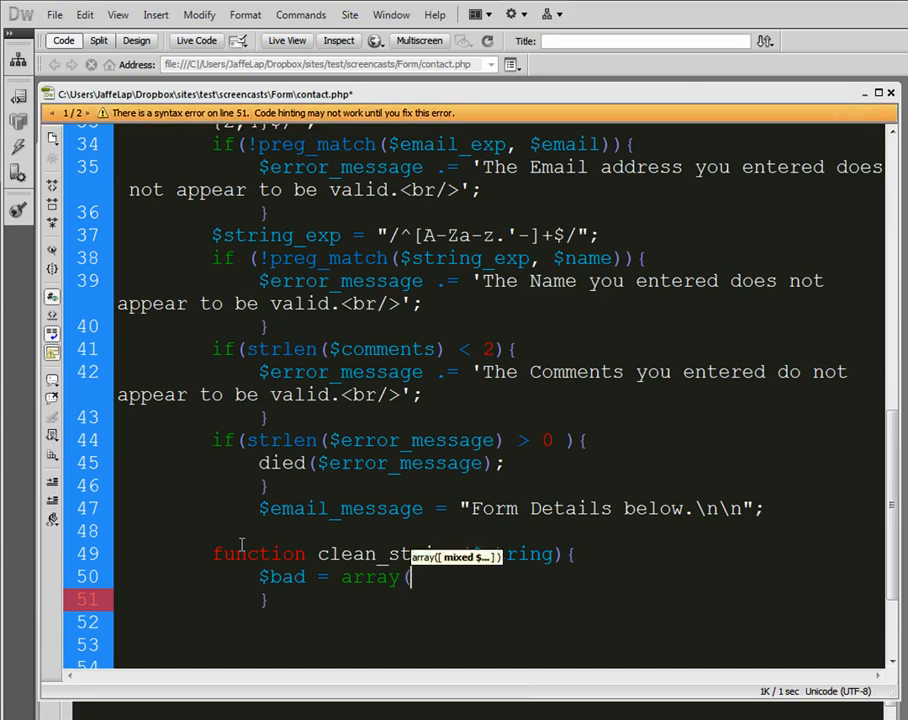
type("\"conte")
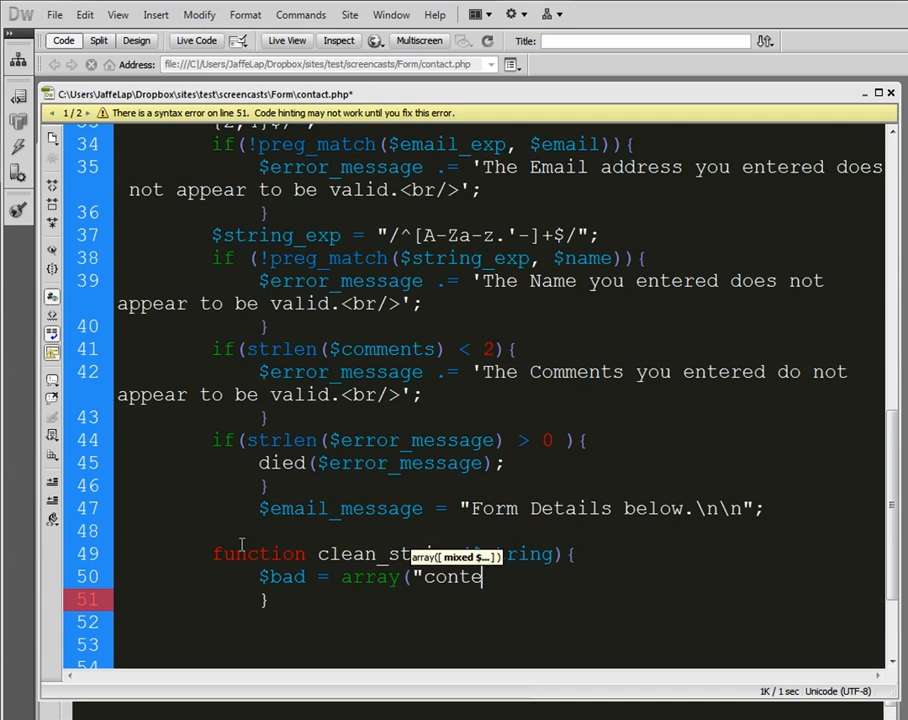
type("nt-ty")
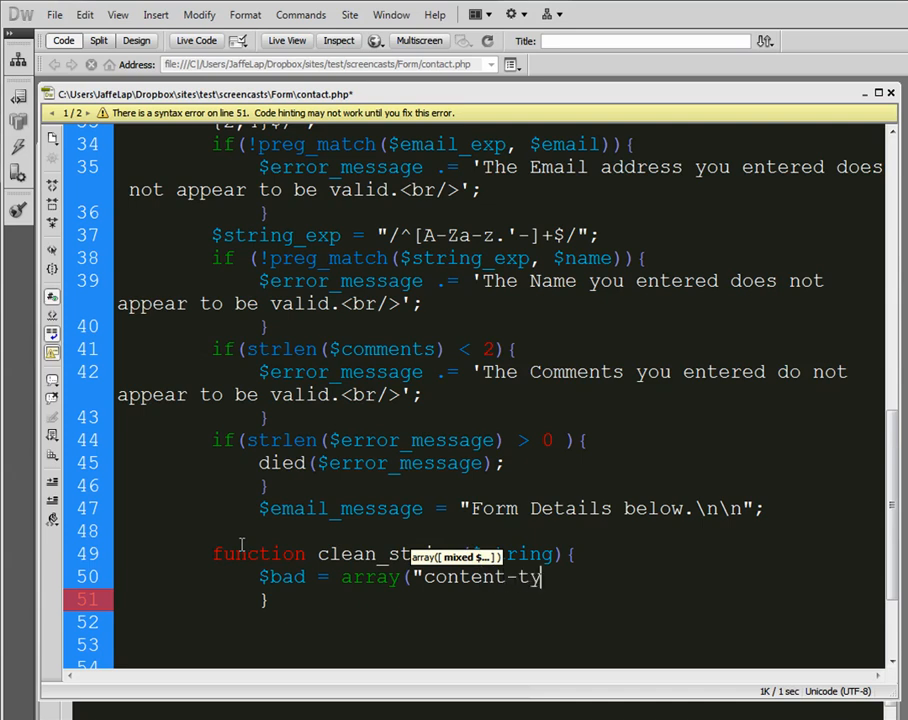
type("pe\", \"bcc:\", \"to:\", \"cc:\", \"href\");")
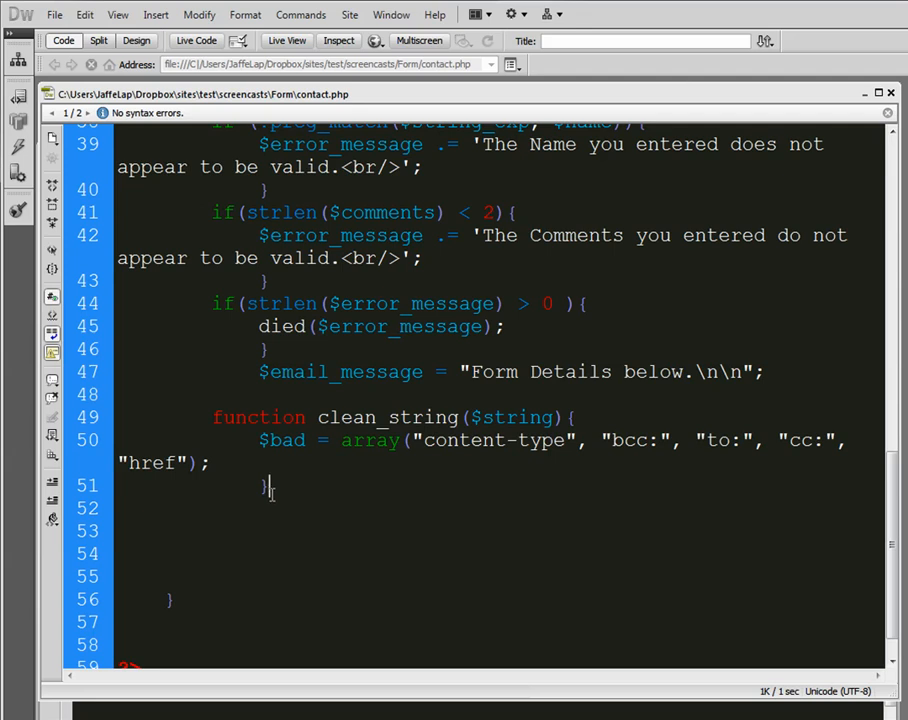
Make clean_string return str_replace($bad, "", $string)
key("Return")
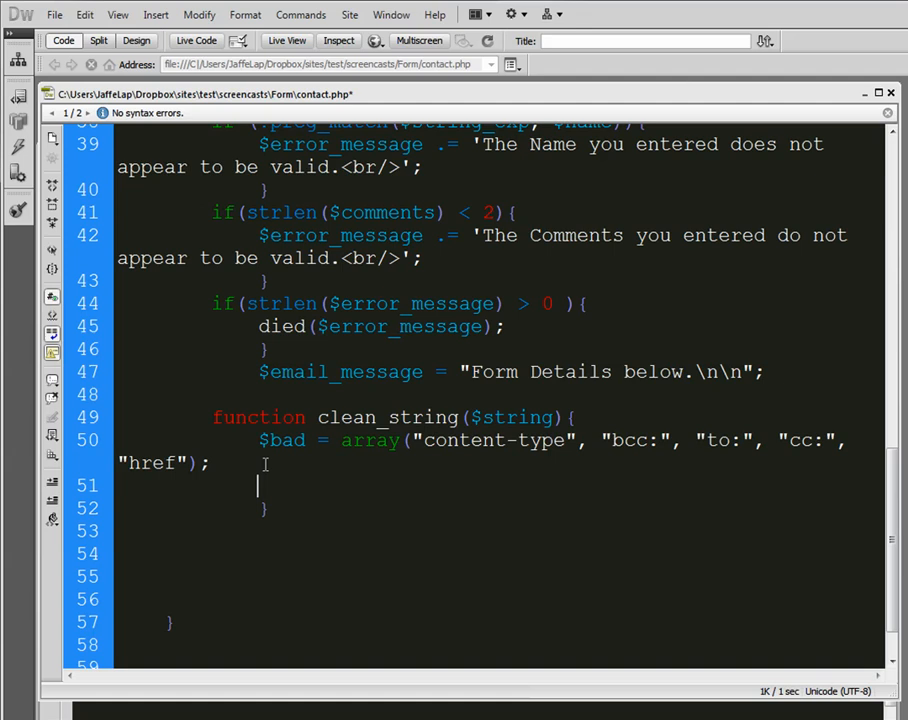
type("return")
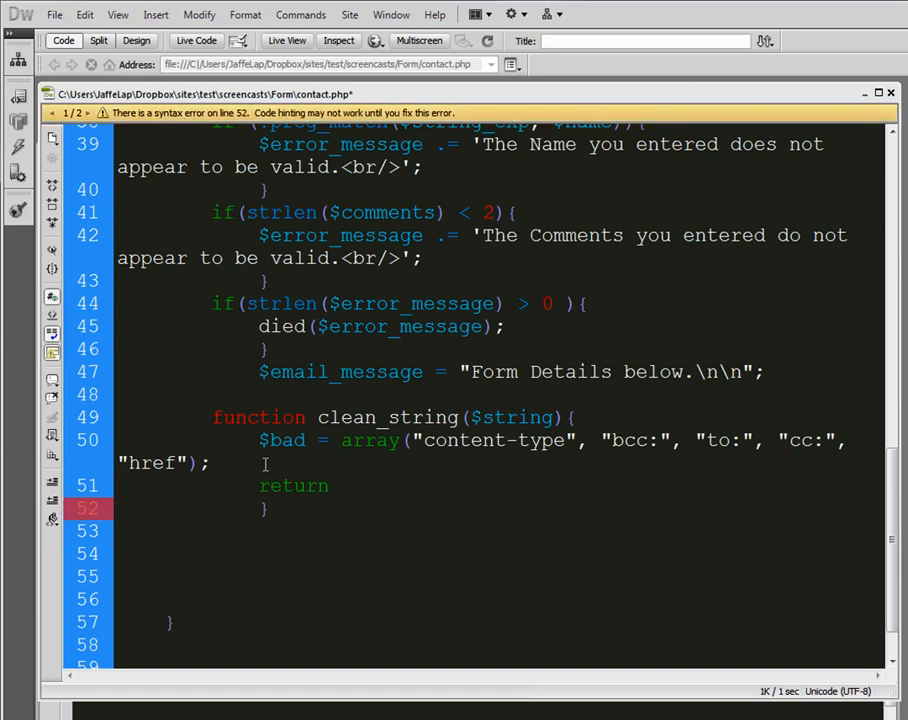
type("str")
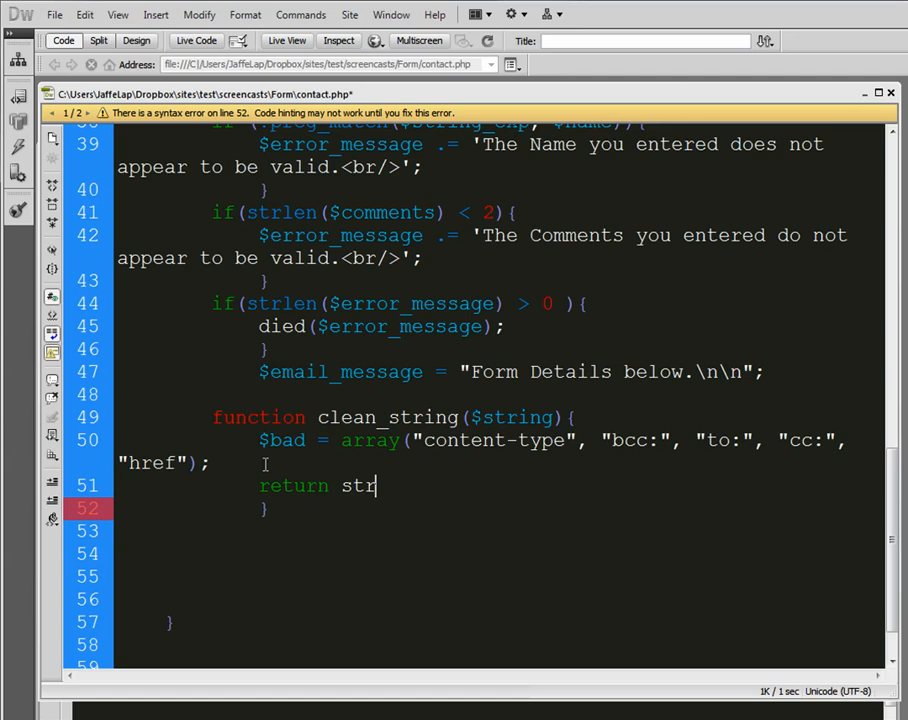
type("_replace")
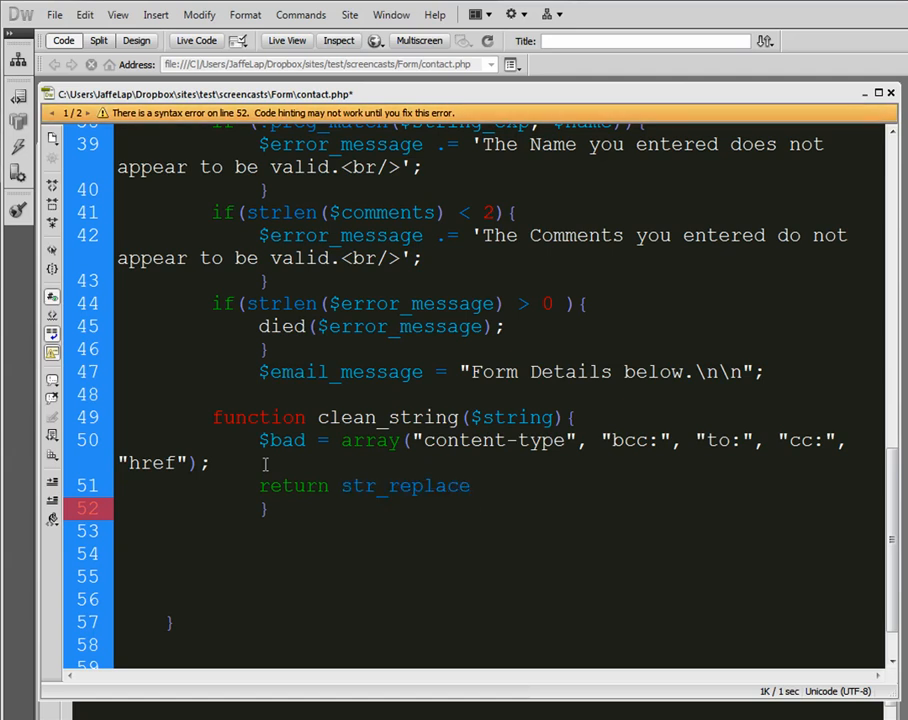
type("(")
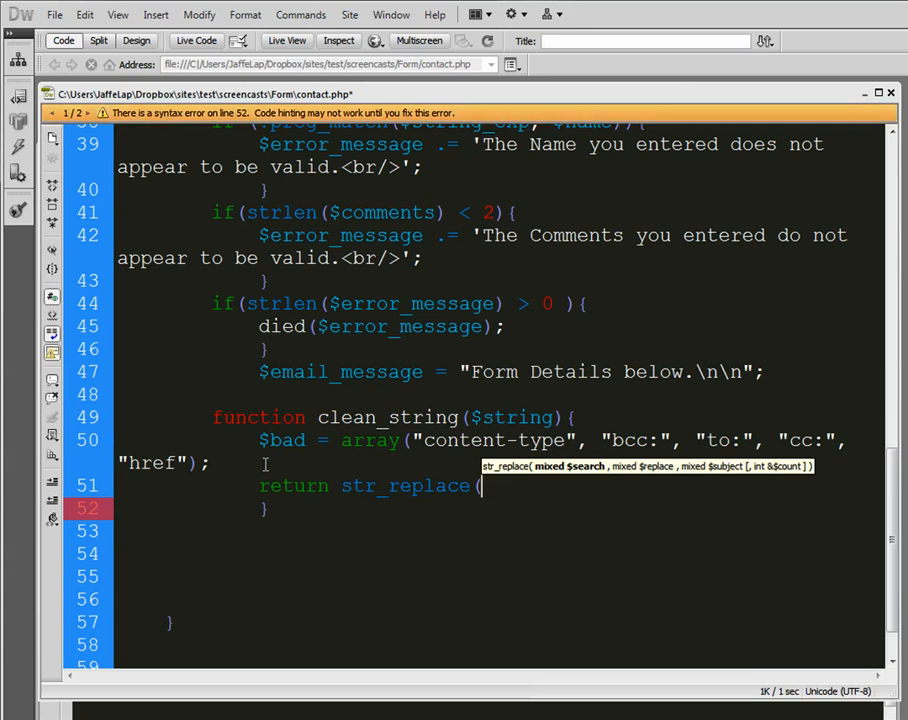
type("$bad,")
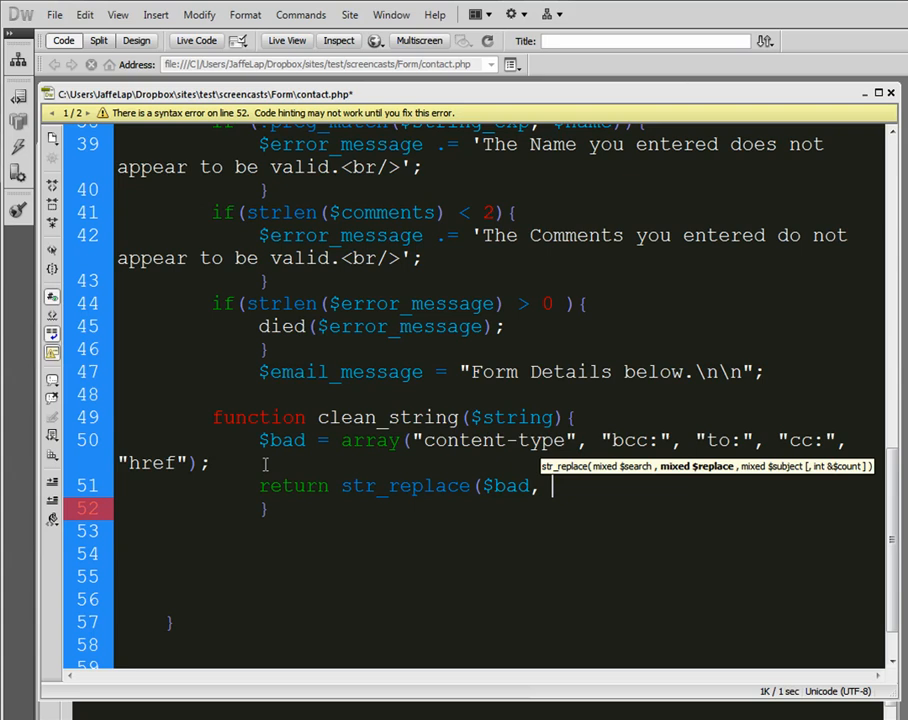
type("\"\"")
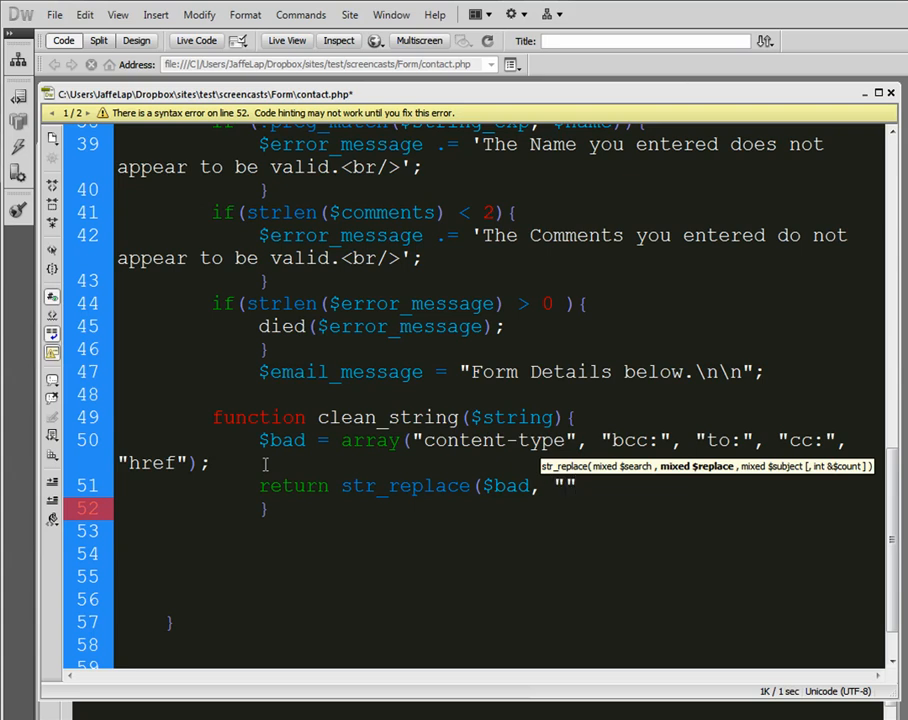
type(", $string);")
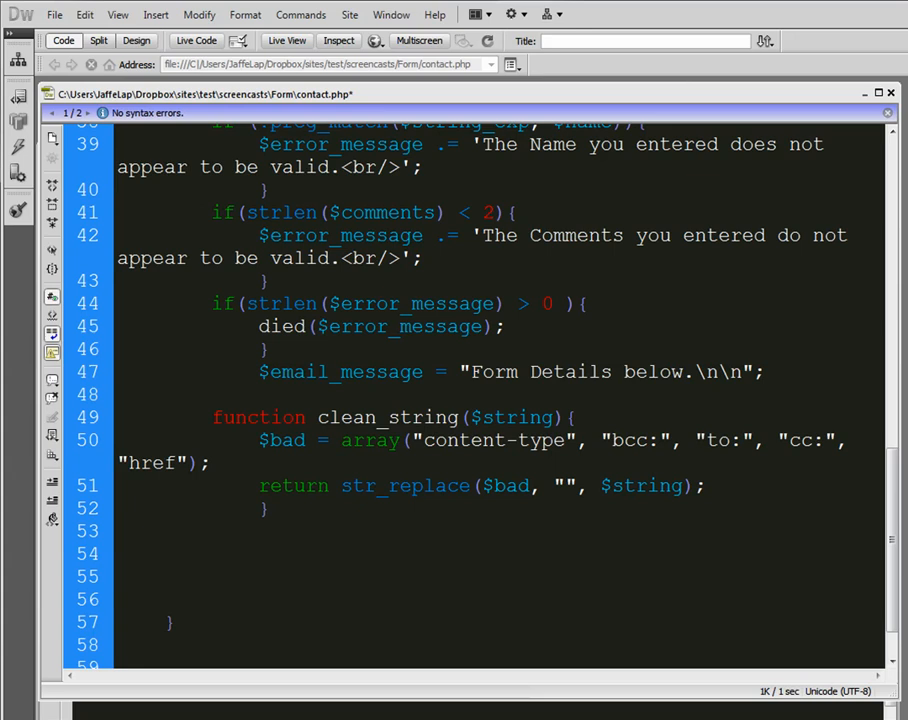
left_click(210, 531)
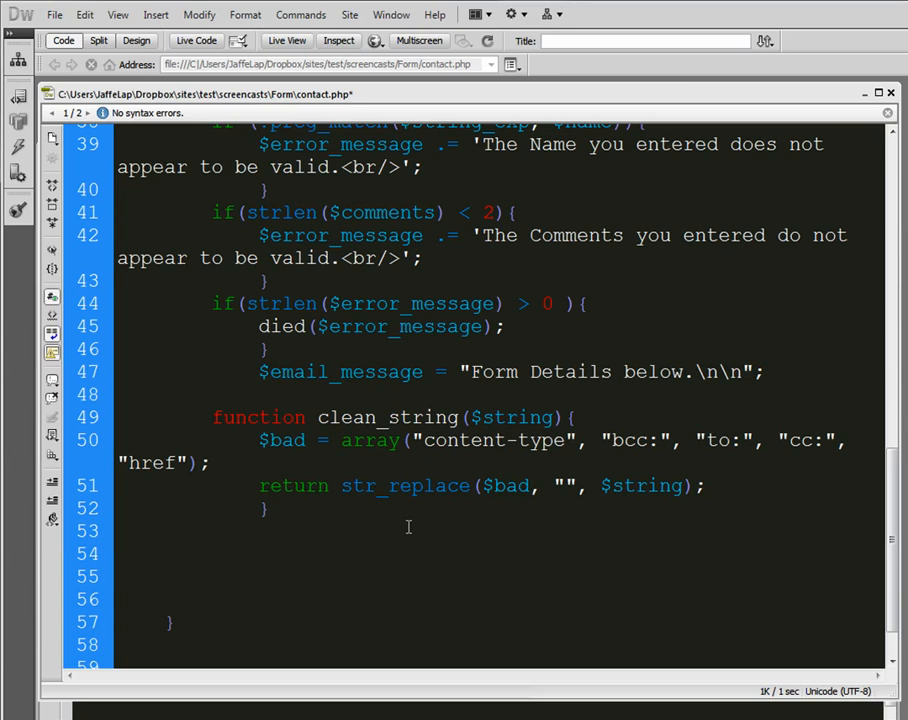
Start line 53 with $email_message .= "Name:"
type("$email_message")
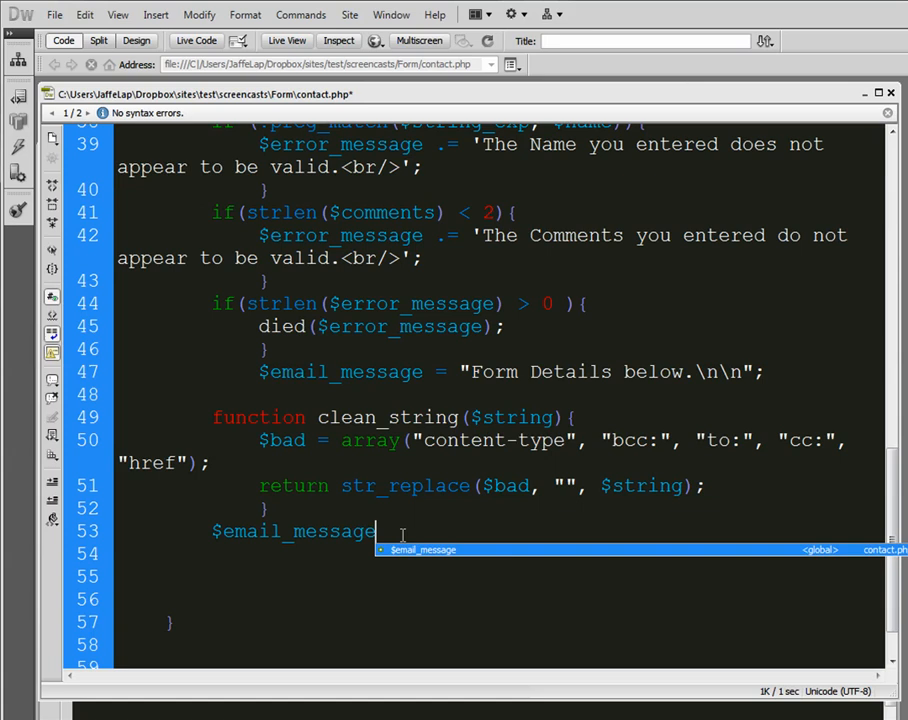
scroll("up", 3)
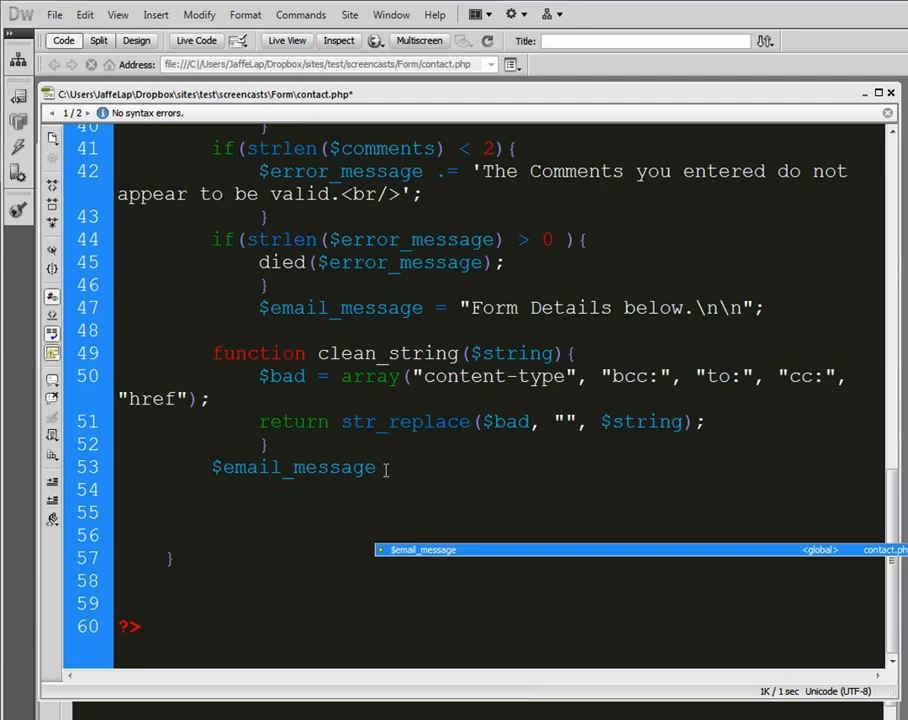
type(".-")
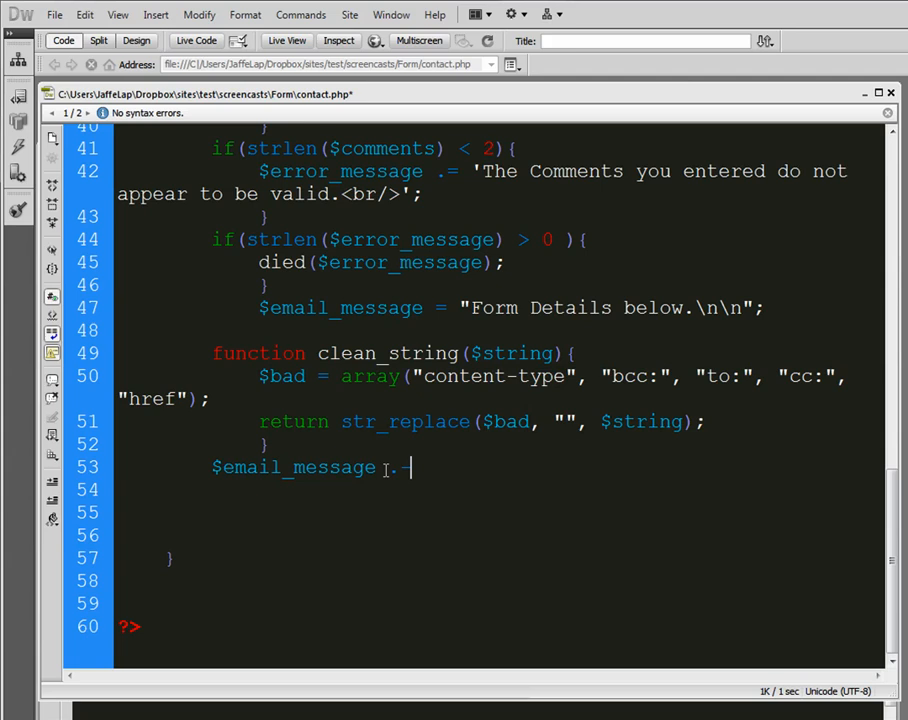
type("=")
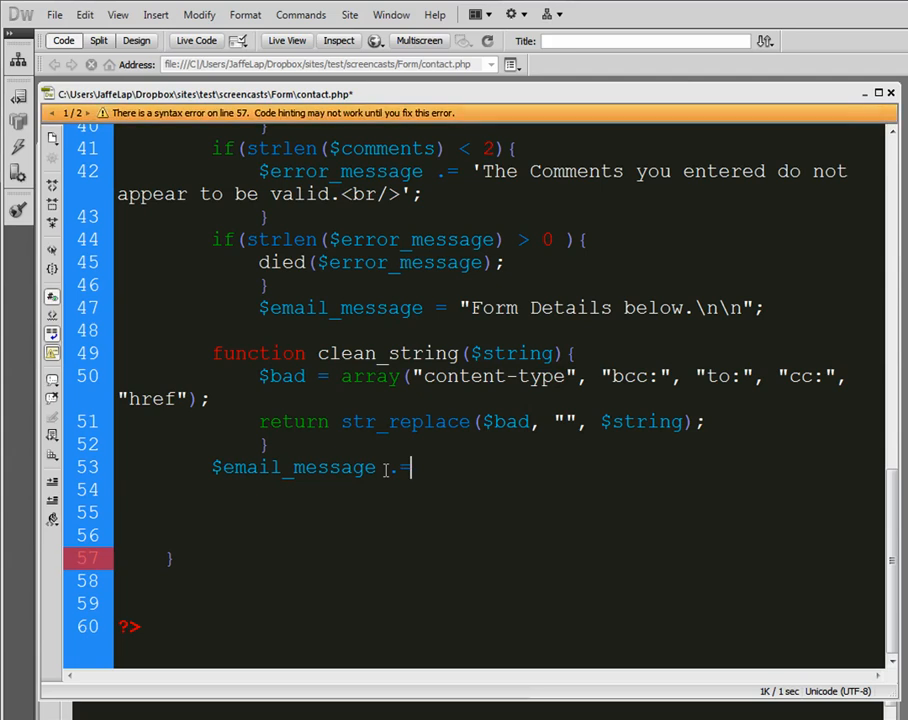
type("\"Nam")
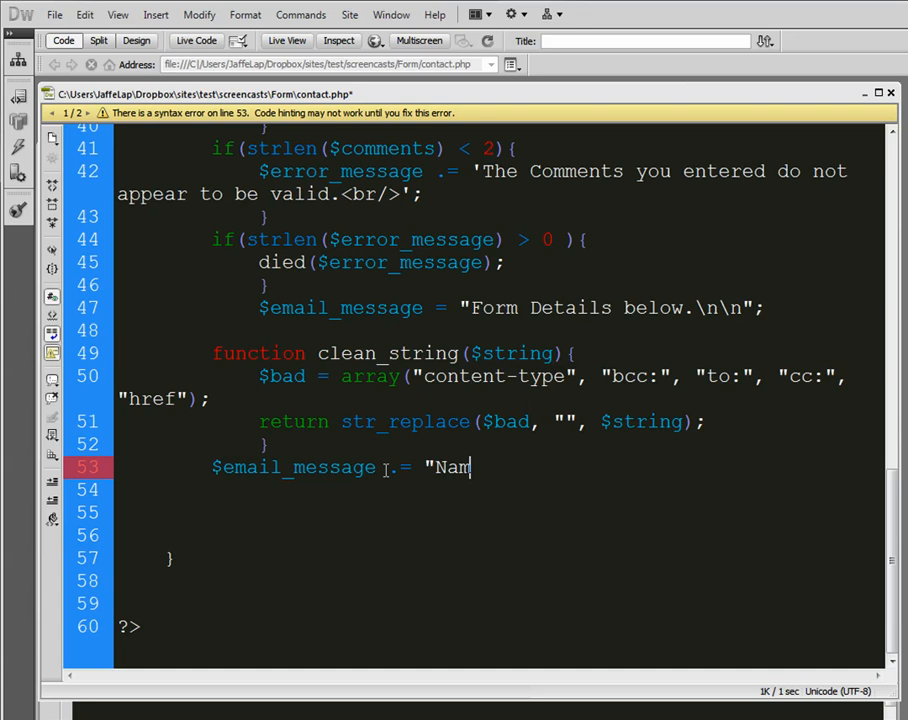
type("e:'")
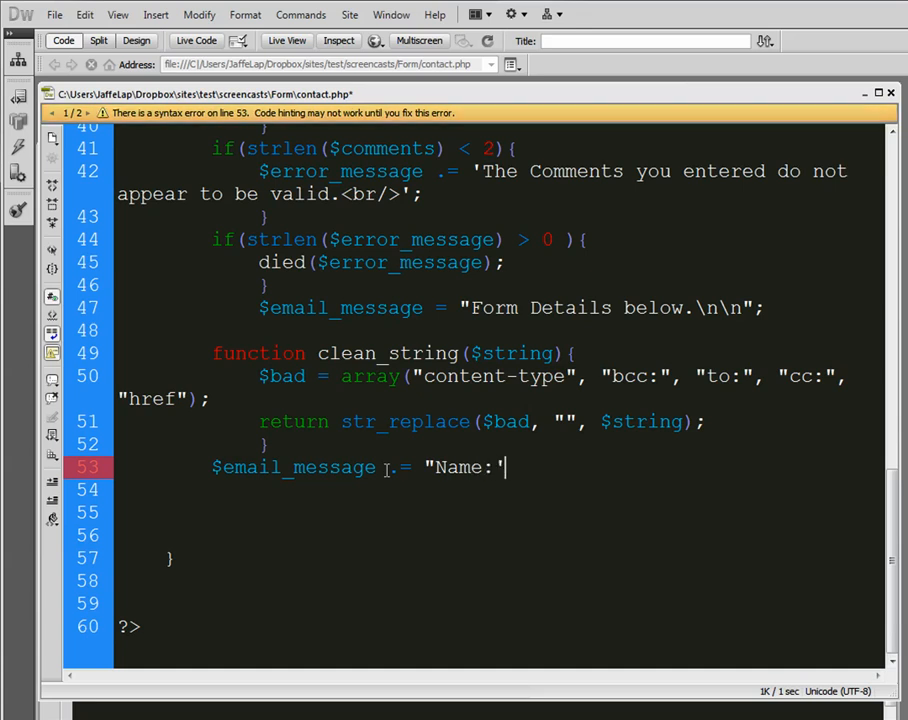
type("\"")
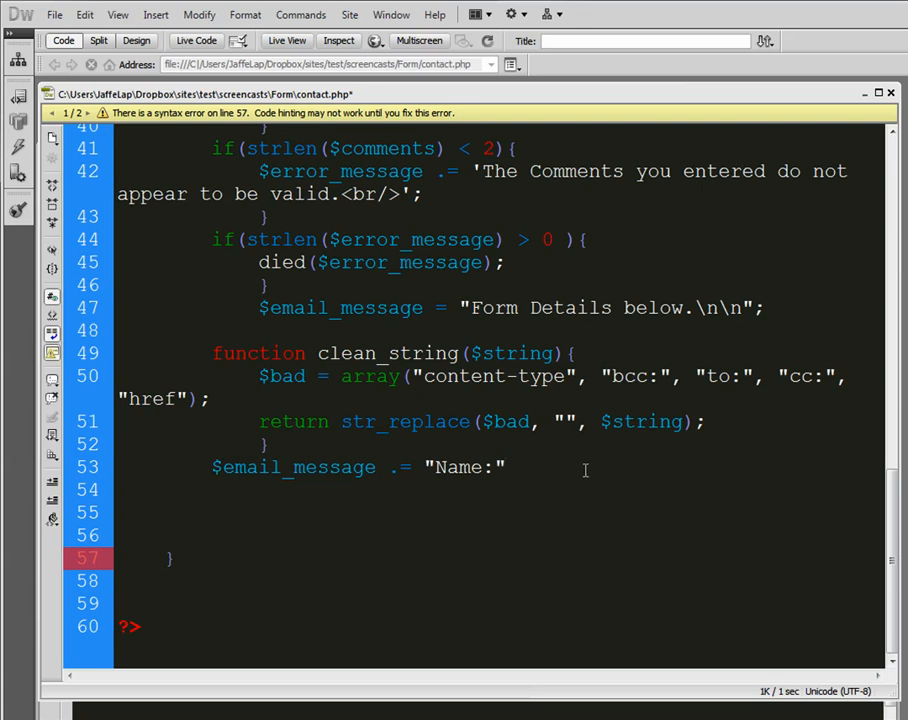
Finish the line with . clean_string($name) . "\n"; clearing the syntax error
type(". c")
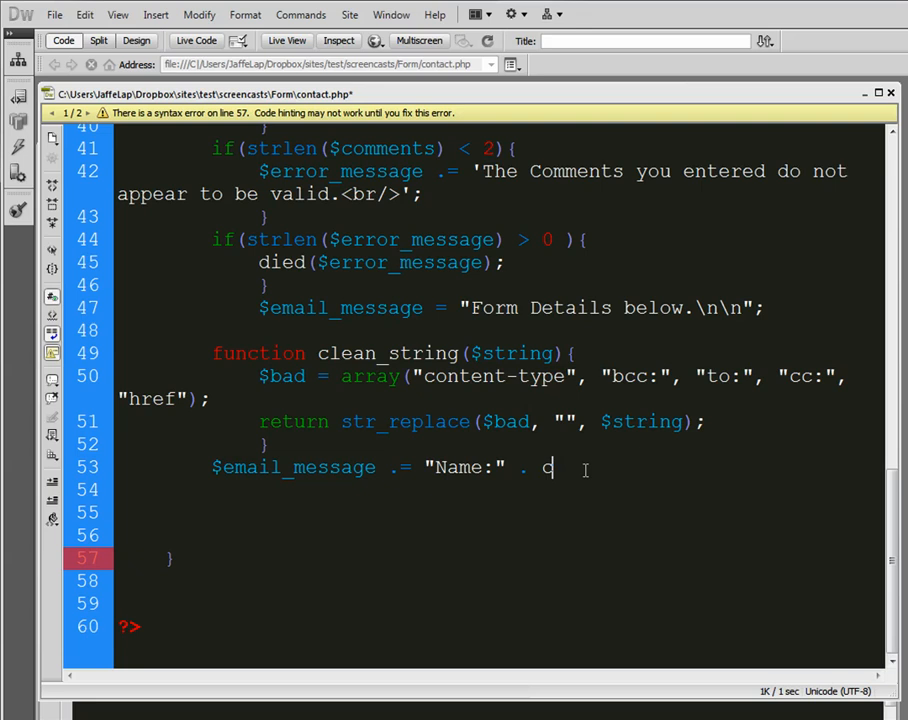
type("lean_st")
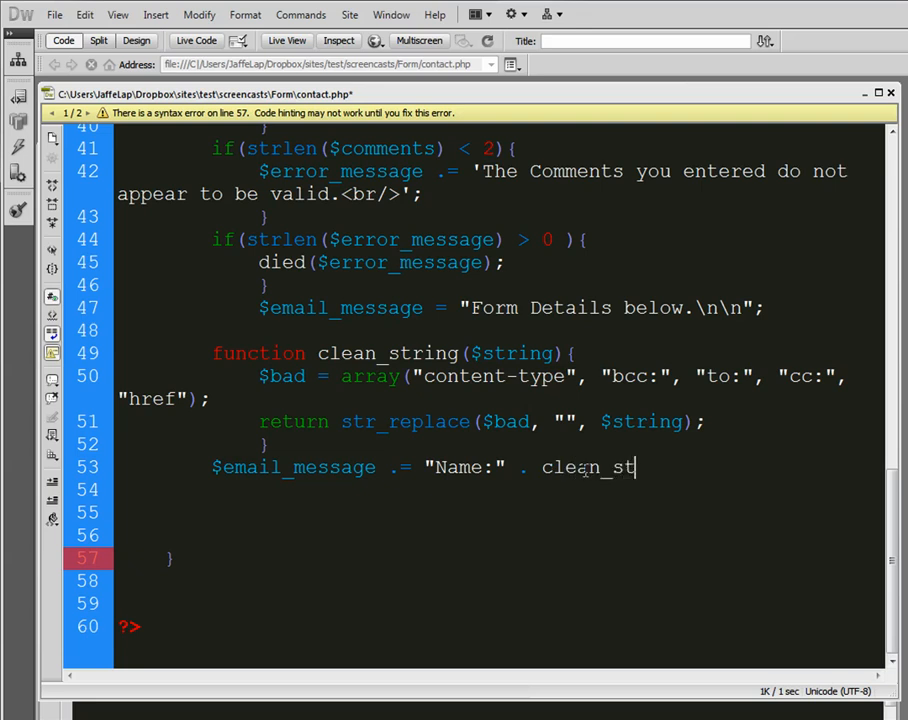
type("ring")
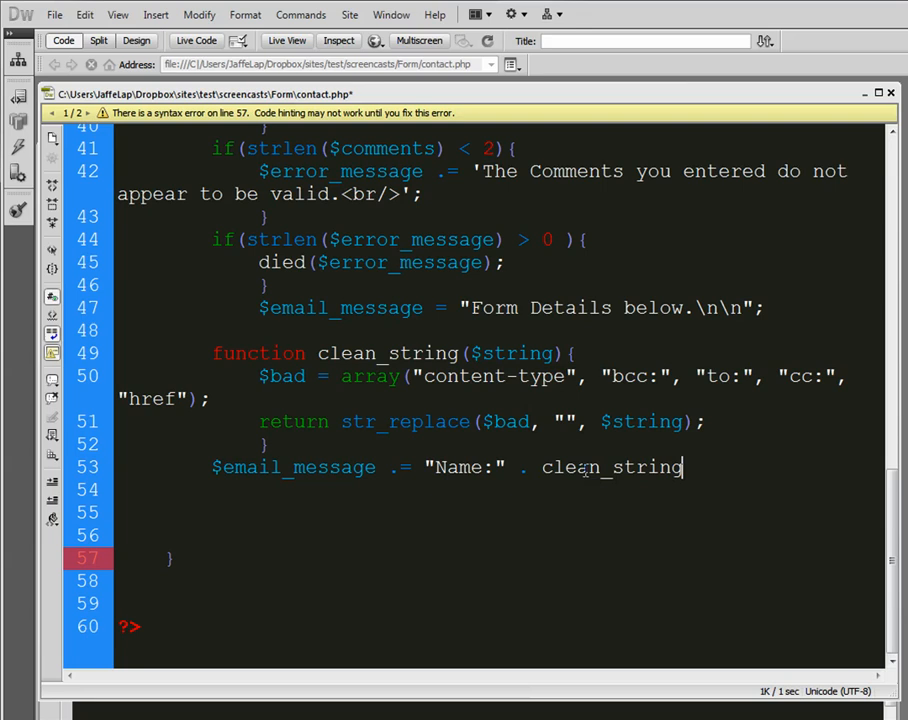
type("($name")
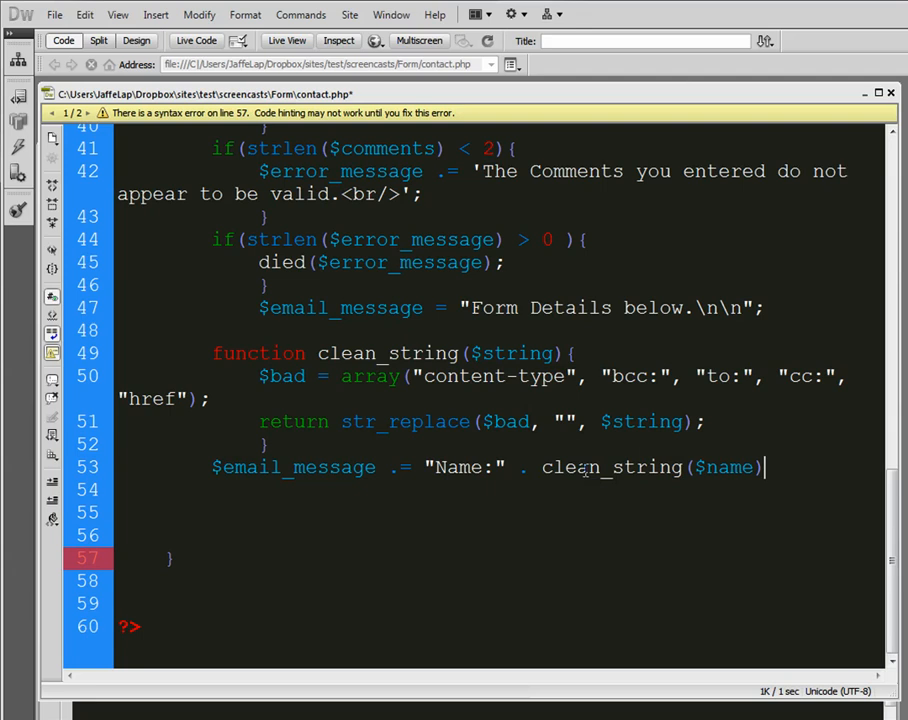
type(".")
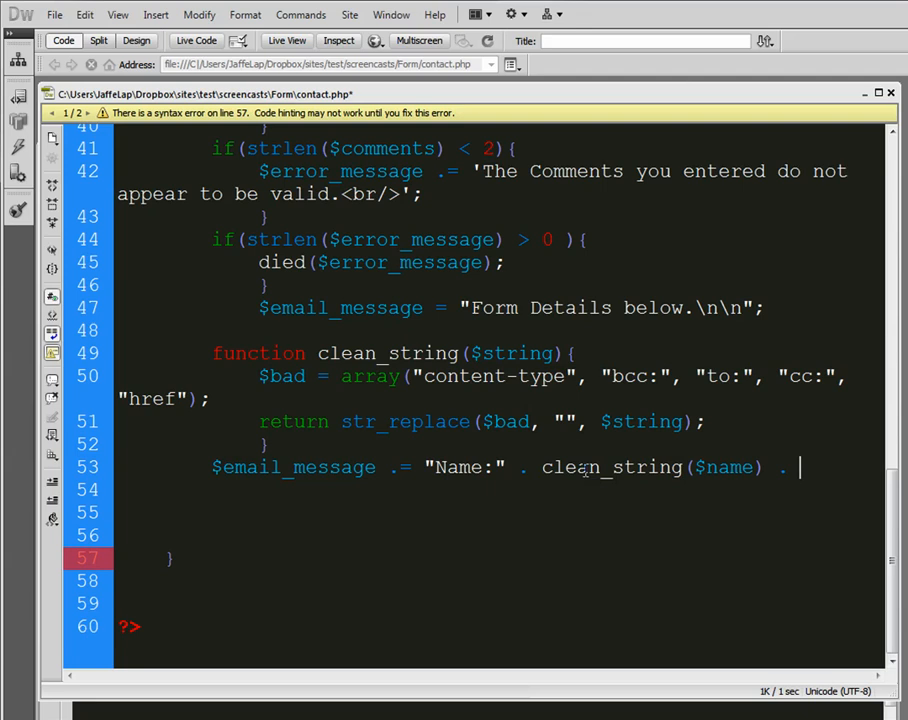
type("\"\\n")
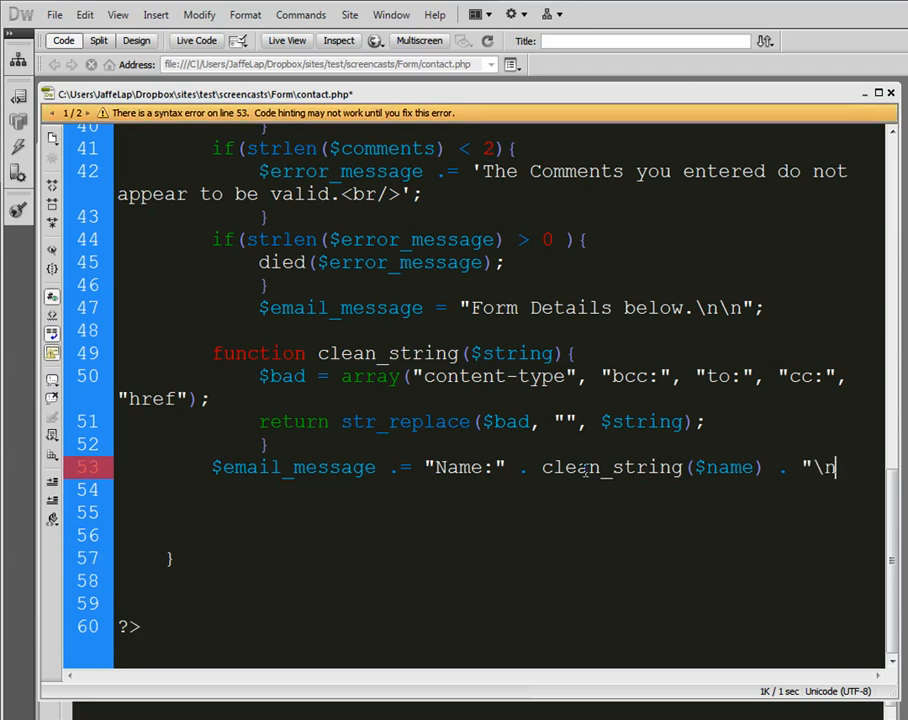
type("\"")
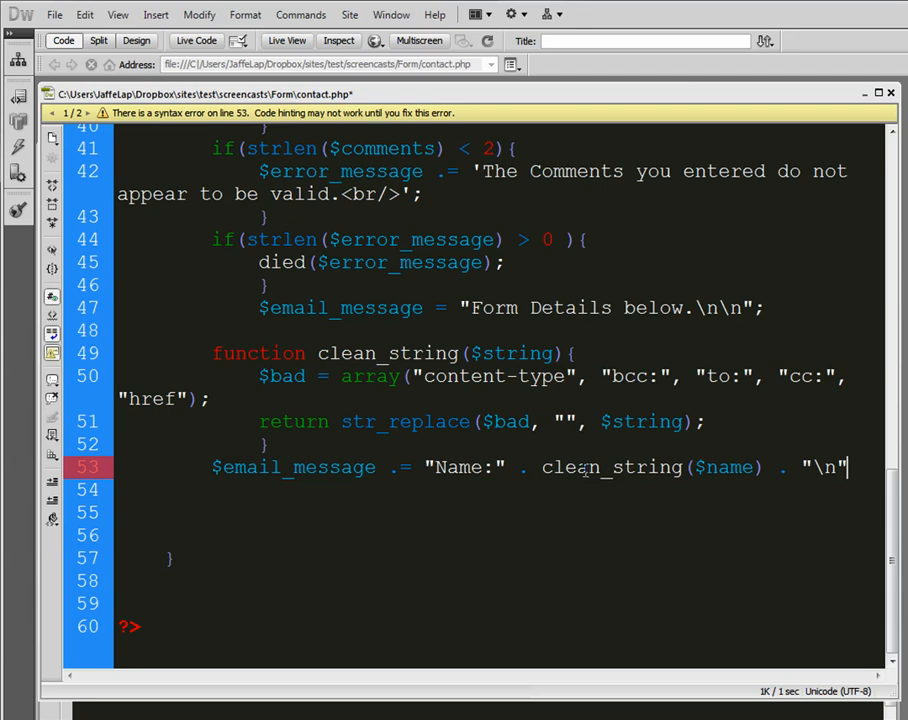
type(";")
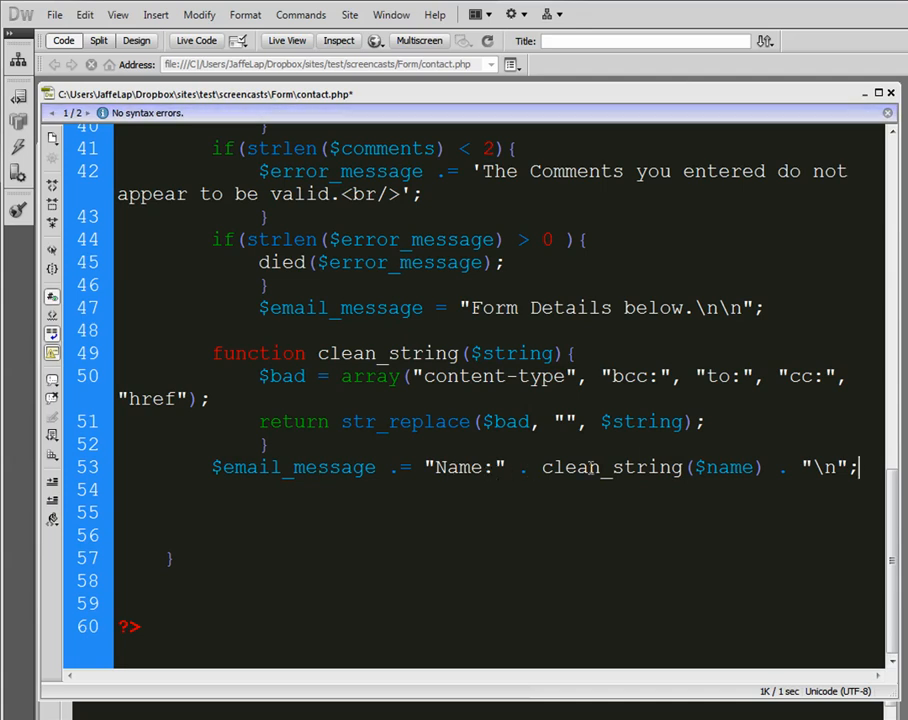
double_click(728, 467)
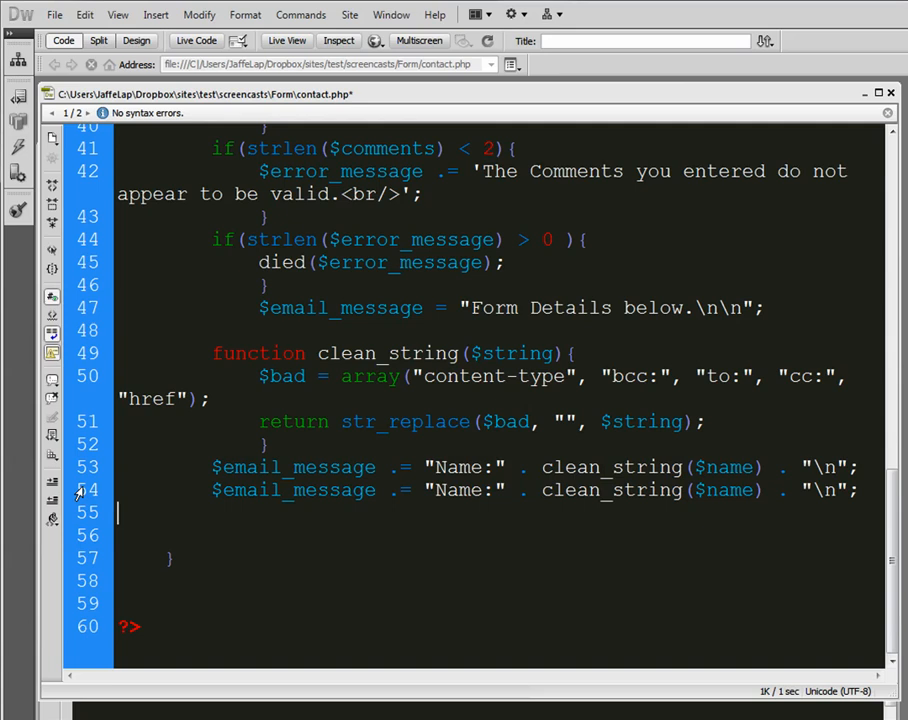
Duplicate the Name message line into Email and Comments lines using clean_string
type("$email_message .= \"Name:\" . clean_string($name) . \"\\n\";")
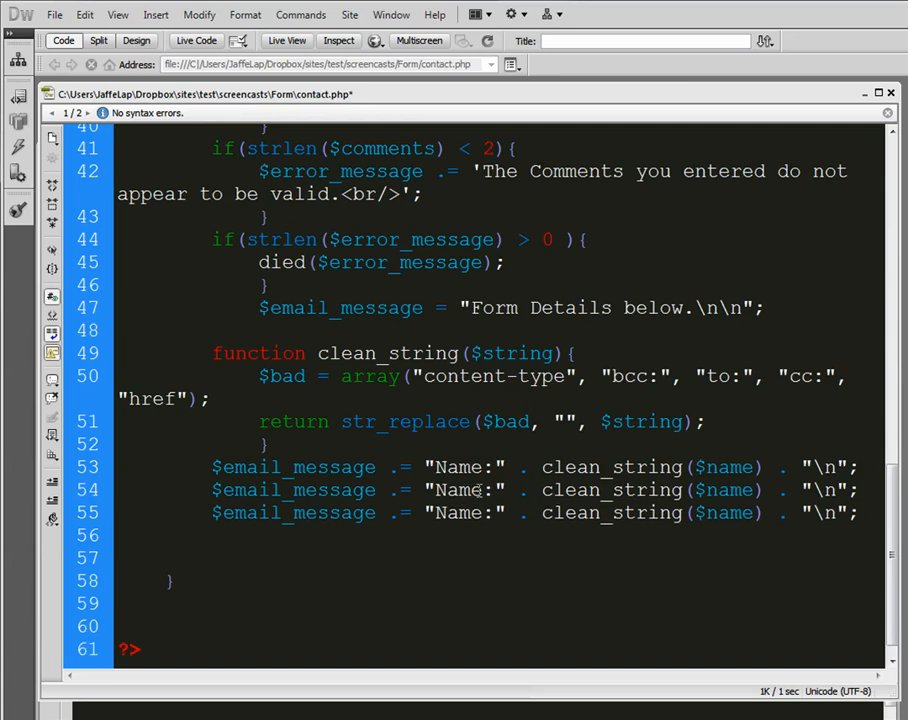
double_click(459, 490)
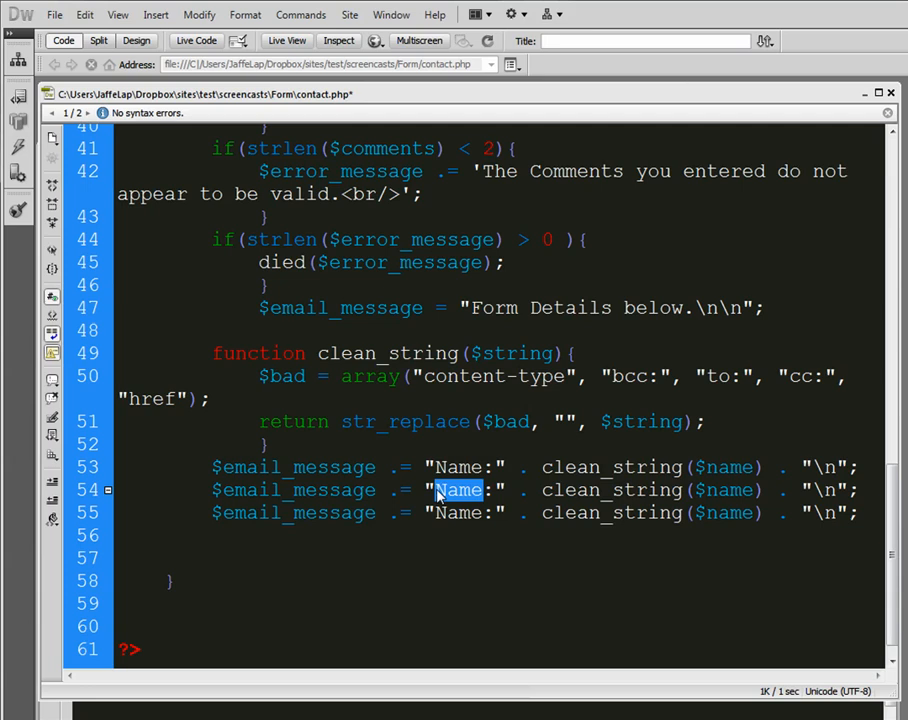
type("Email")
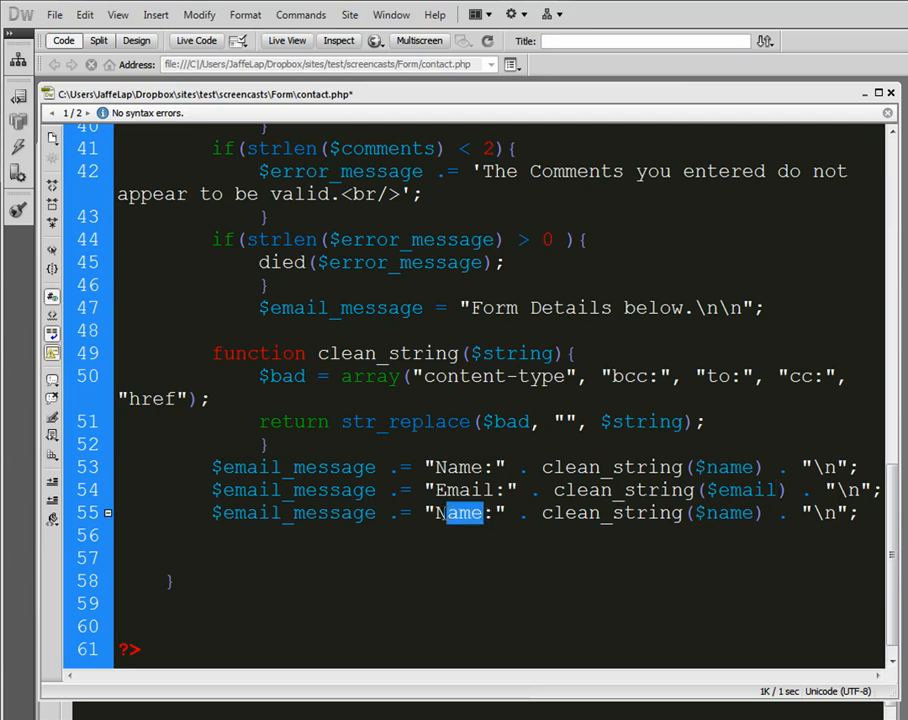
type("Comments")
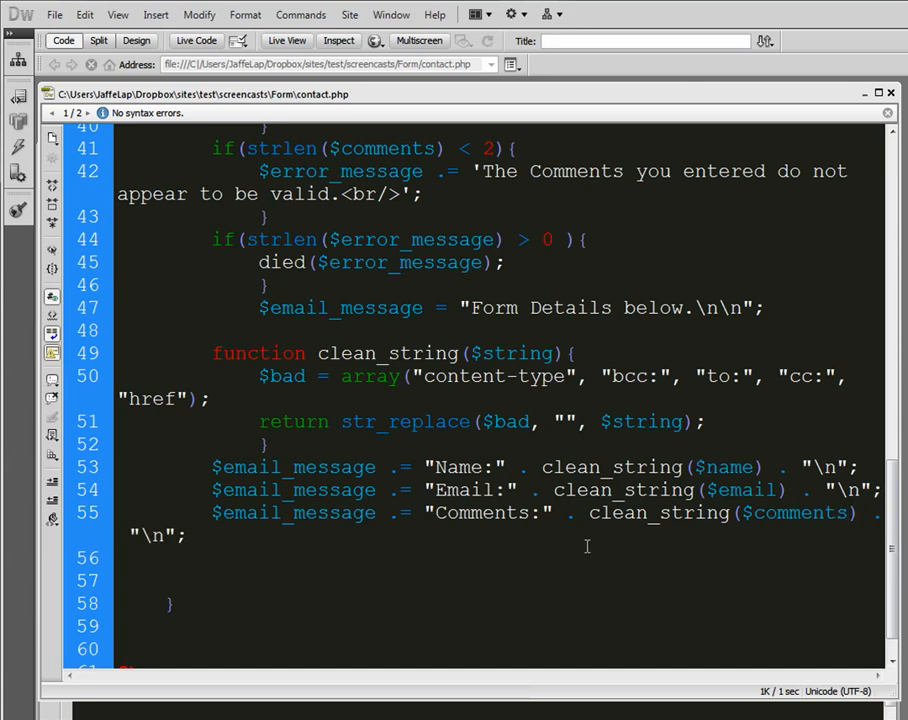
scroll("down", 3)
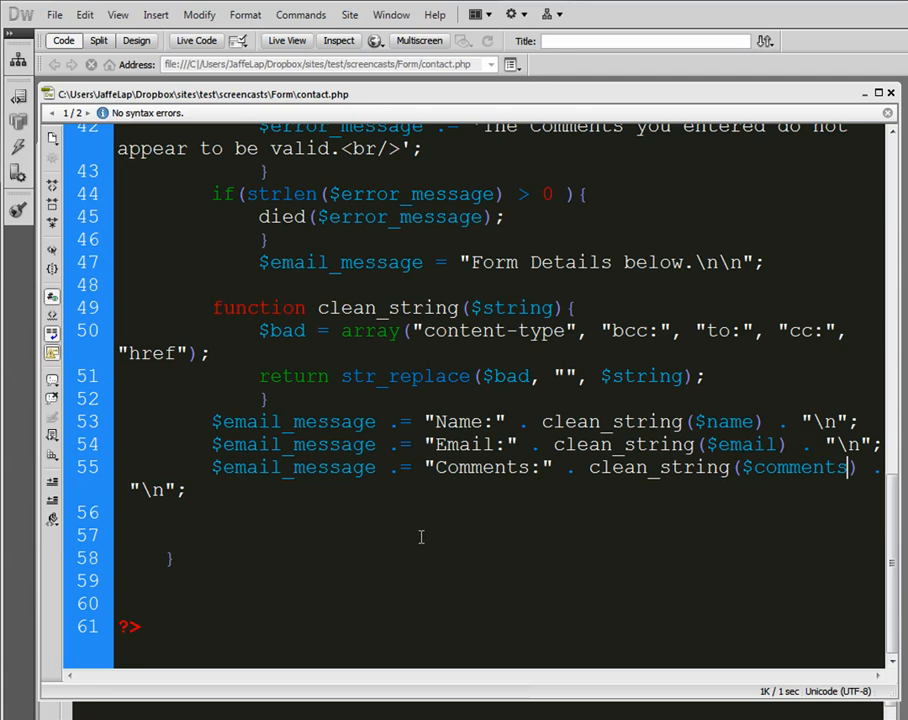
left_click_drag(435, 421, 450, 467)
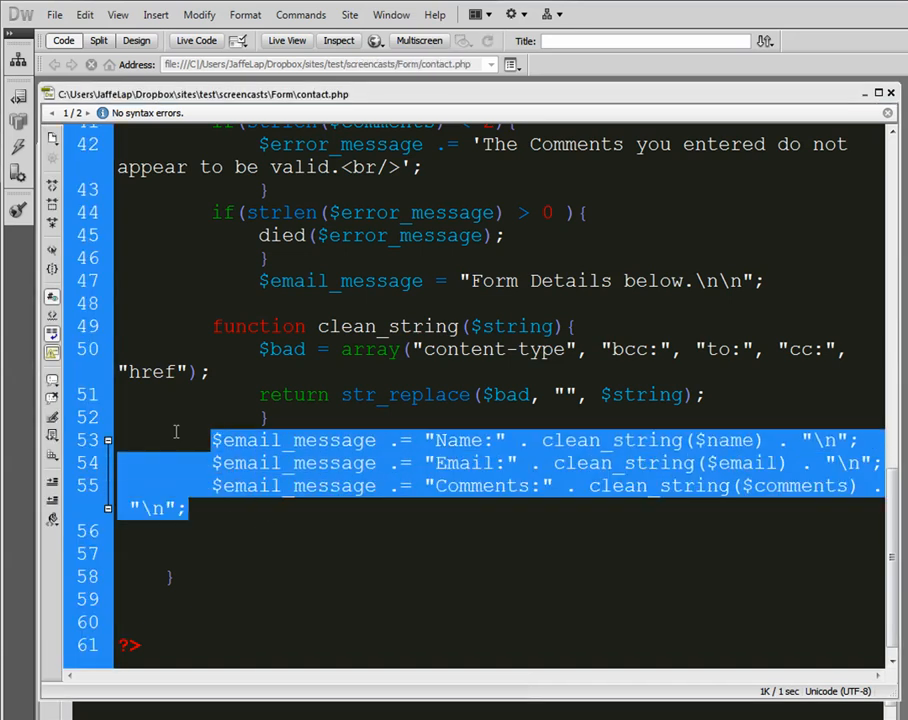
left_click(203, 538)
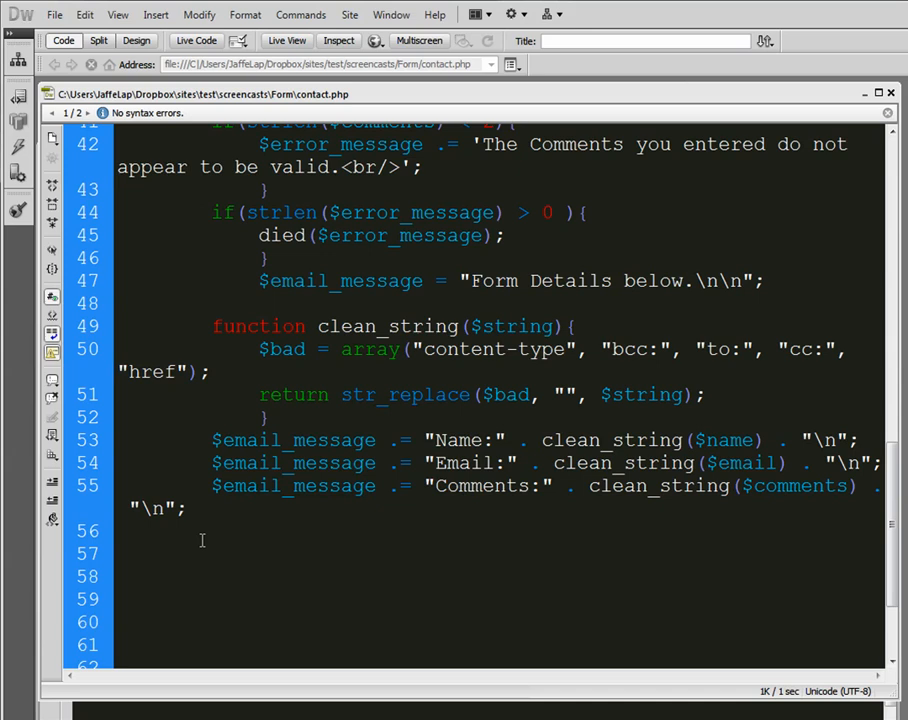
Add a '// create email headers' comment and a $headers line with 'From: ' . $email_From . "\r\n"
type("//")
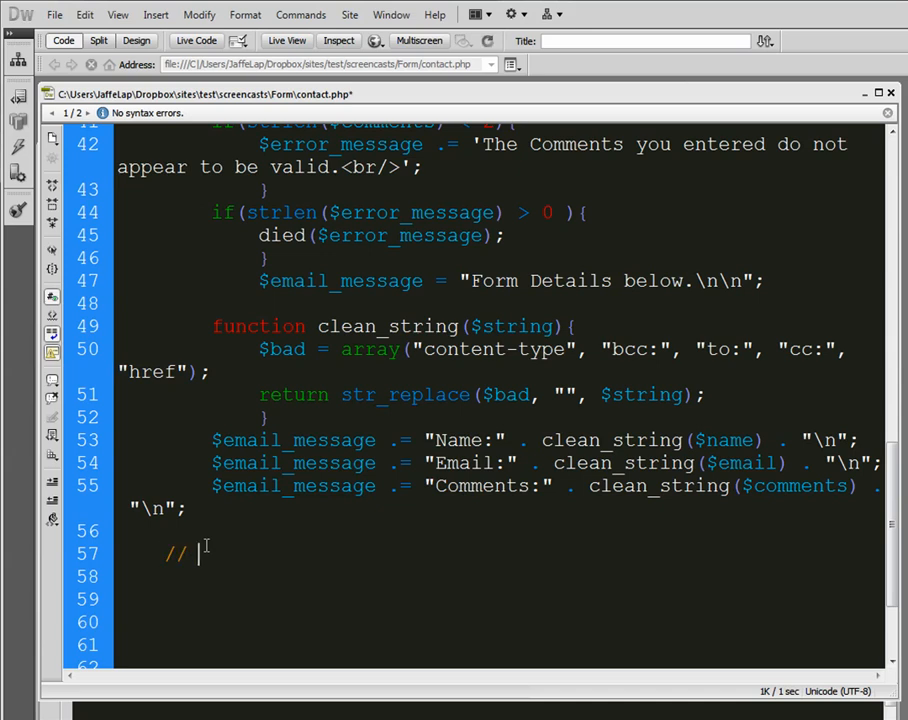
type("create email headers")
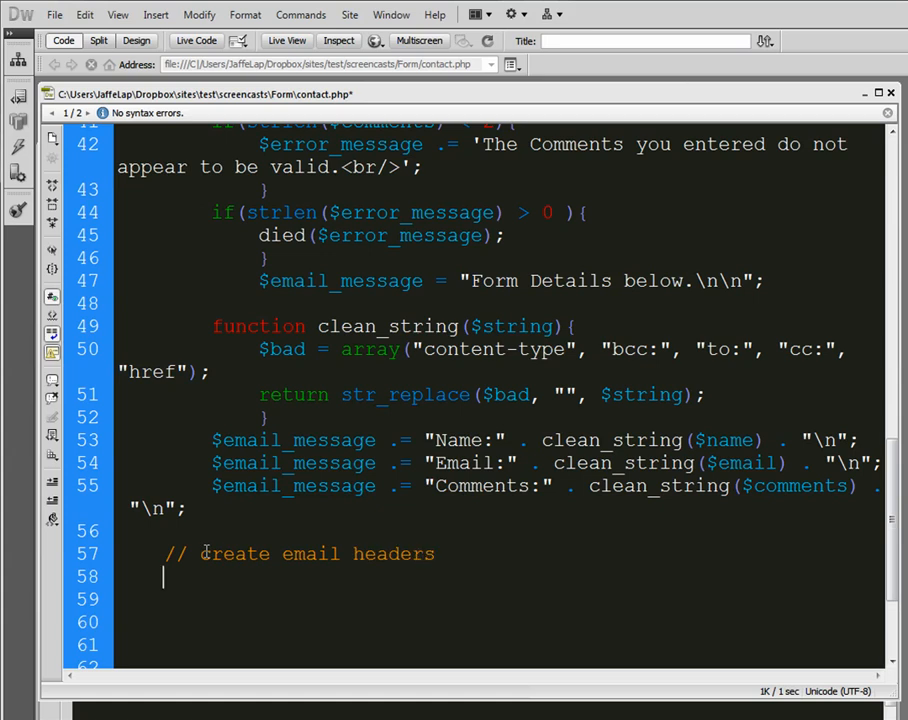
type("$headers =")
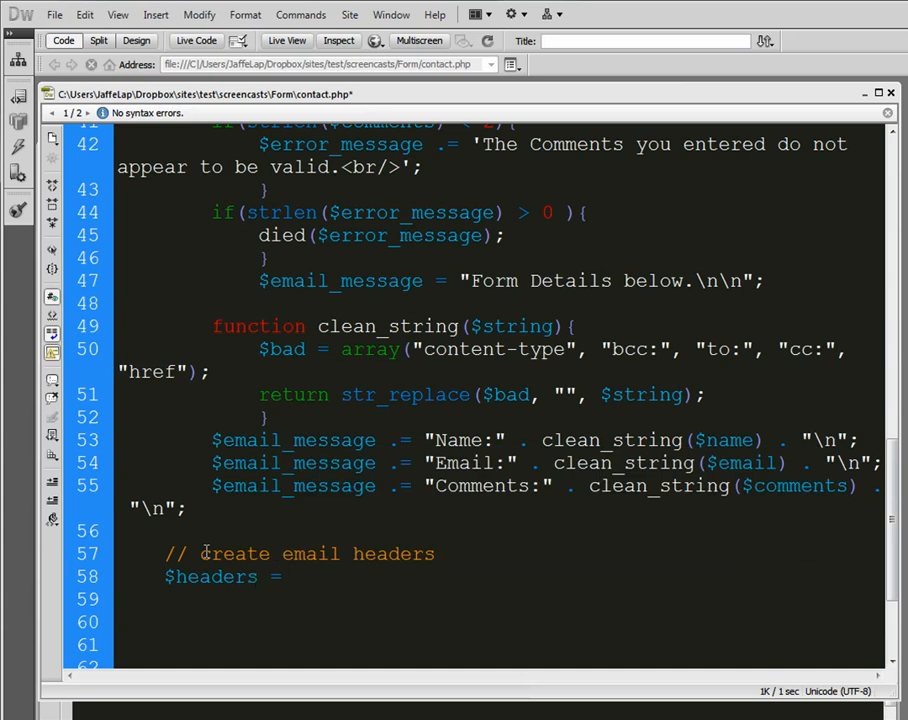
type("'From")
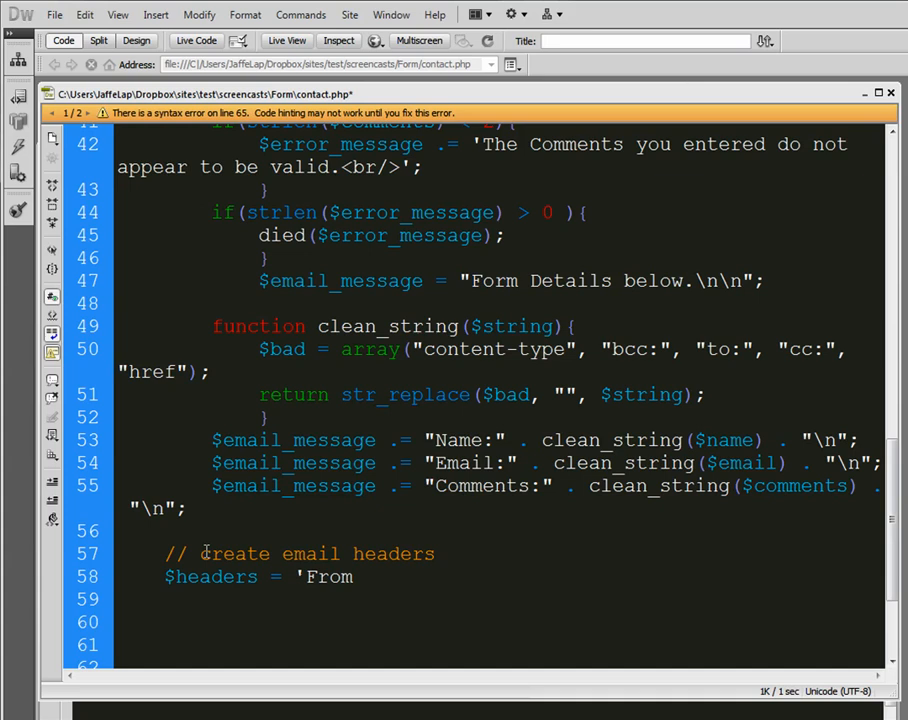
type(":")
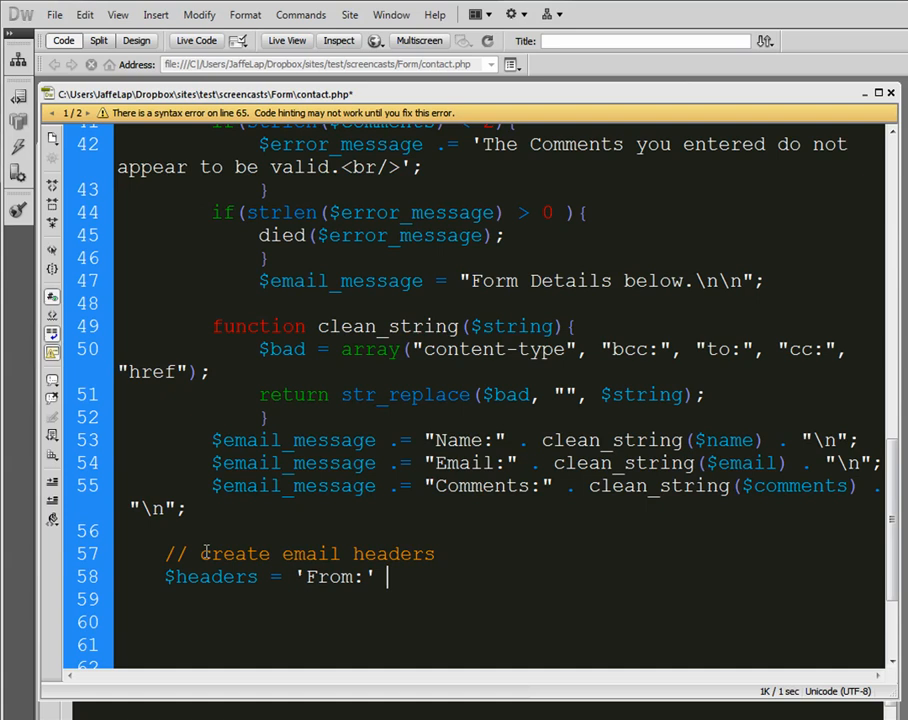
type("'.")
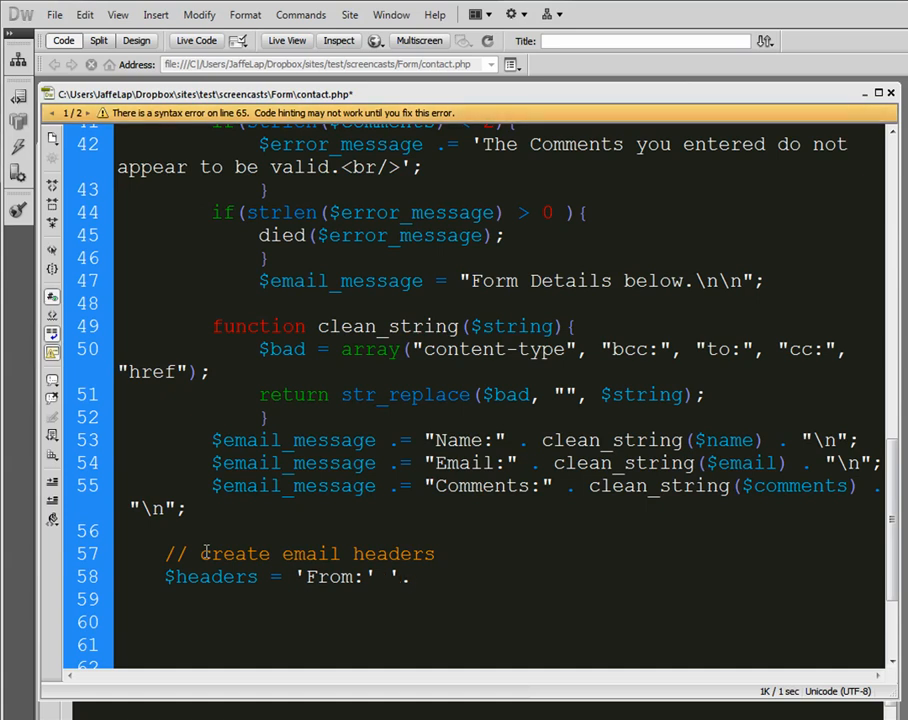
type("$email_From")
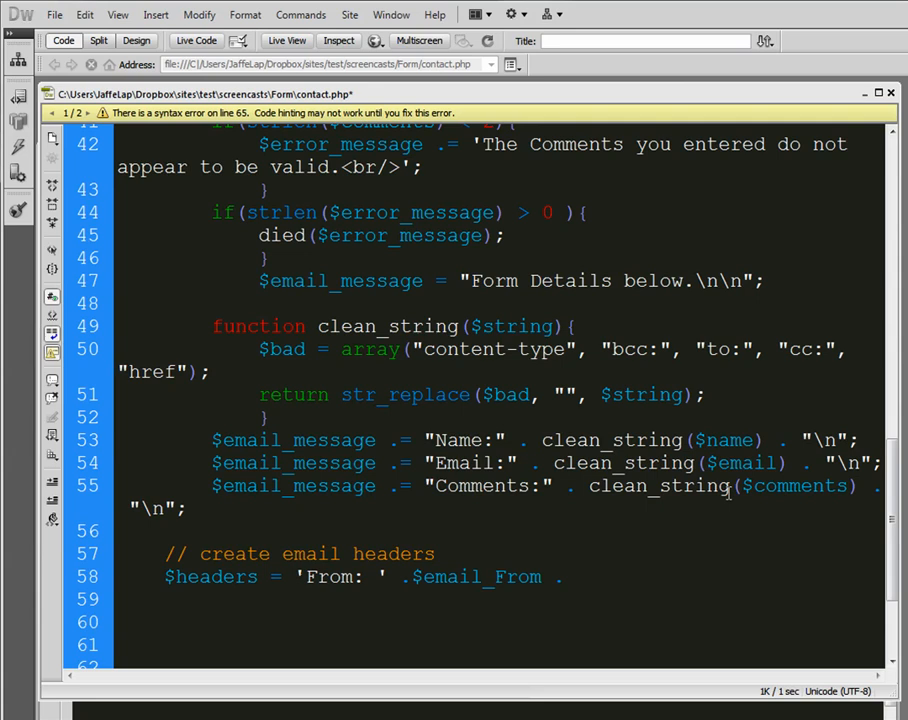
type(".\"")
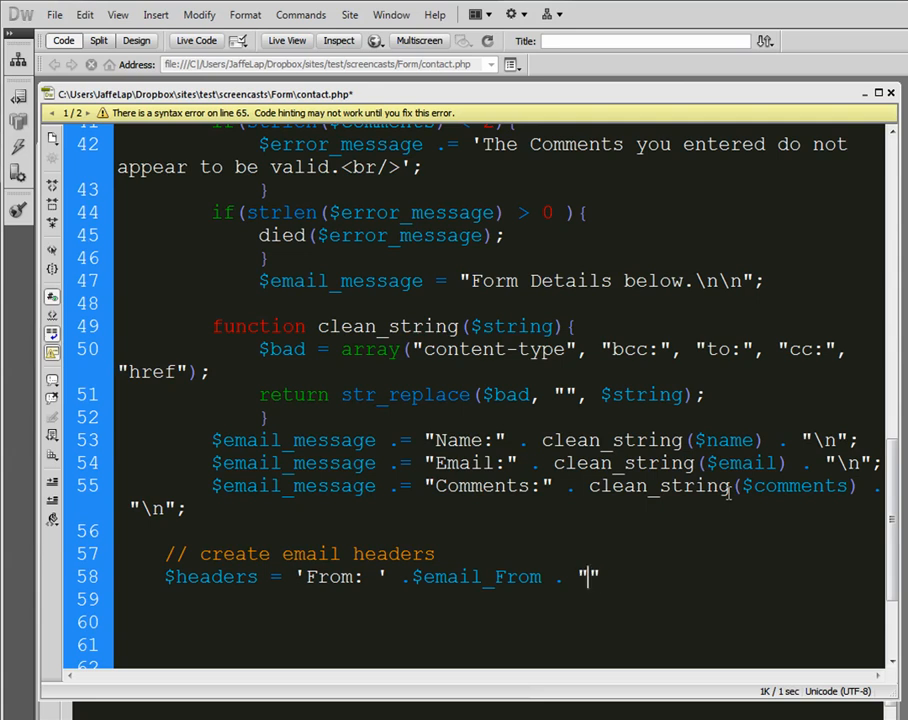
type("\\r\\")
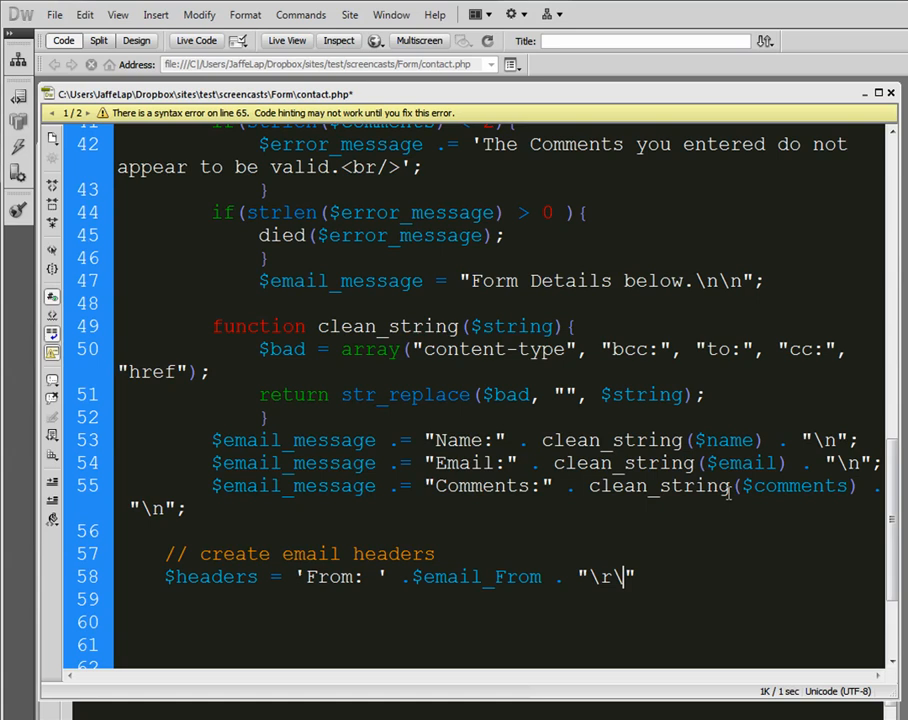
type("n\"")
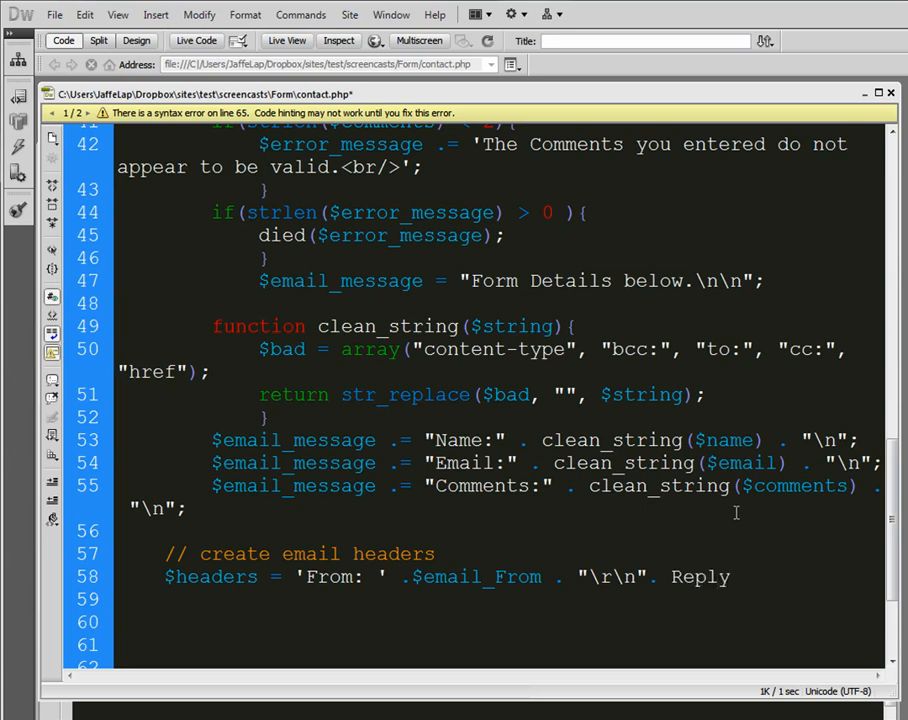
Append a 'Reply-To:' header with $email to the $headers line
type("-T")
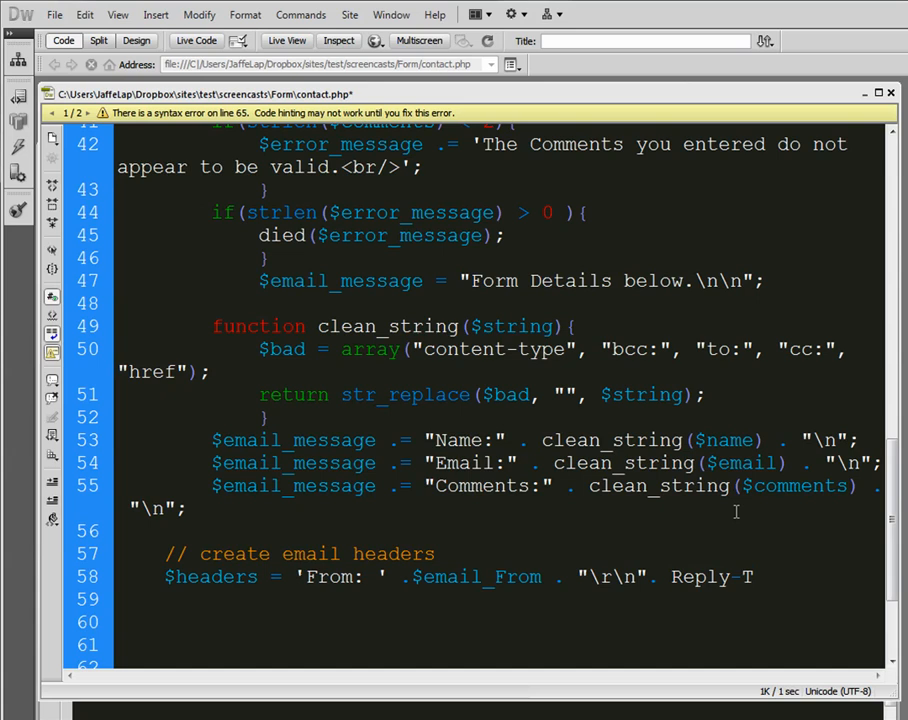
type("O")
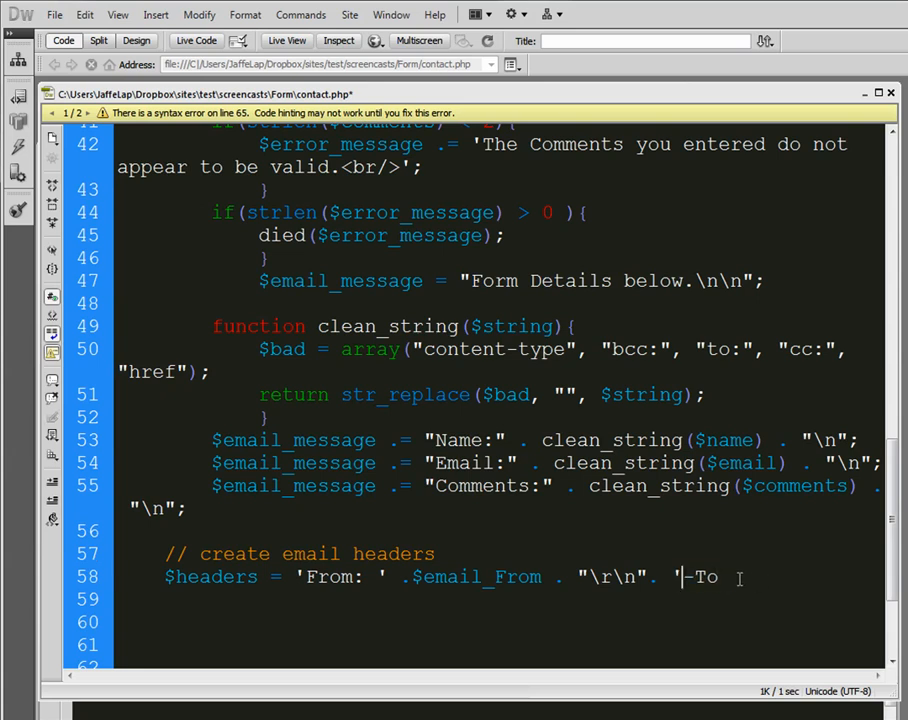
type("Reply")
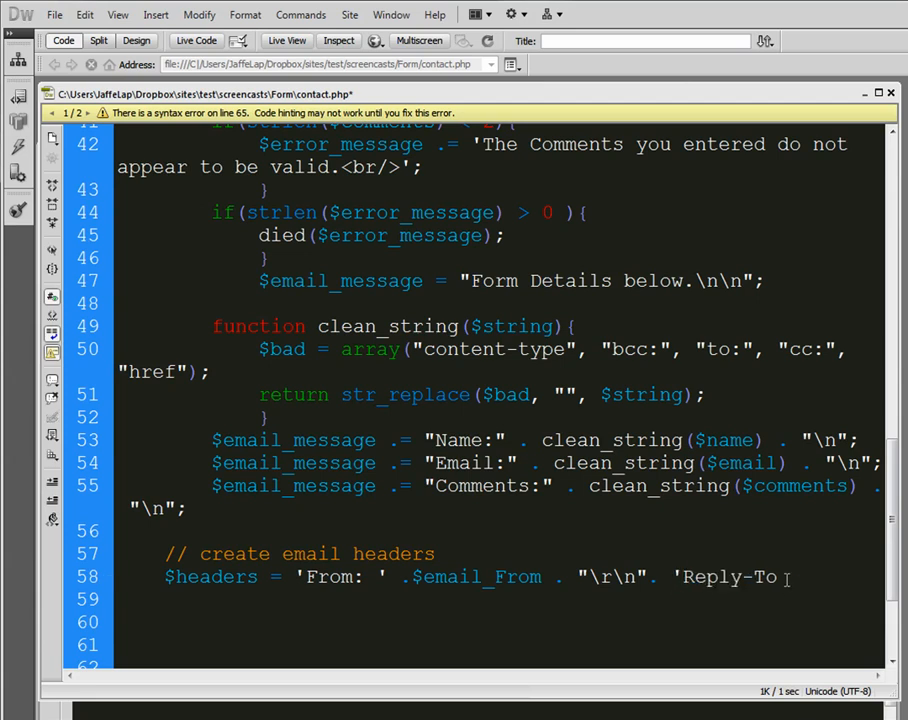
type("'")
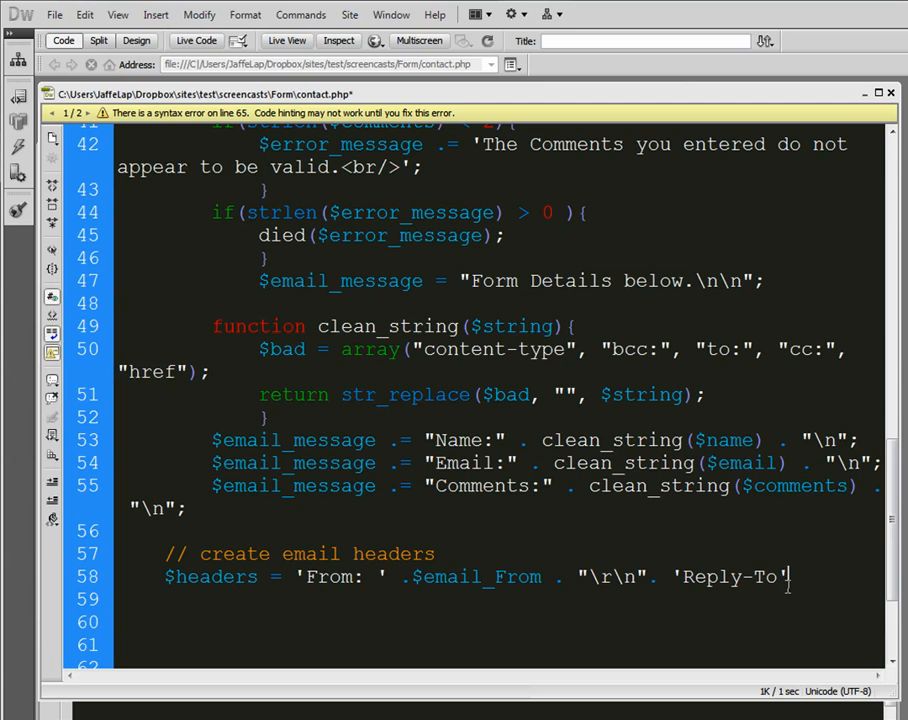
type(":")
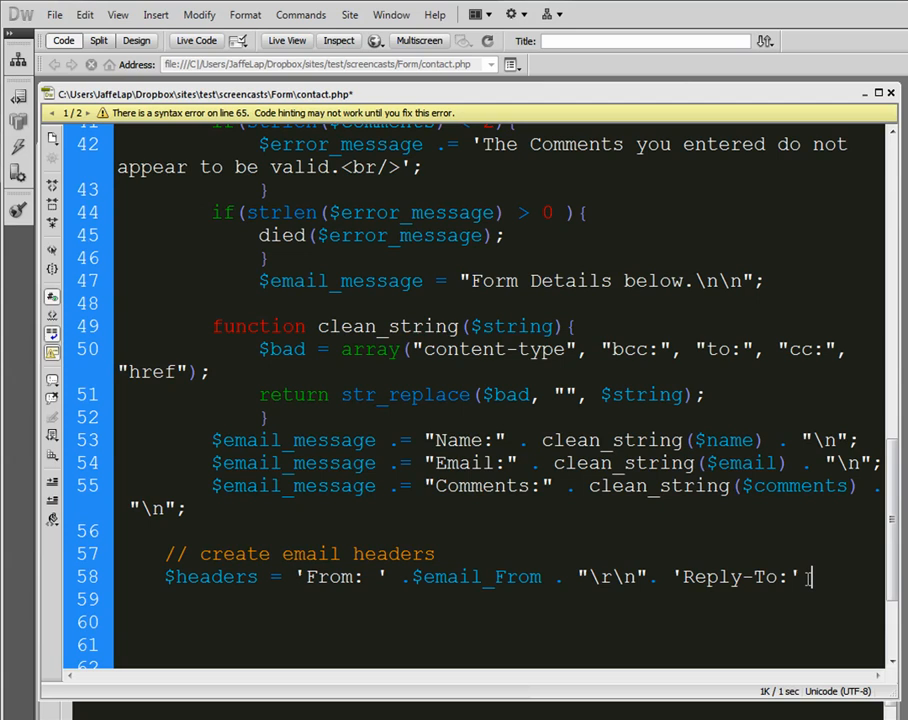
type(". $email.")
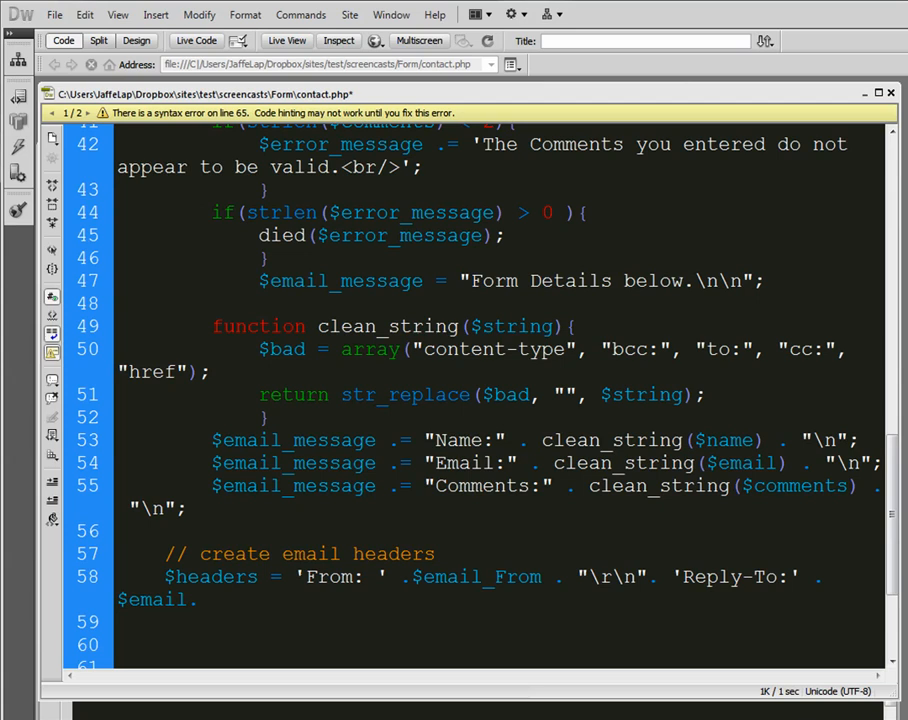
Append a "\r\n" line break after $email in the headers
double_click(740, 462)
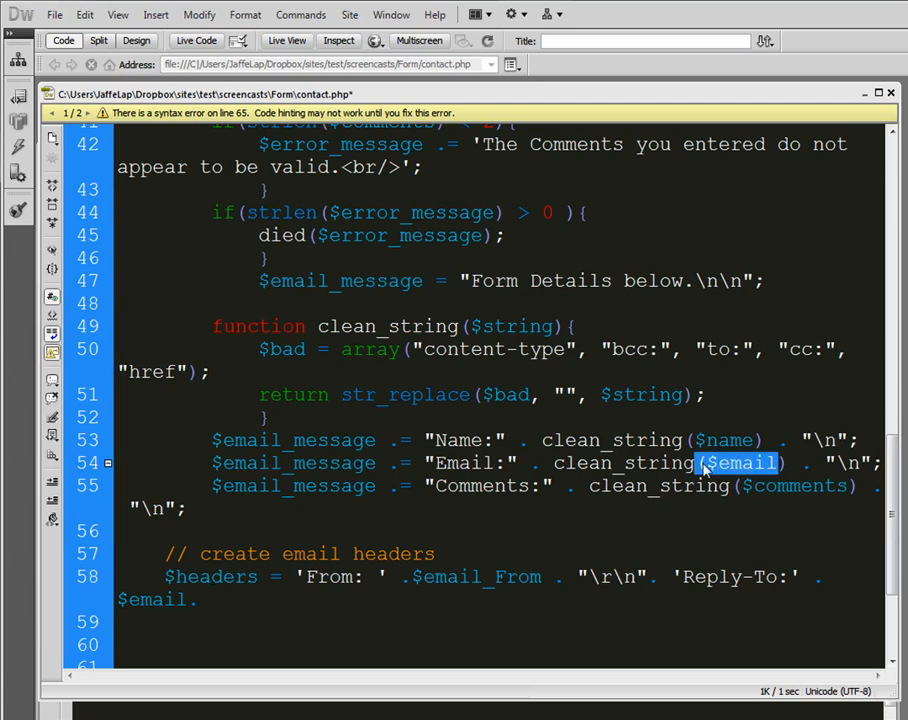
left_click(198, 599)
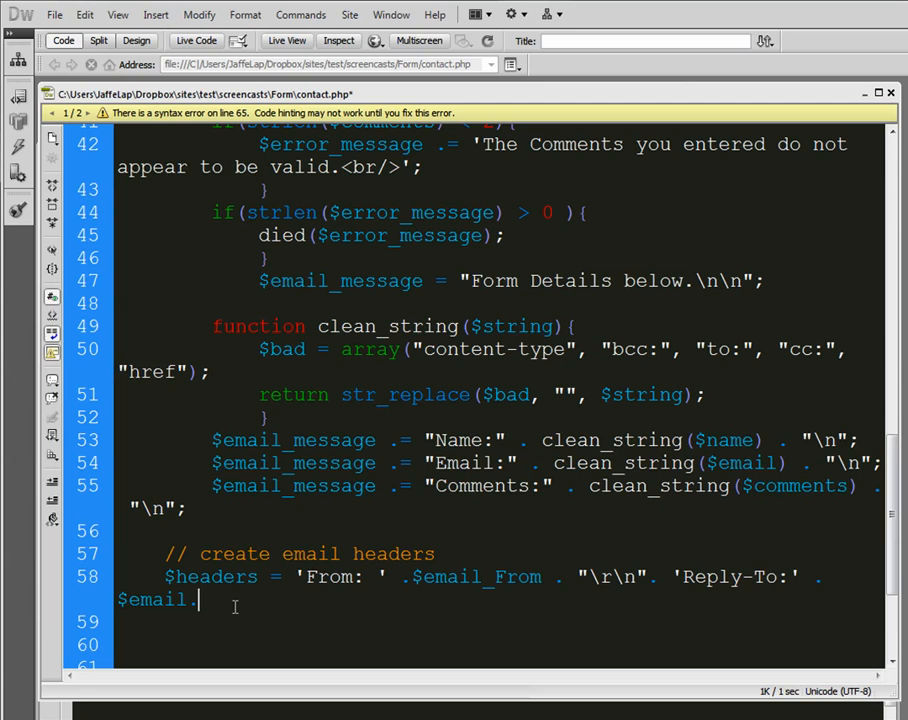
type("\"\"")
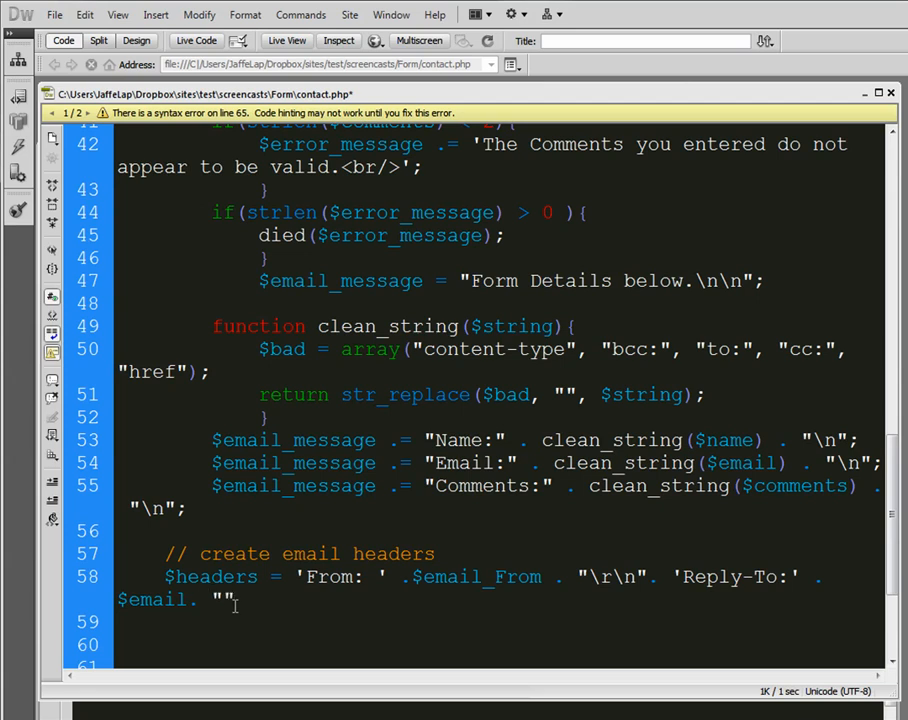
type("\\r")
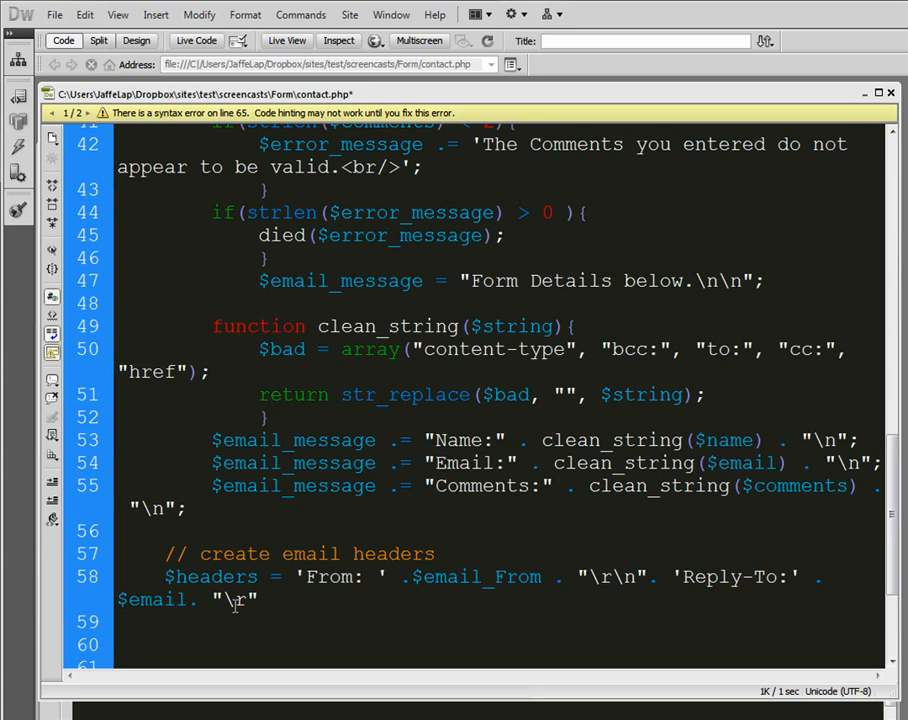
type("\\n")
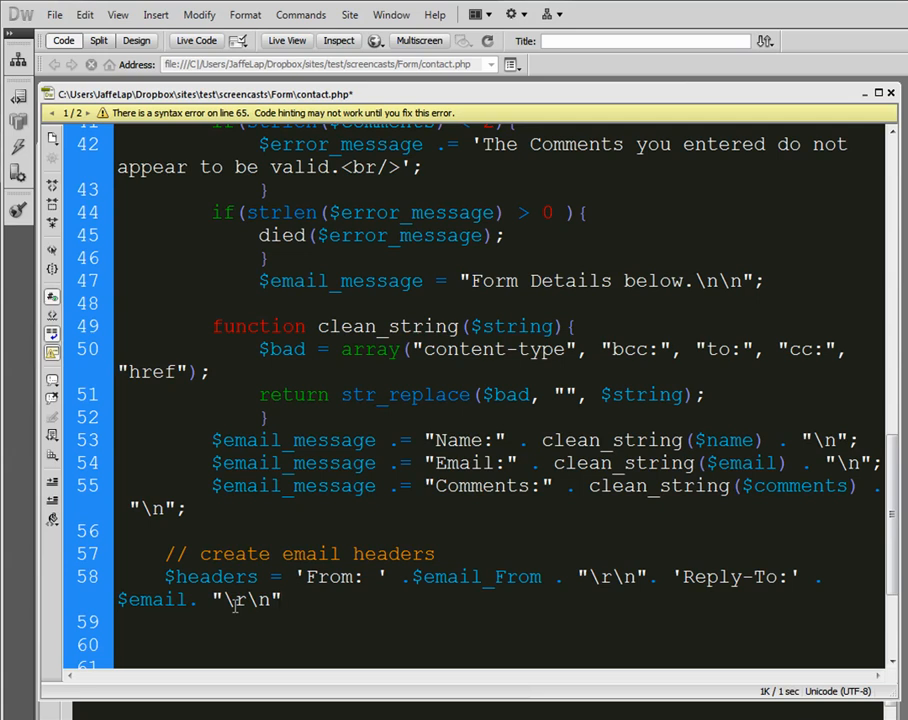
type(".")
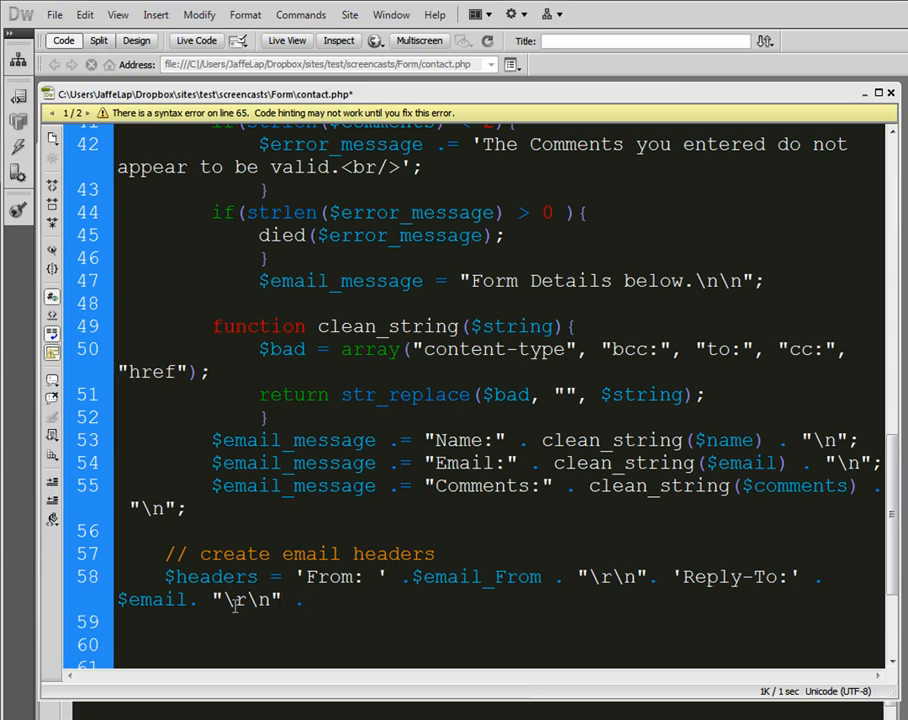
Add the 'X-Mailer: PHP/' . phpversion(); header, fixing the missing quote
type("X")
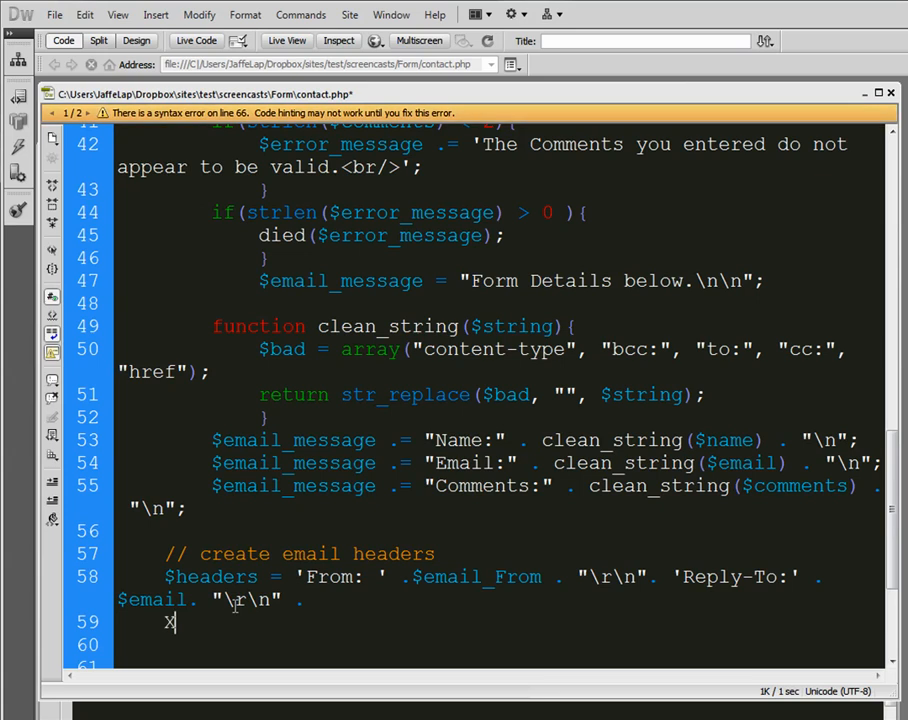
type("-Mailer")
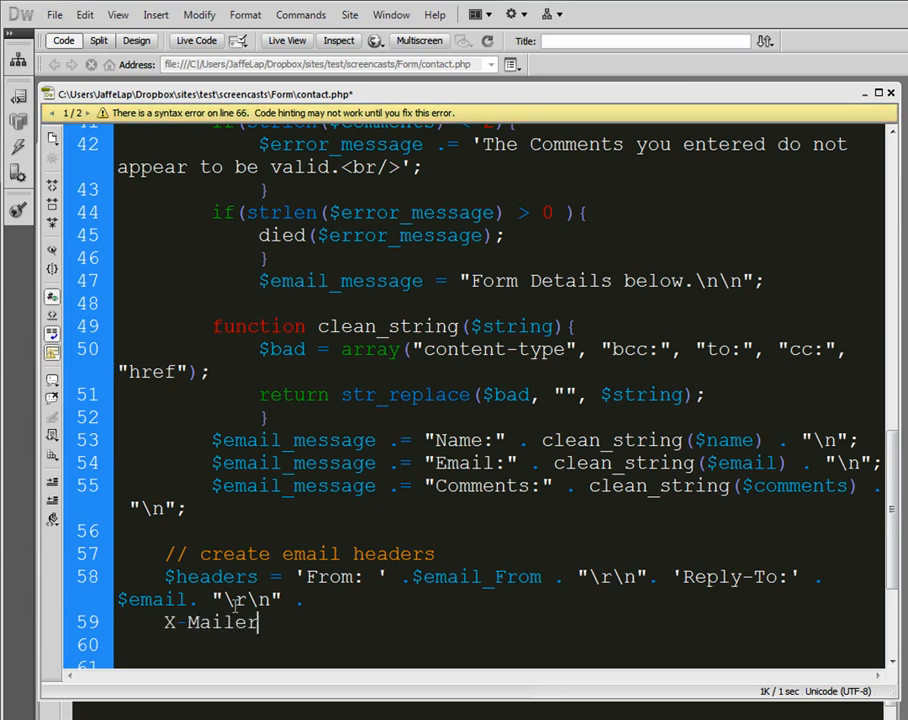
type(": PHP")
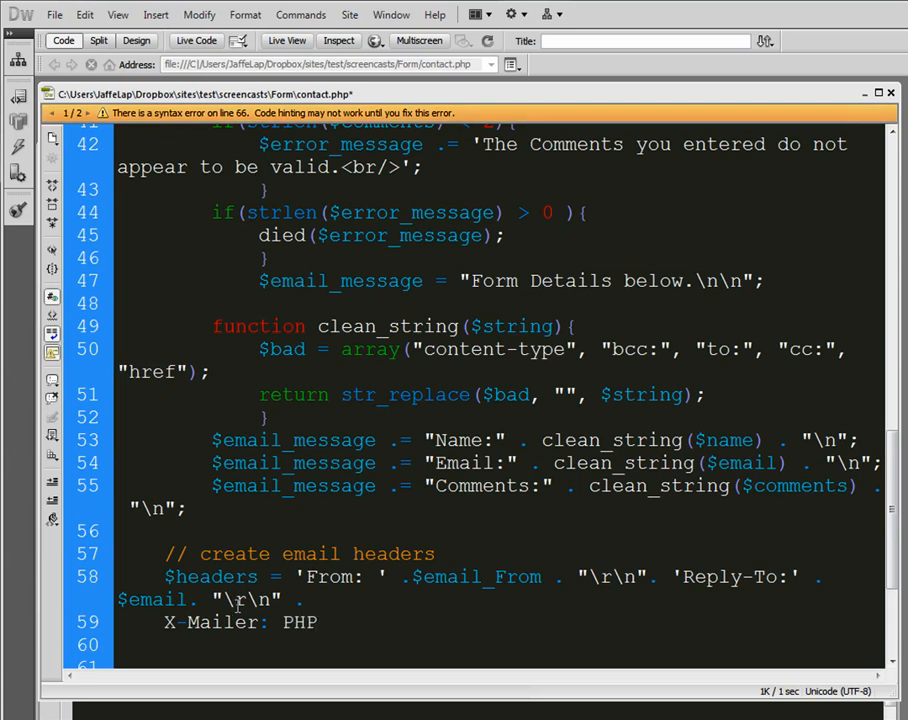
left_click(316, 622)
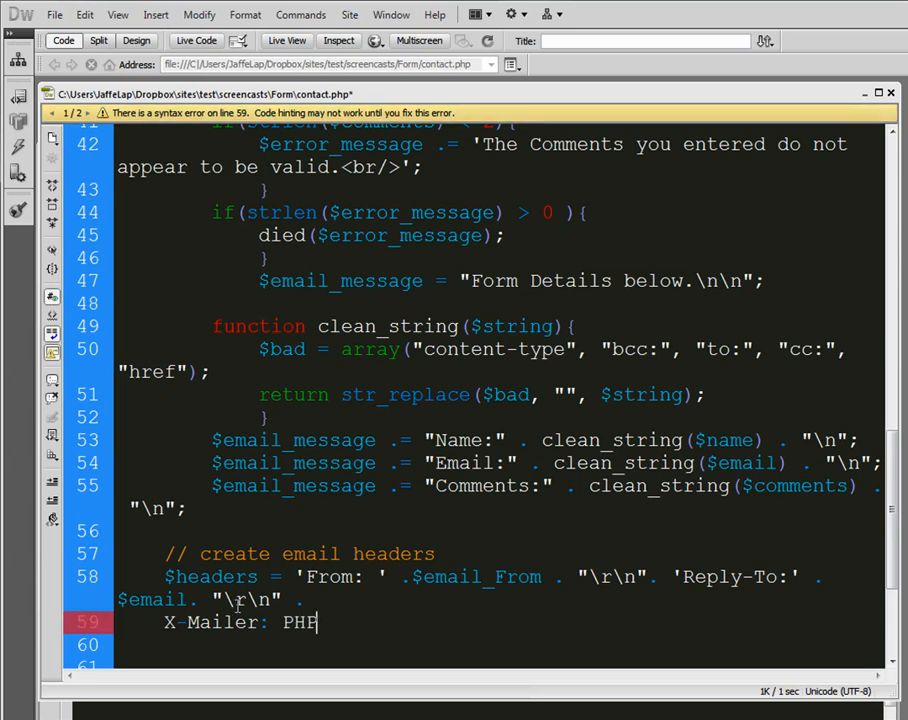
type("/' .")
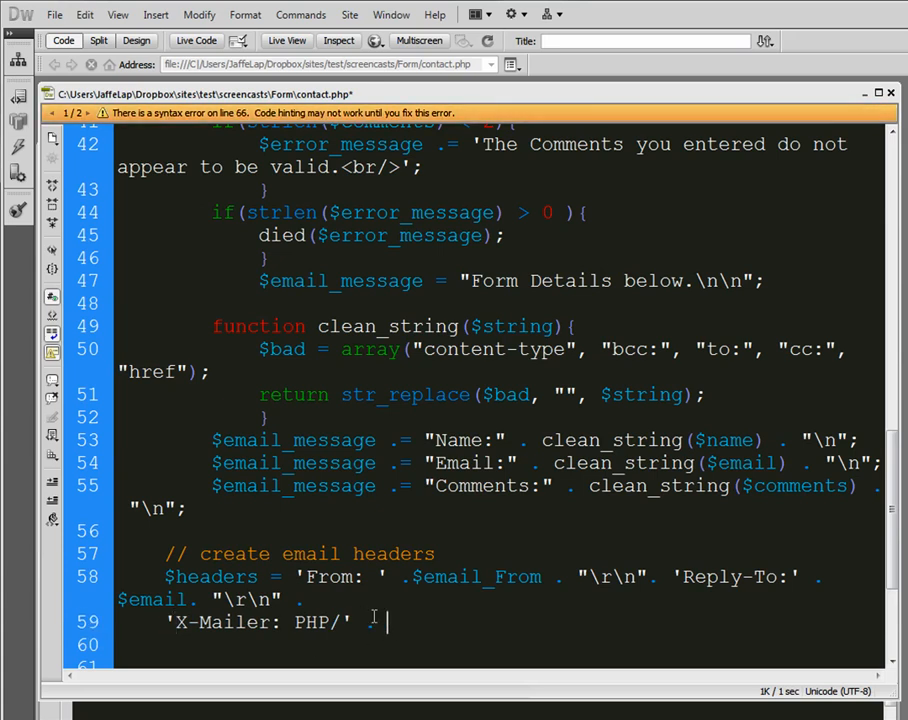
type("phpversion")
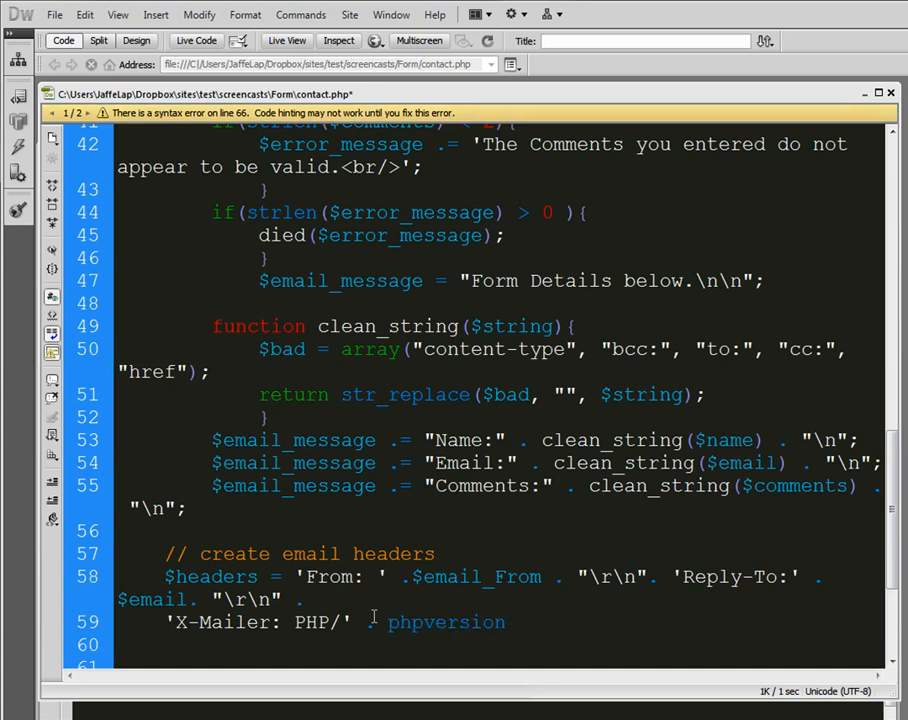
type("()")
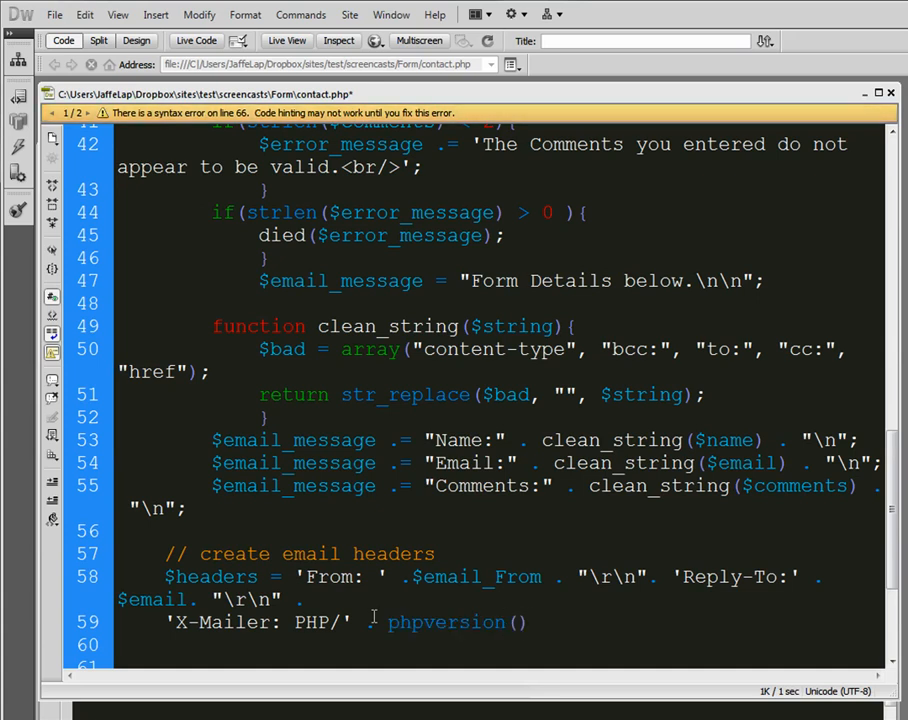
type(";")
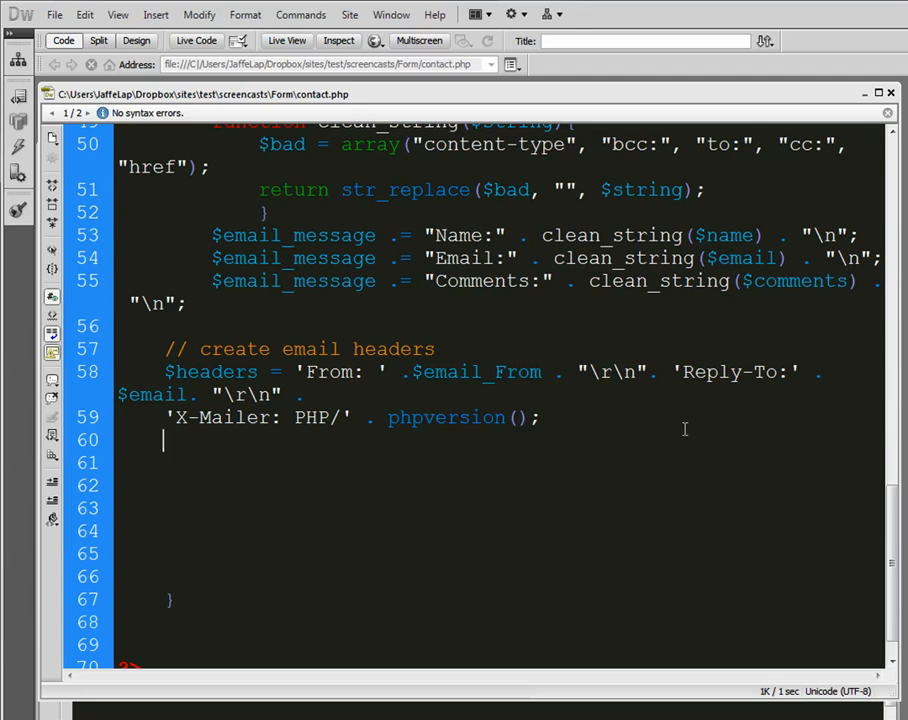
type("@mail")
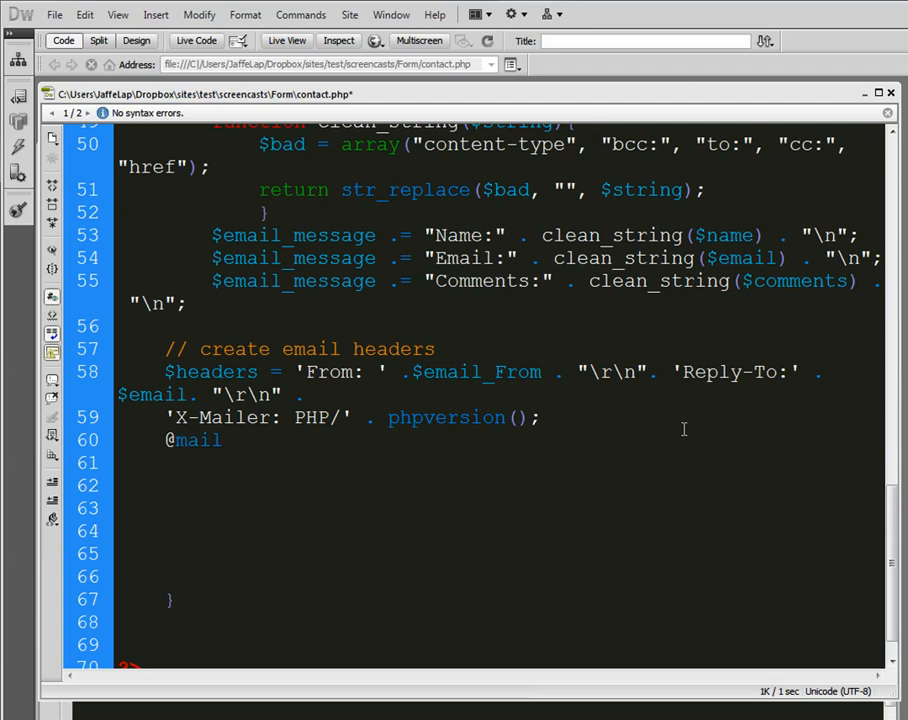
type("(")
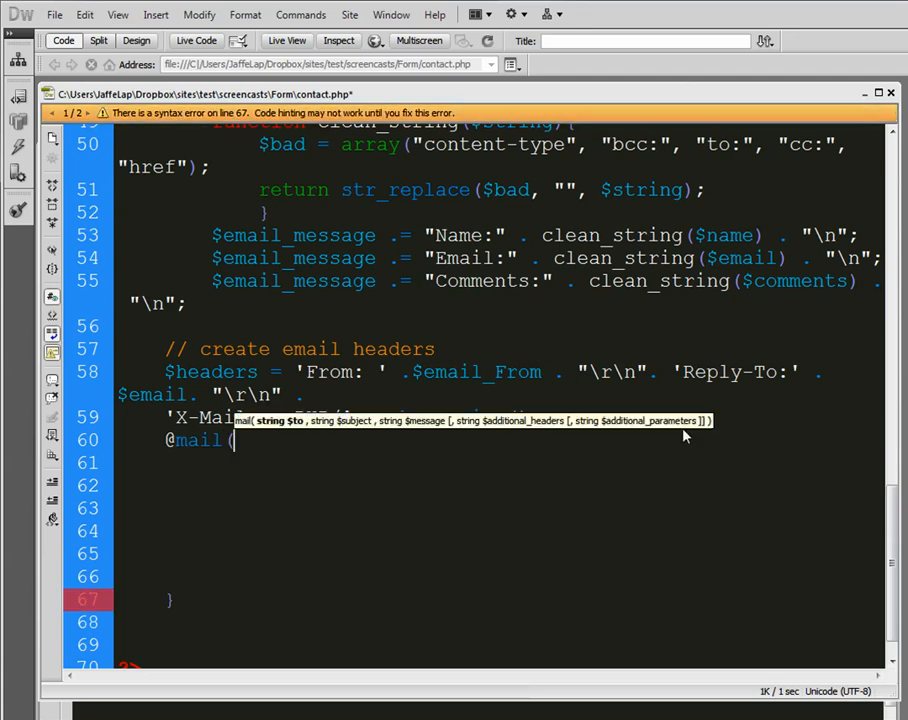
type("$email")
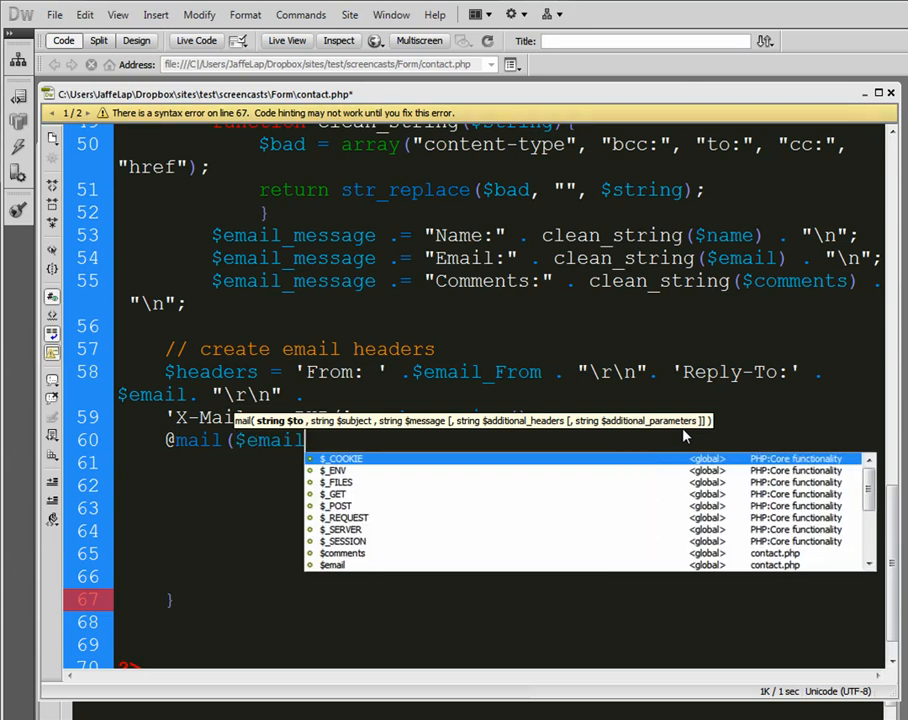
type("to, $")
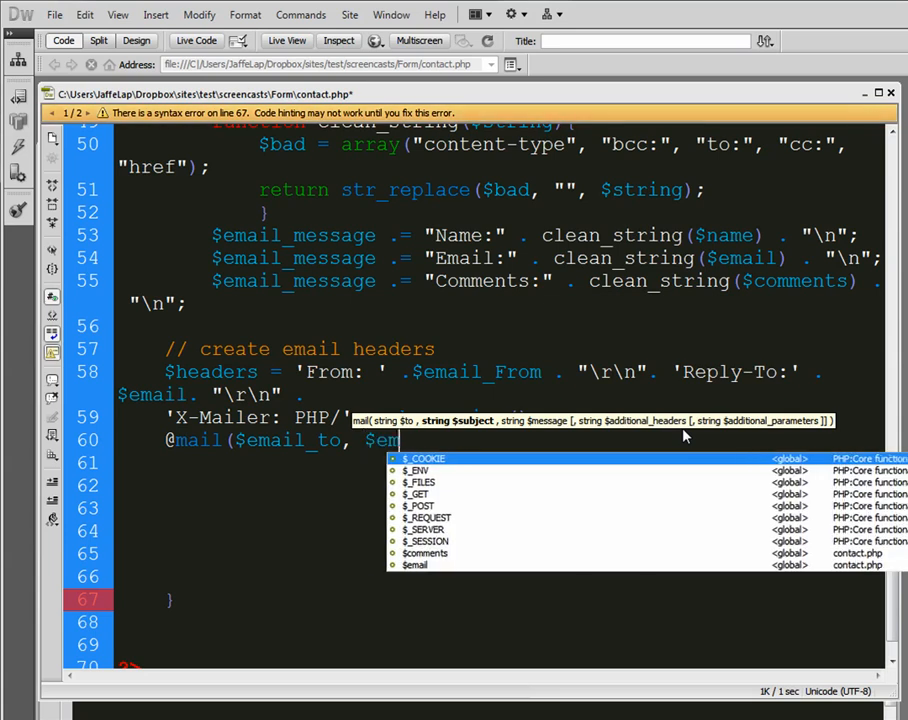
type("email_subject, $email_message")
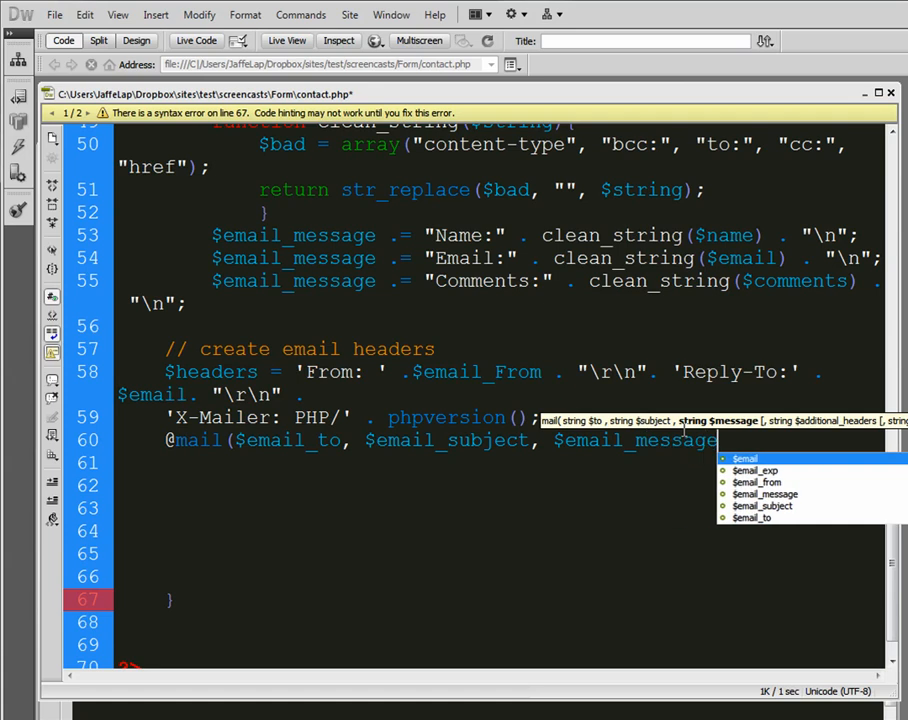
type(", $headers);")
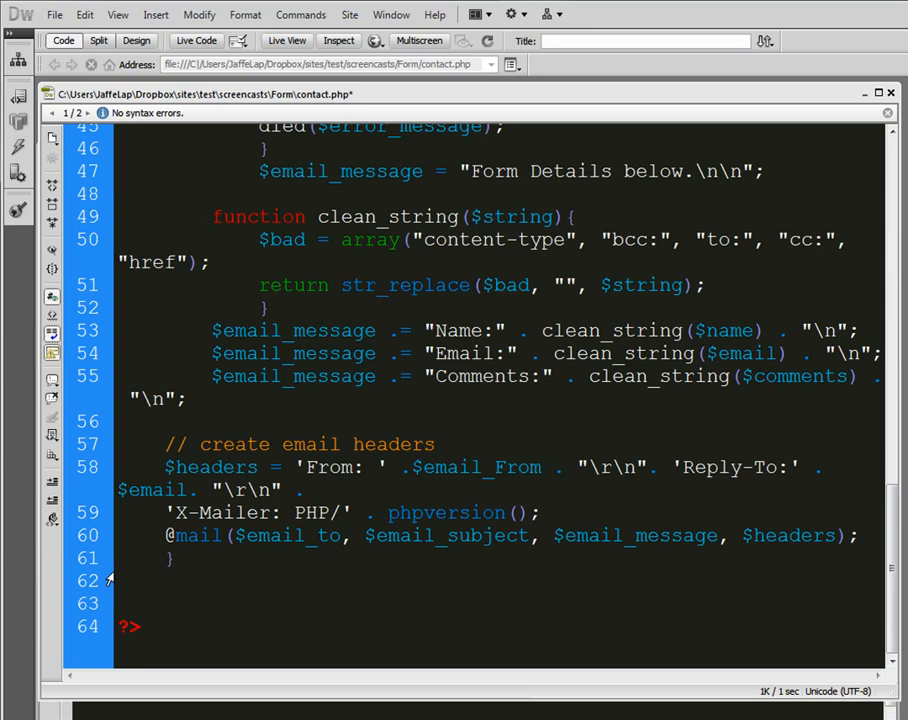
left_click(119, 558)
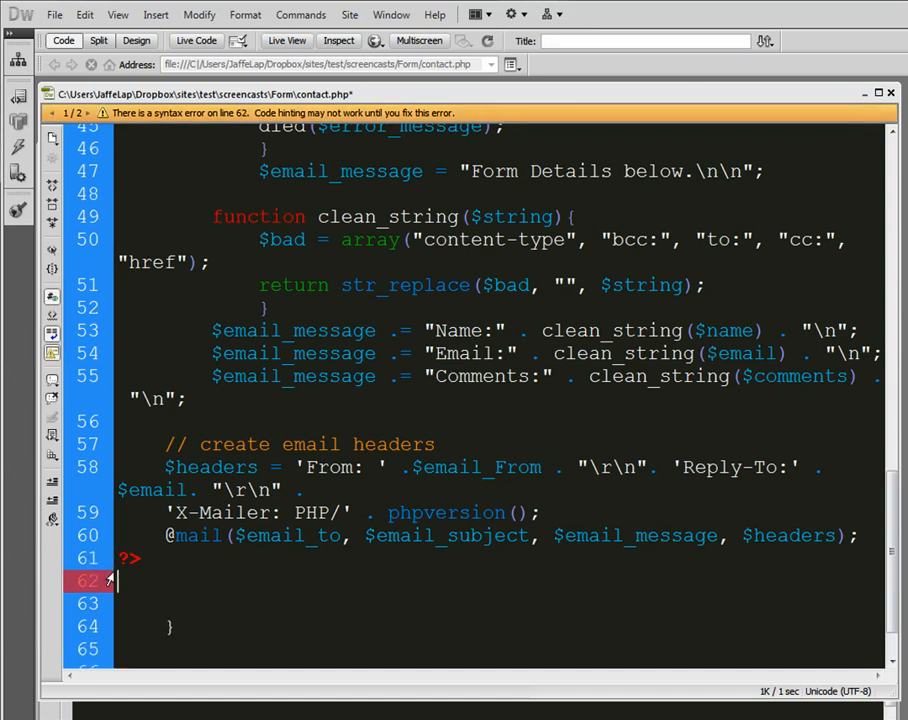
Add a '<!-- success message -->' comment and 'Thank you for contacting us. We will be in touch with you shortly' text
type("<!--")
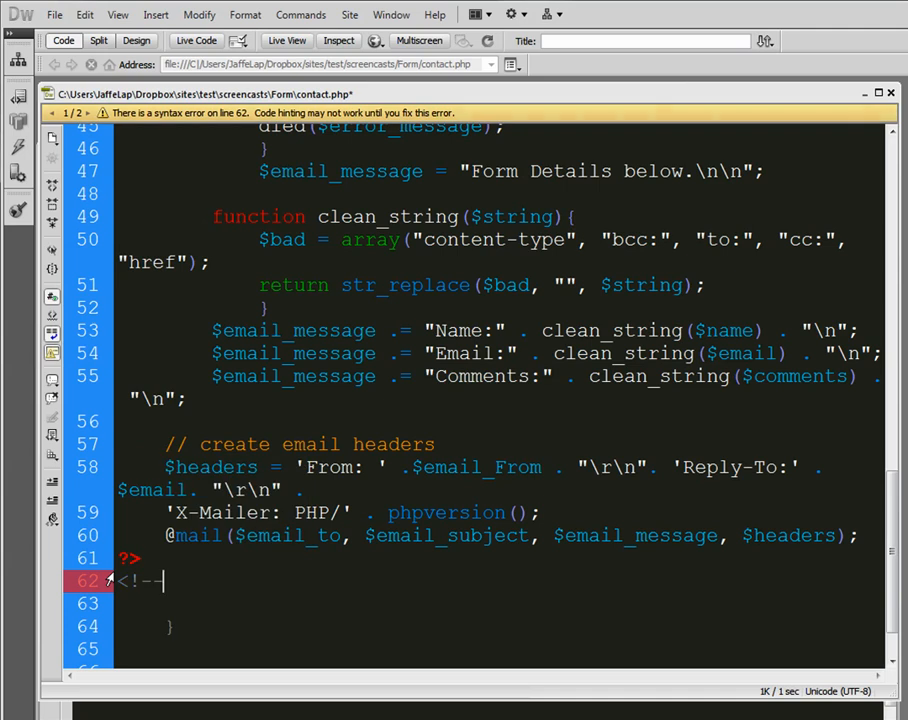
type("succe")
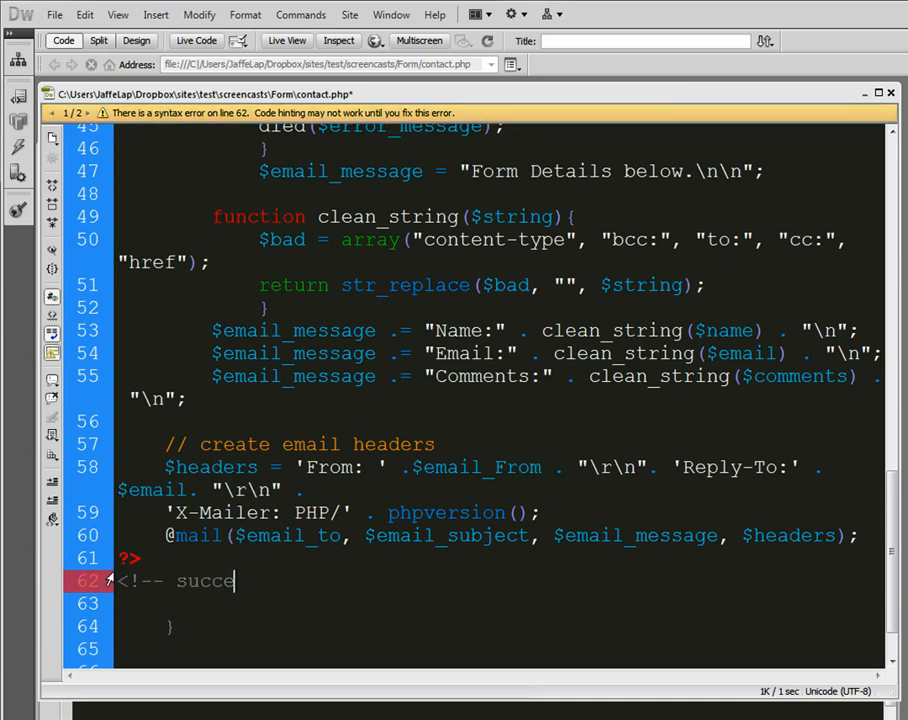
key("Backspace")
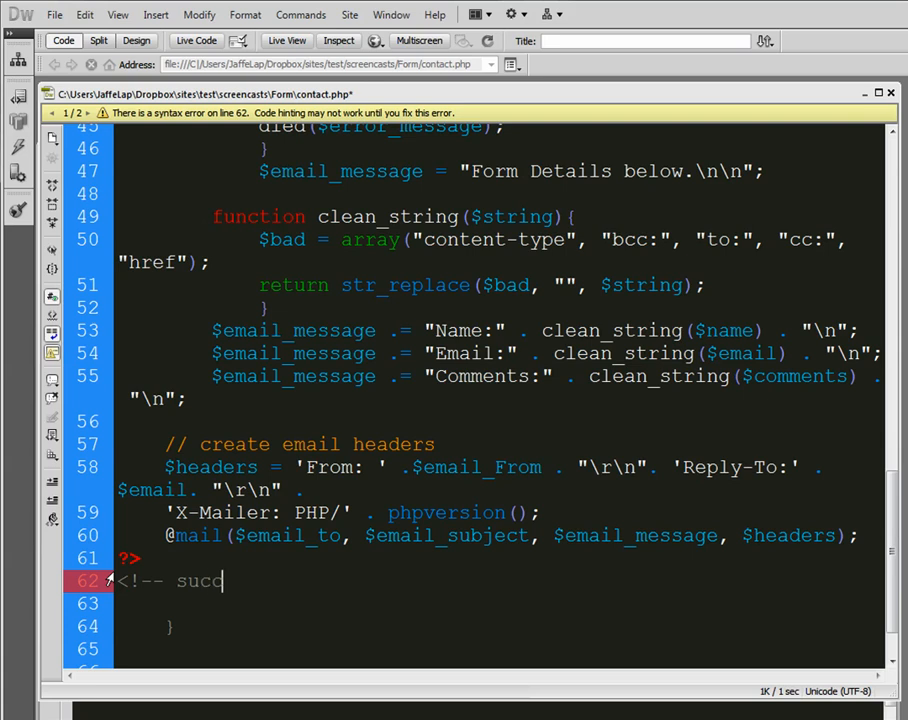
type("ess message goes here")
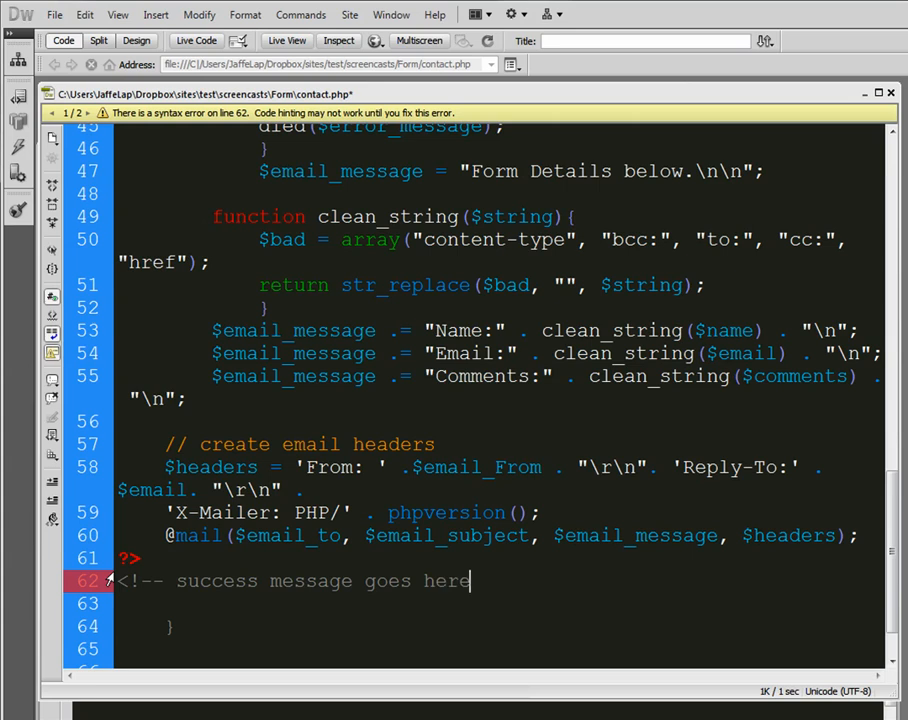
type("-->")
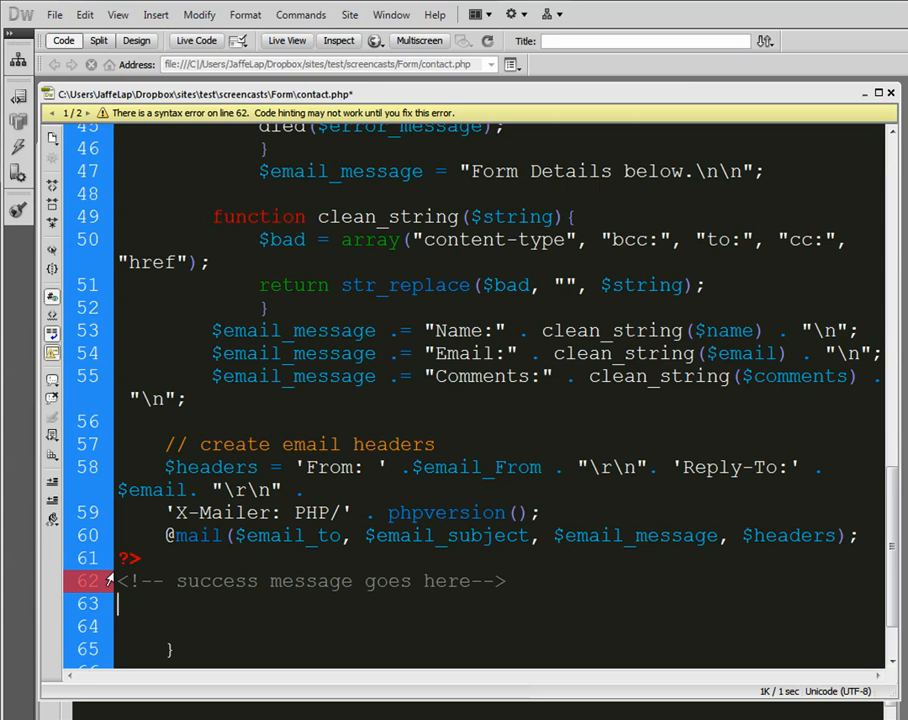
type("Thank you for c")
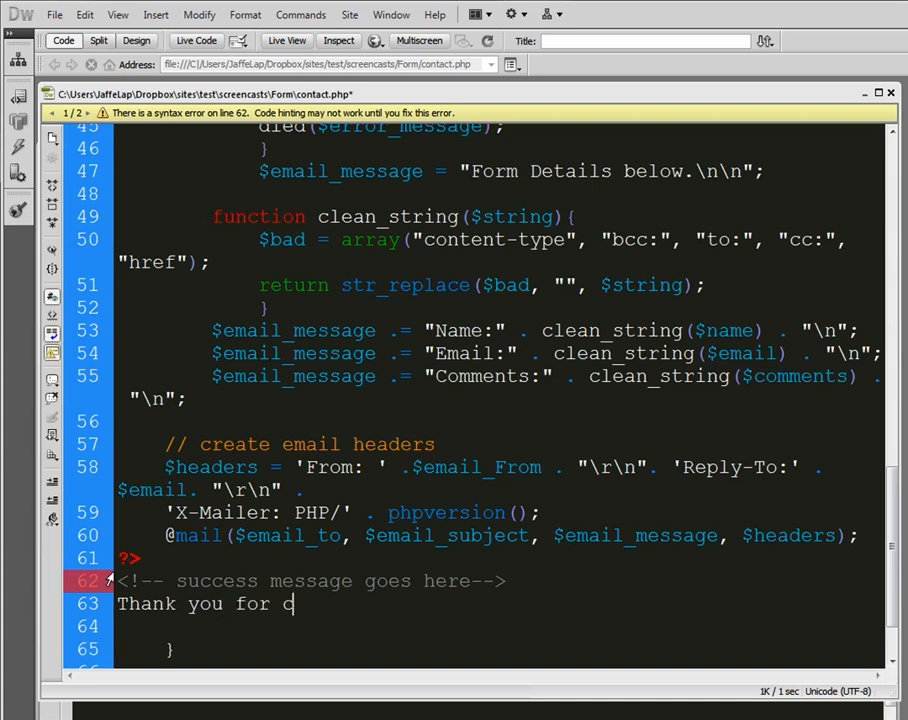
type("ontacting us:")
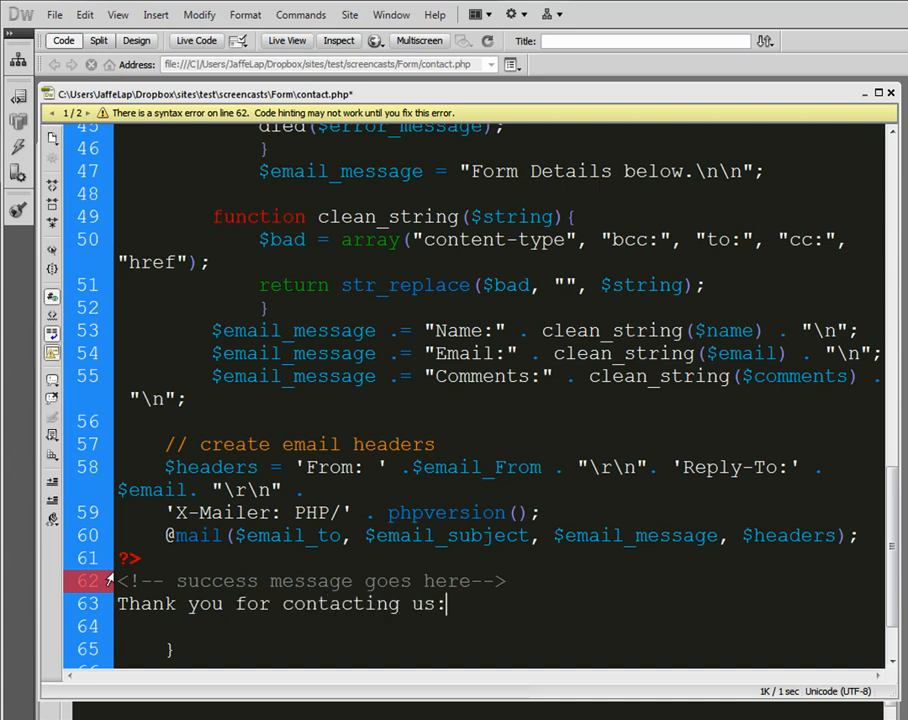
type(". W")
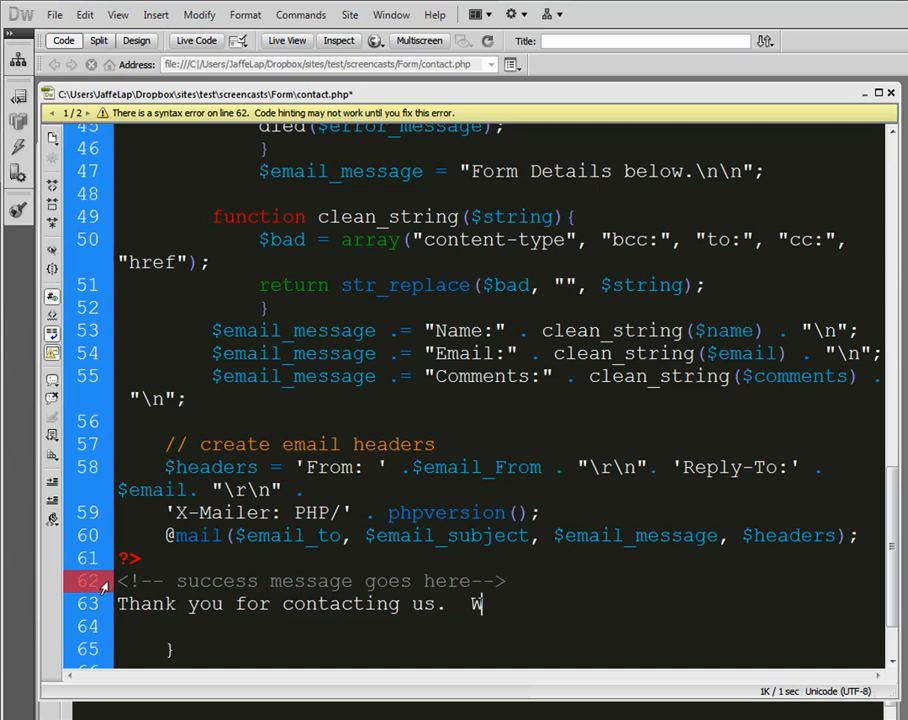
type("e will be in touch")
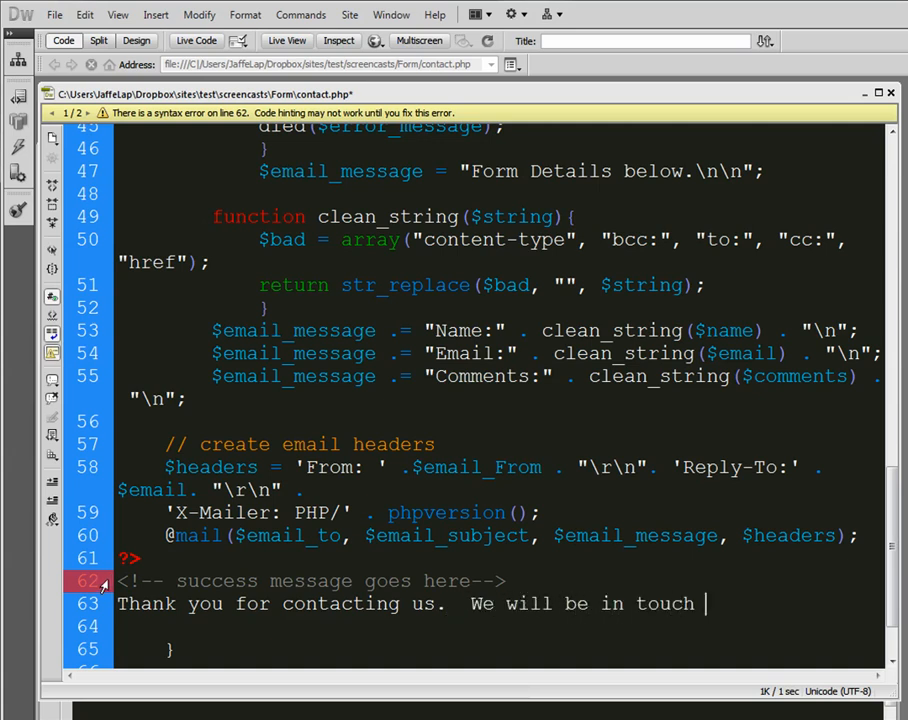
type("with you shot")
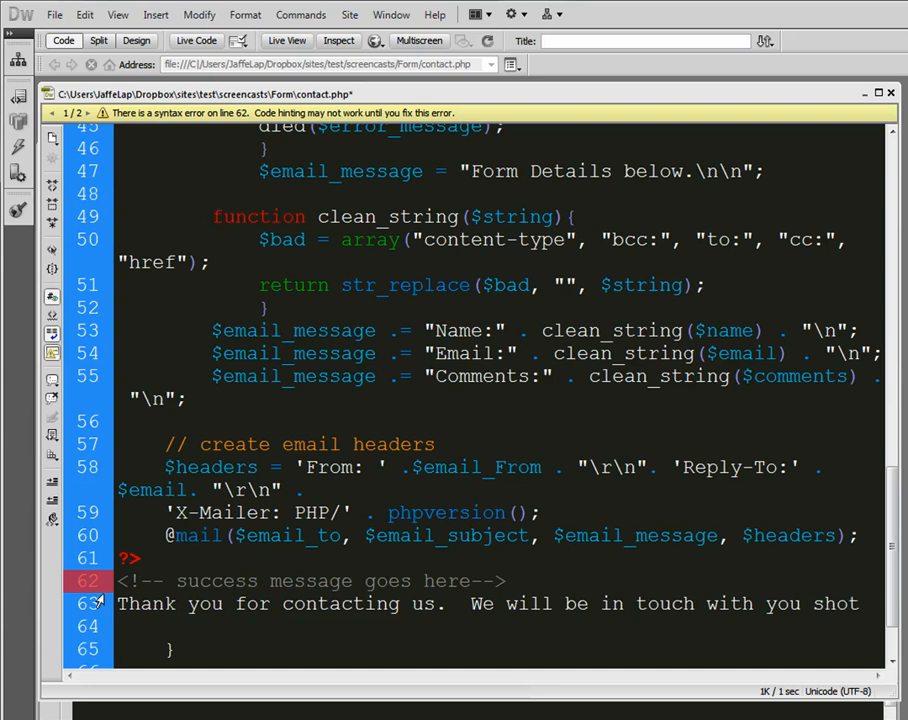
type("shorlty")
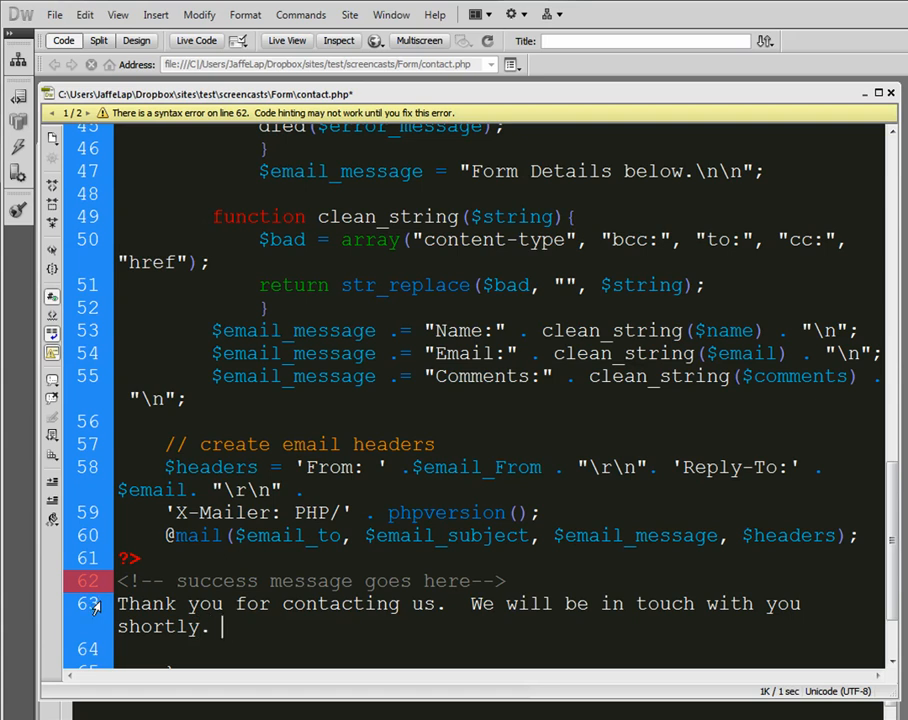
Add a <br/> and 'Please click here to go back to the form' linking to form.html
type("<br/>")
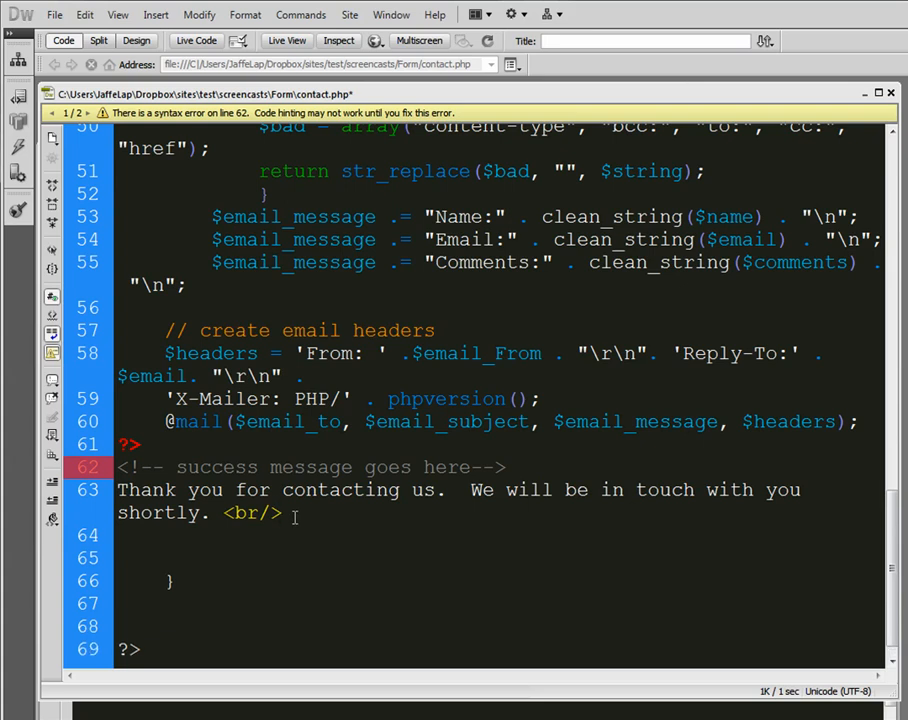
type("Please click<a href=\"")
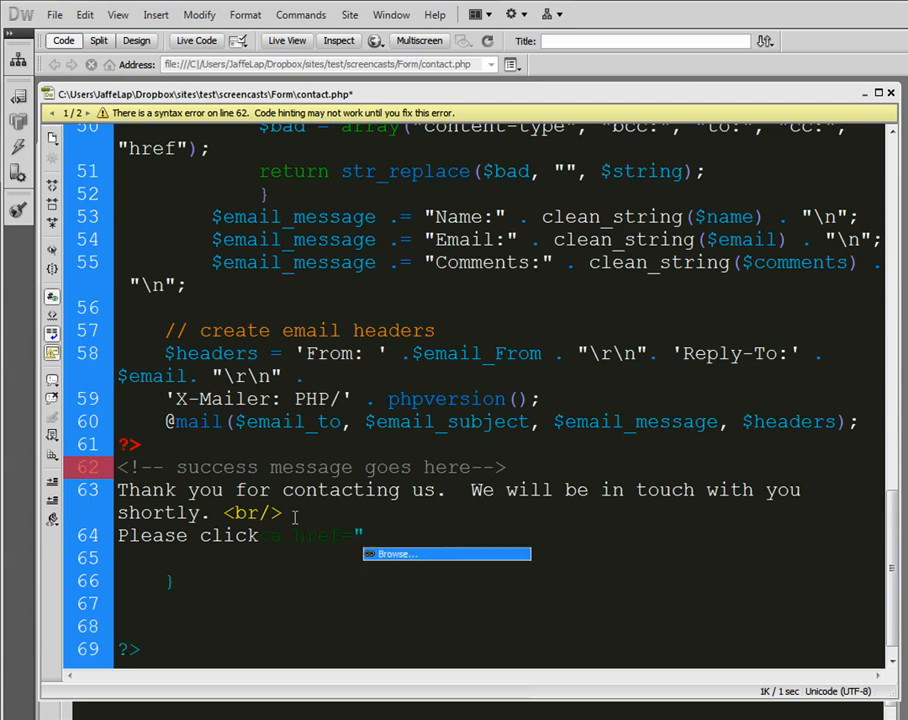
type("form.html\"")
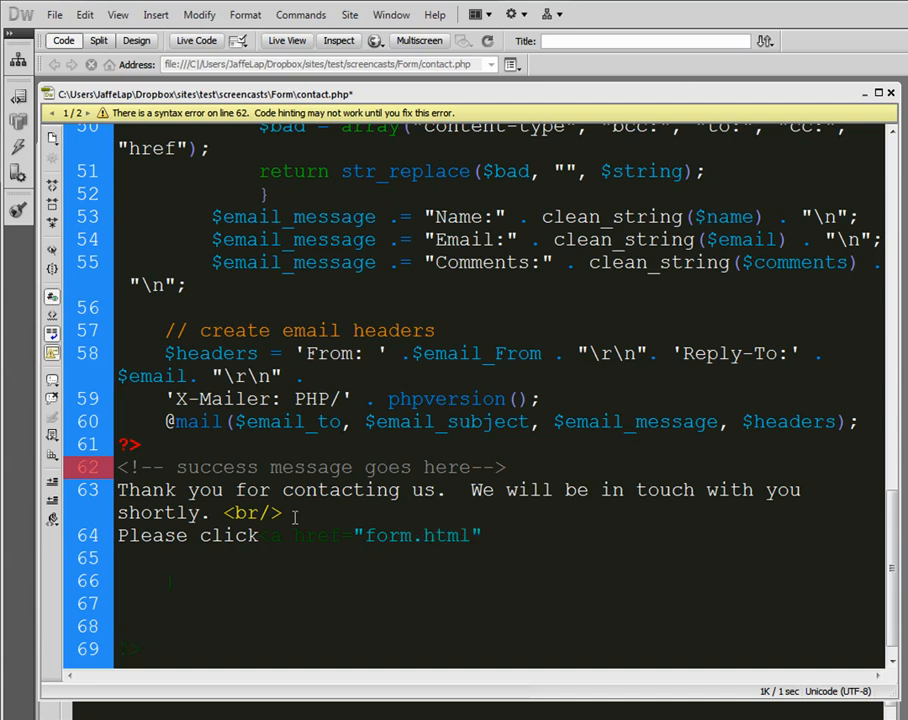
type("here</a>")
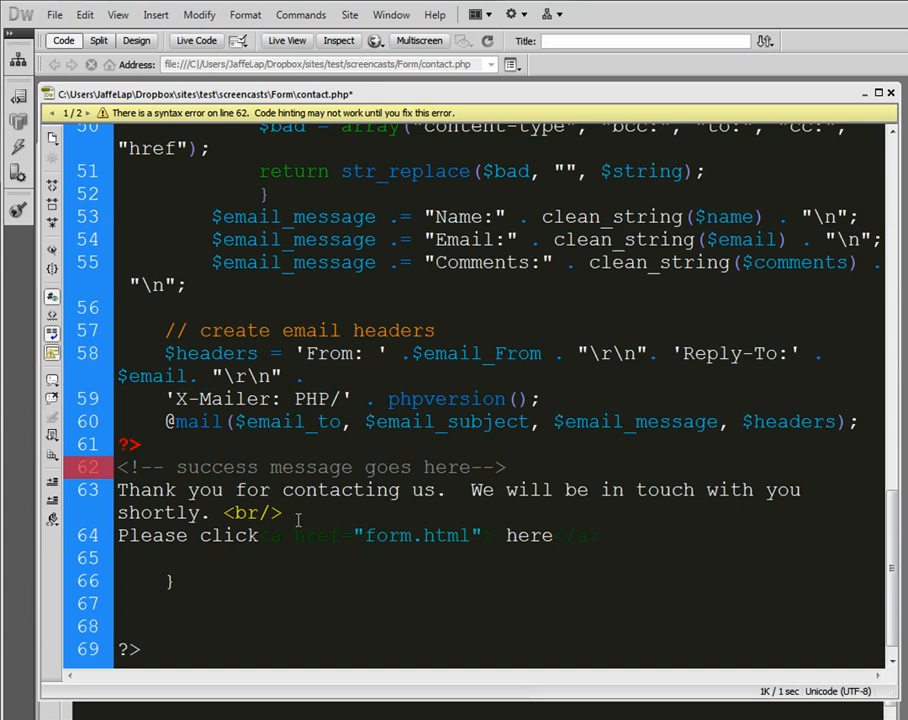
type("to go ba")
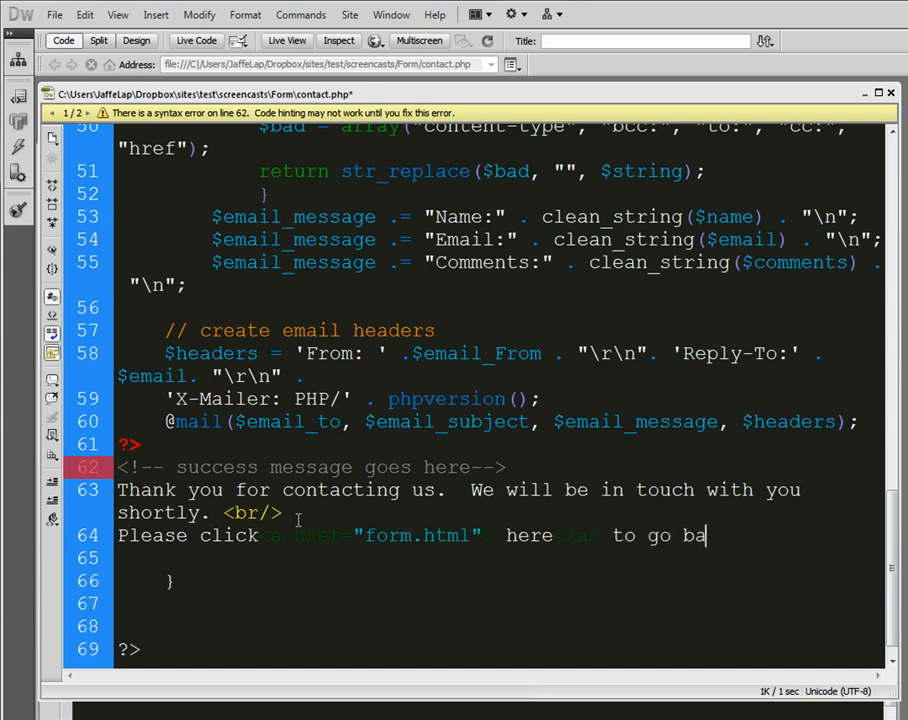
type("ck to the form.")
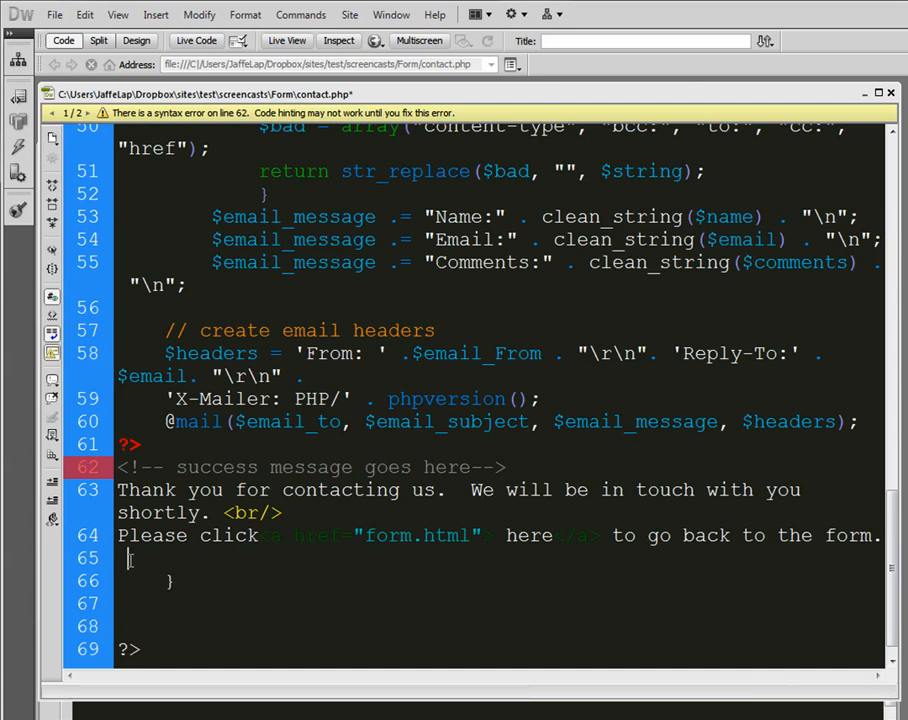
Type <?php after the success message to reopen the PHP block
type("<?p")
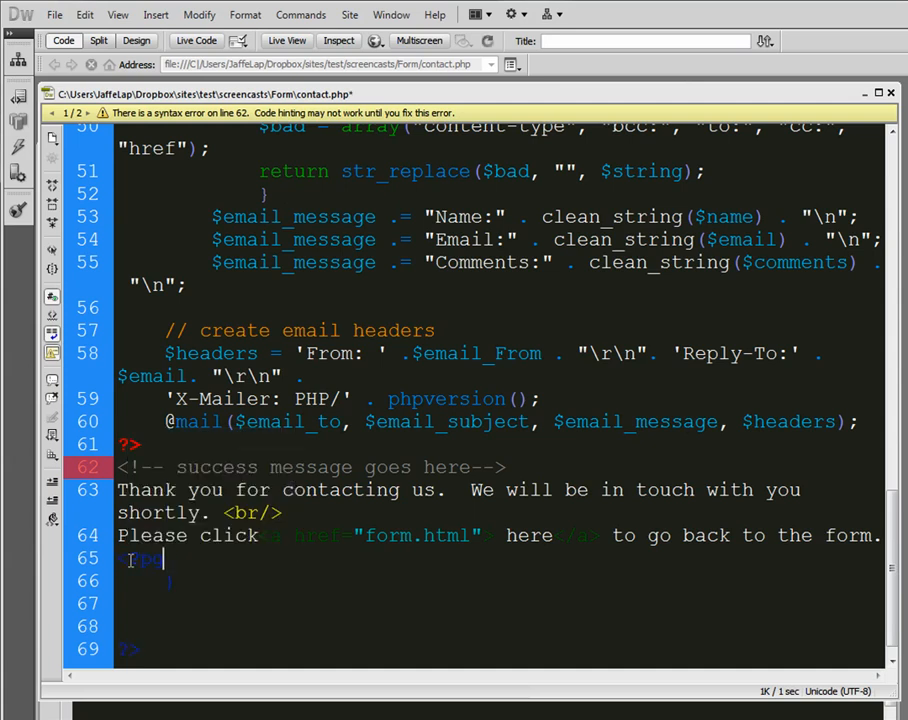
type("hp")
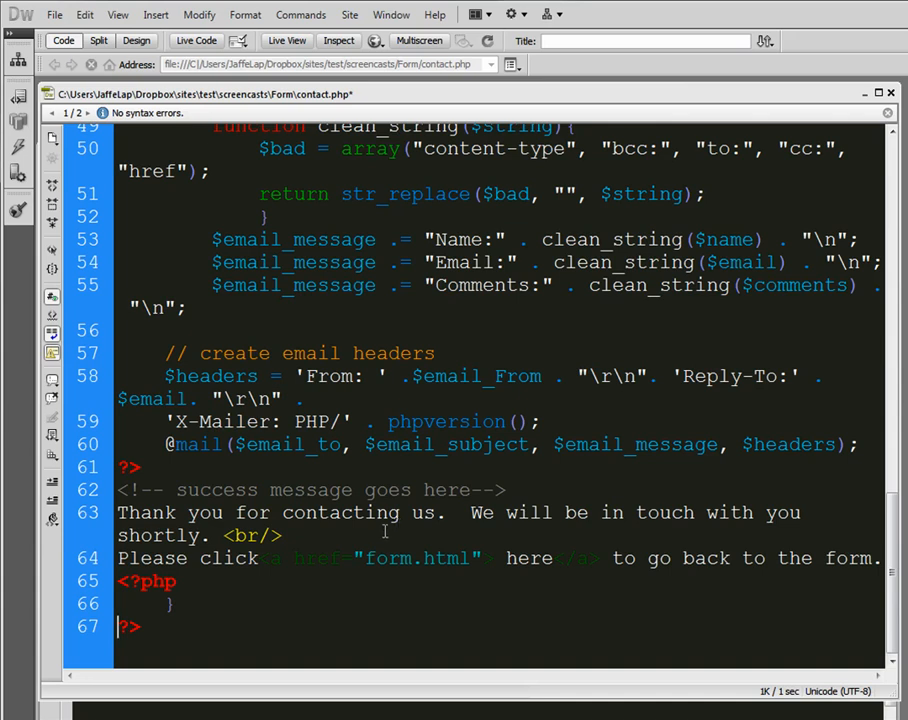
scroll("up", 3)
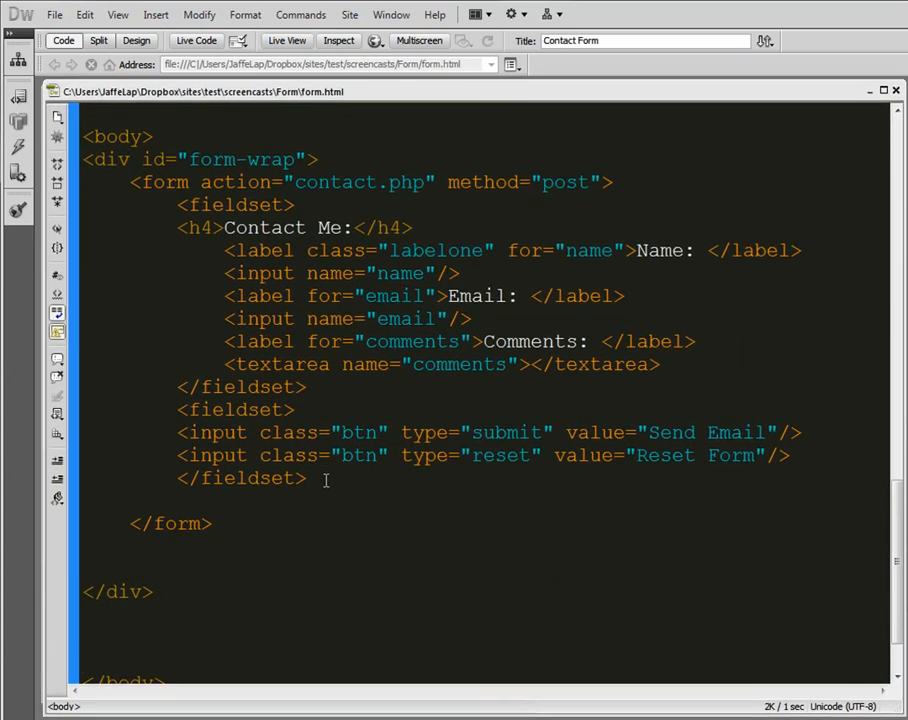
Preview form.html in the browser and submit it with all fields empty
left_click(137, 41)
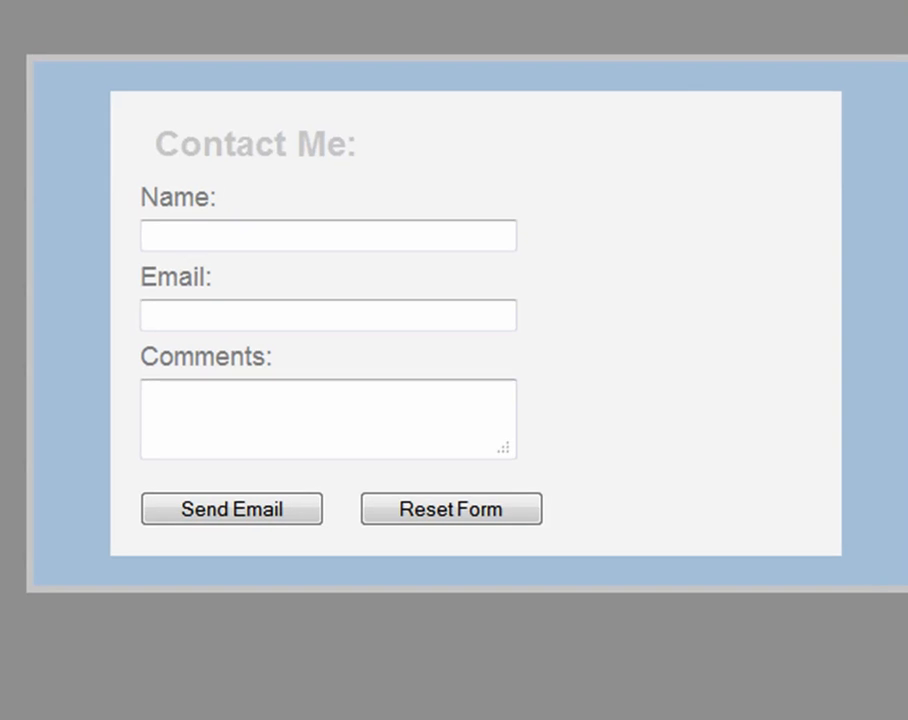
left_click(328, 235)
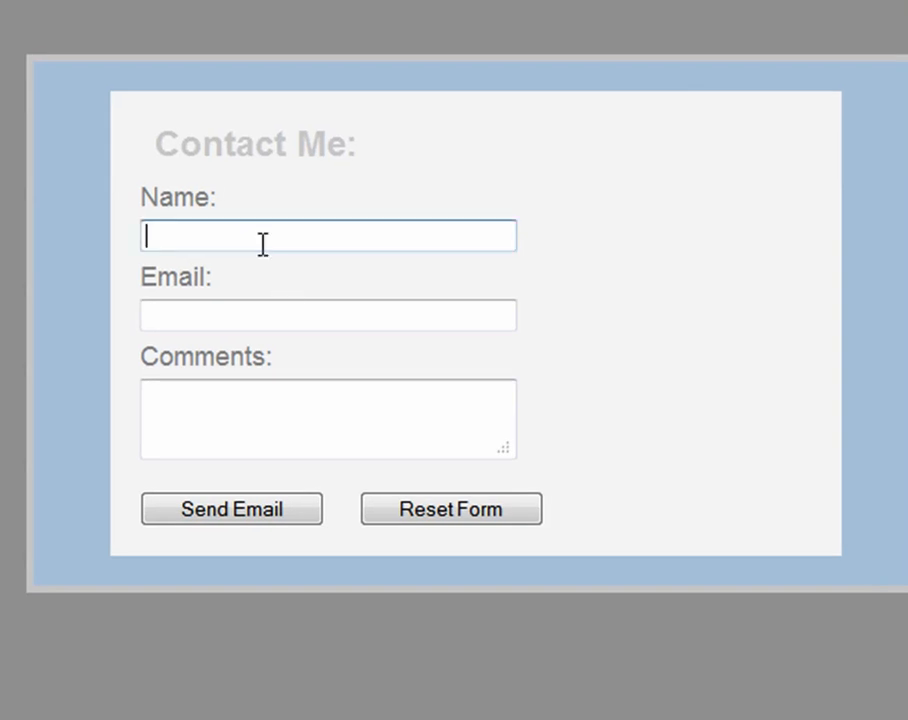
left_click(231, 509)
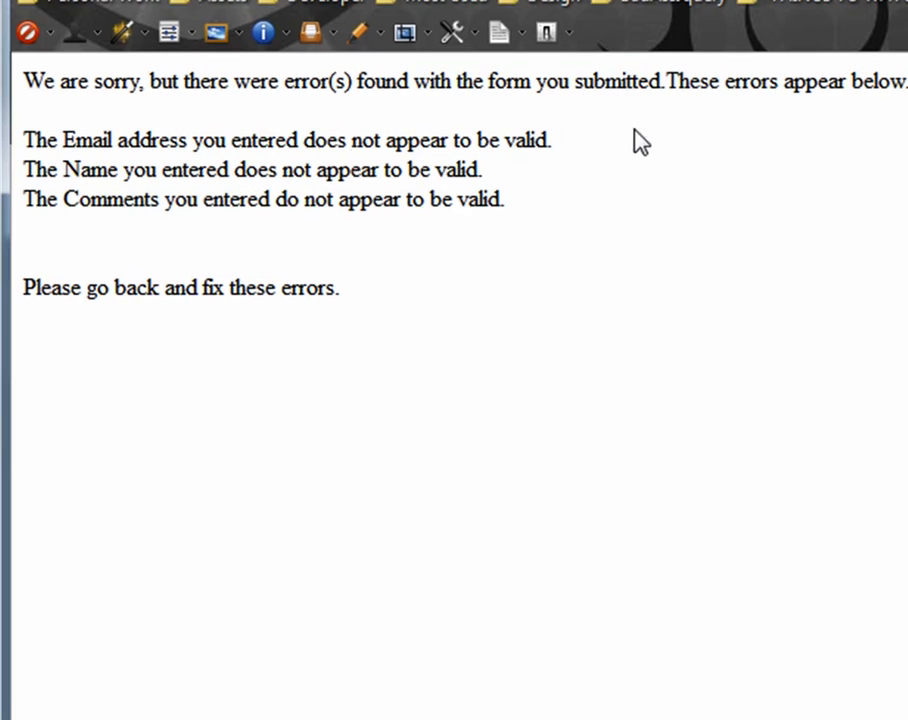
mouse_move(510, 170)
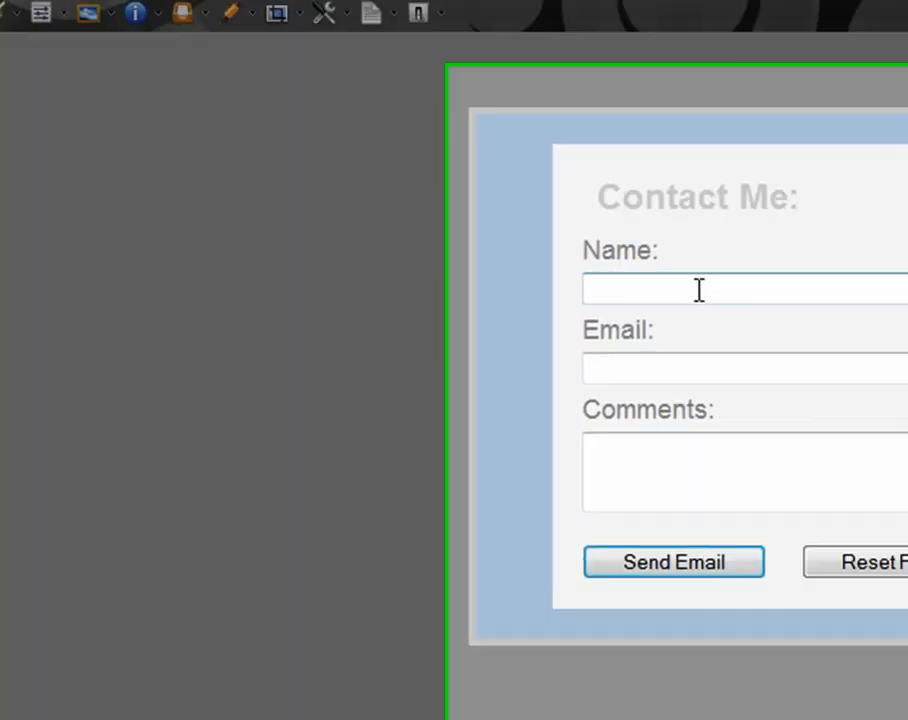
type("jaffe")
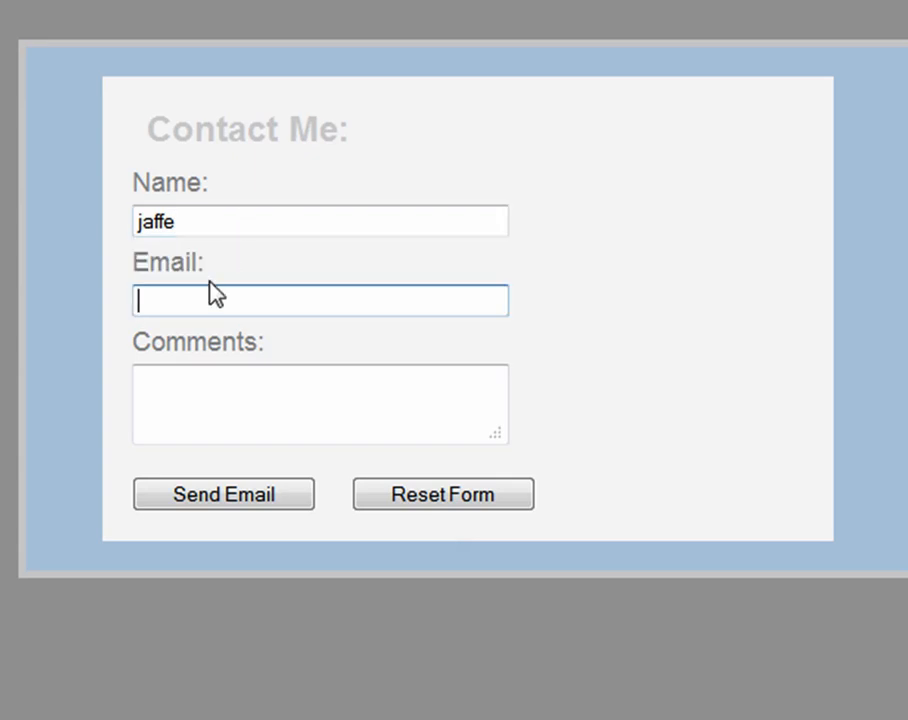
type("asdfsdfas")
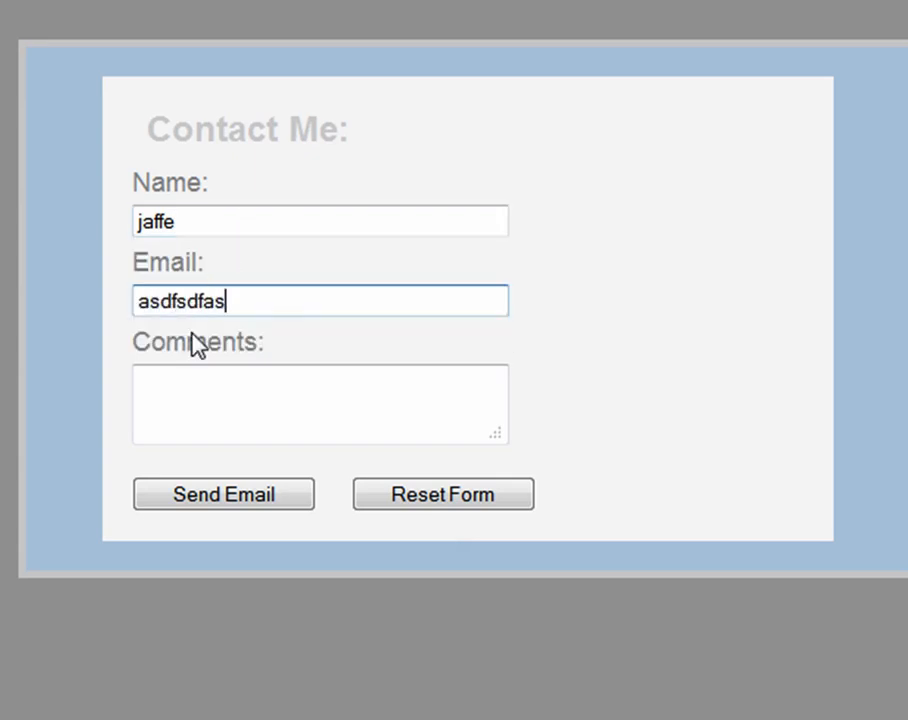
left_click(320, 405)
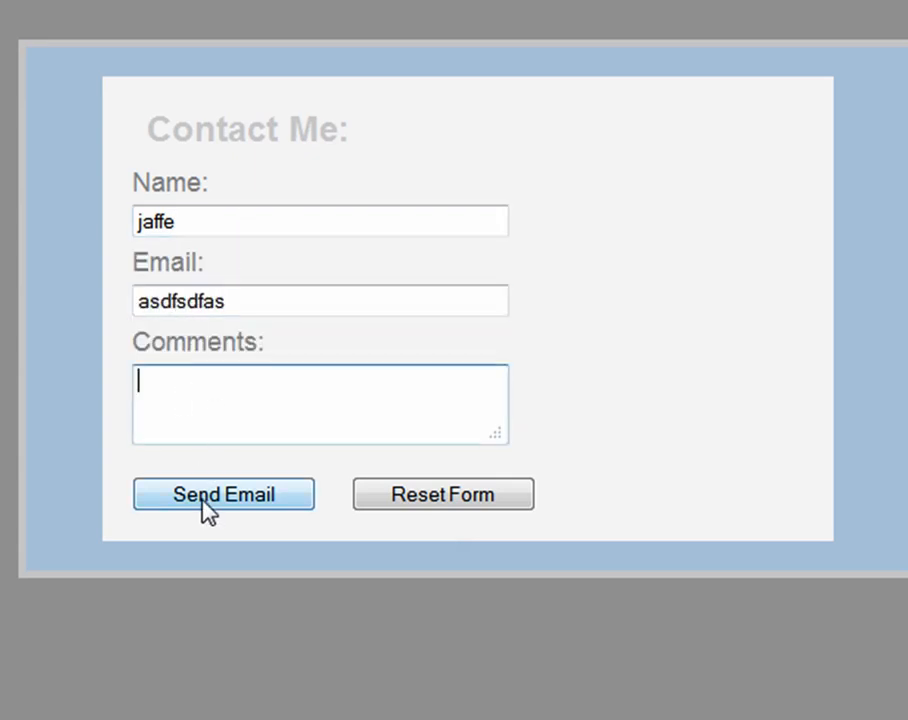
left_click(223, 494)
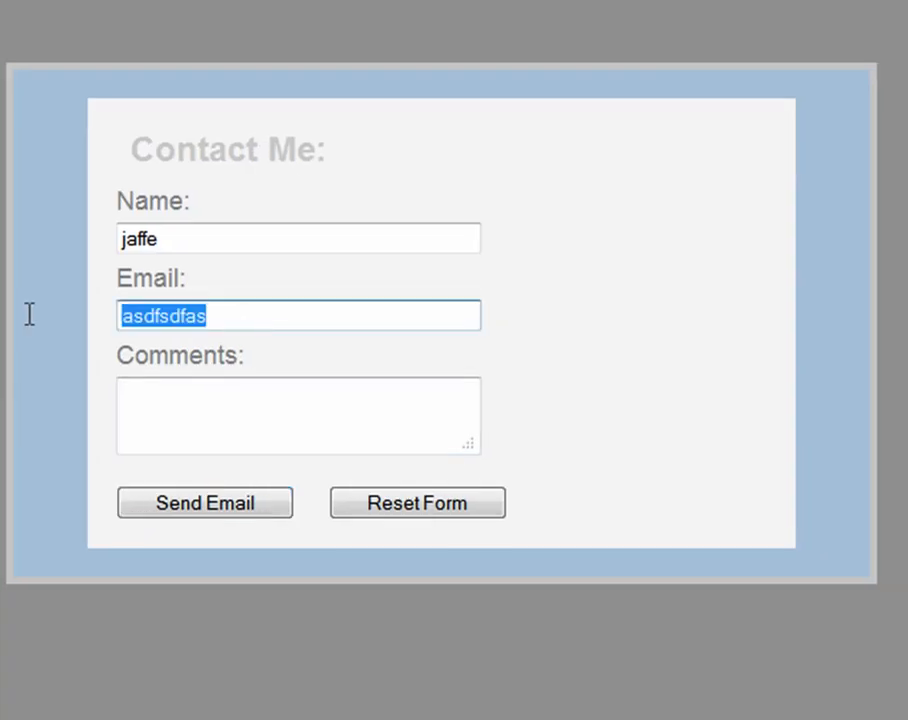
left_click(416, 502)
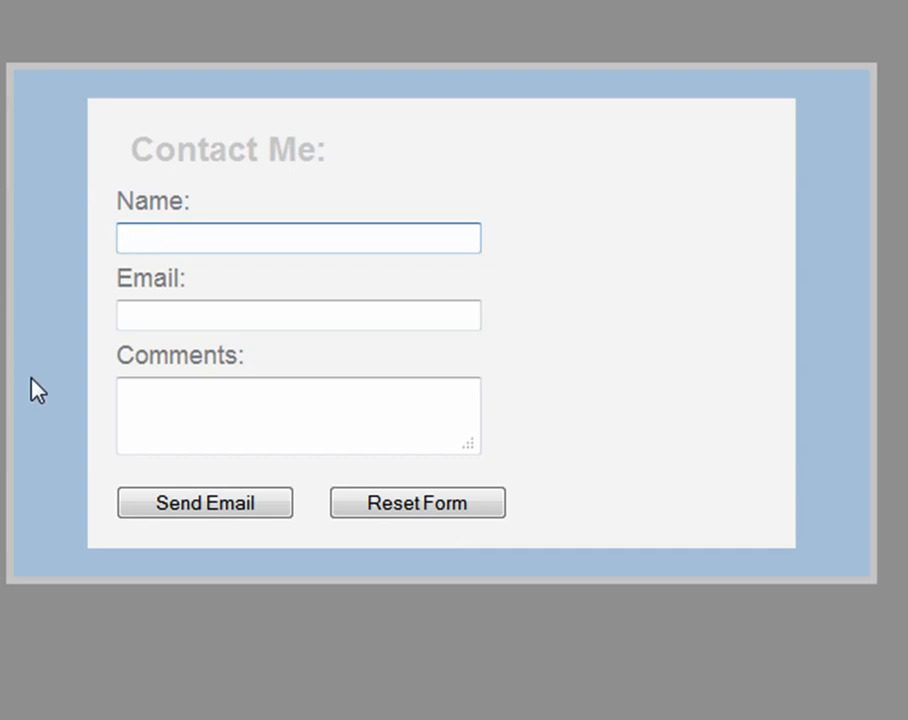
left_click(297, 238)
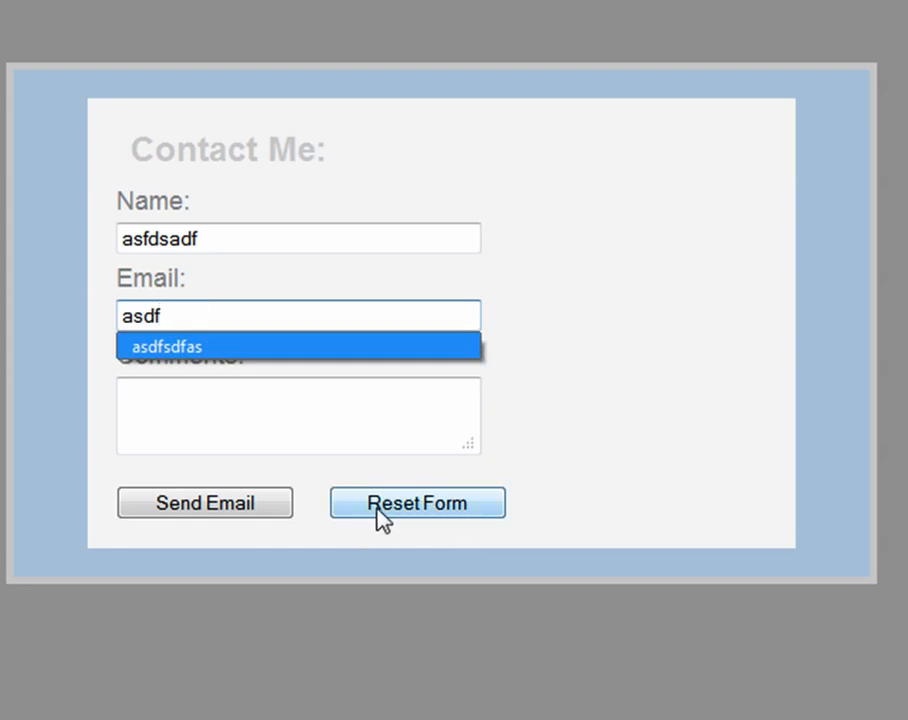
left_click(417, 502)
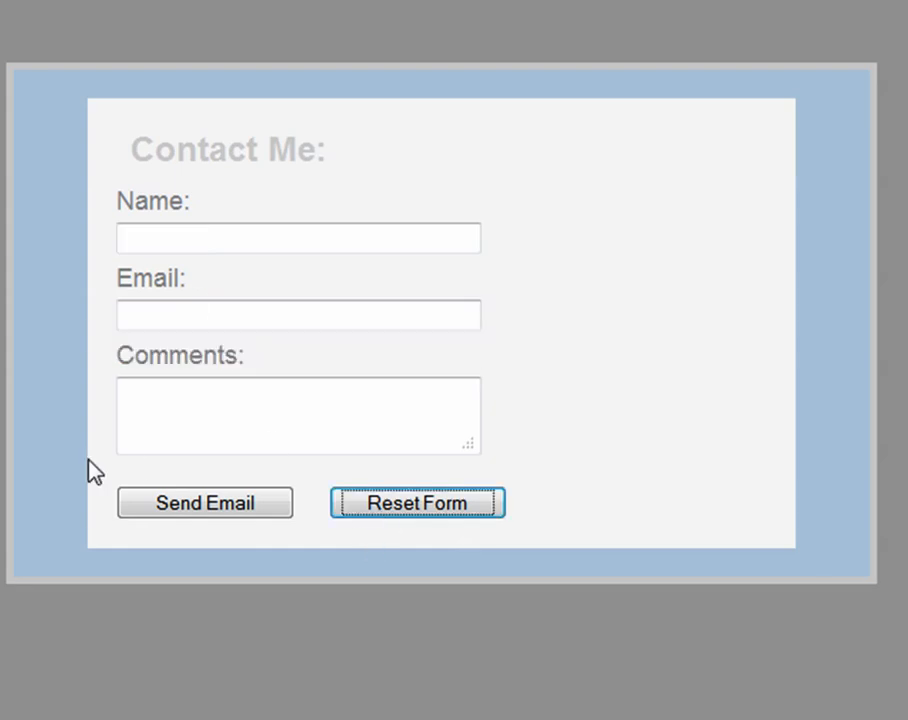